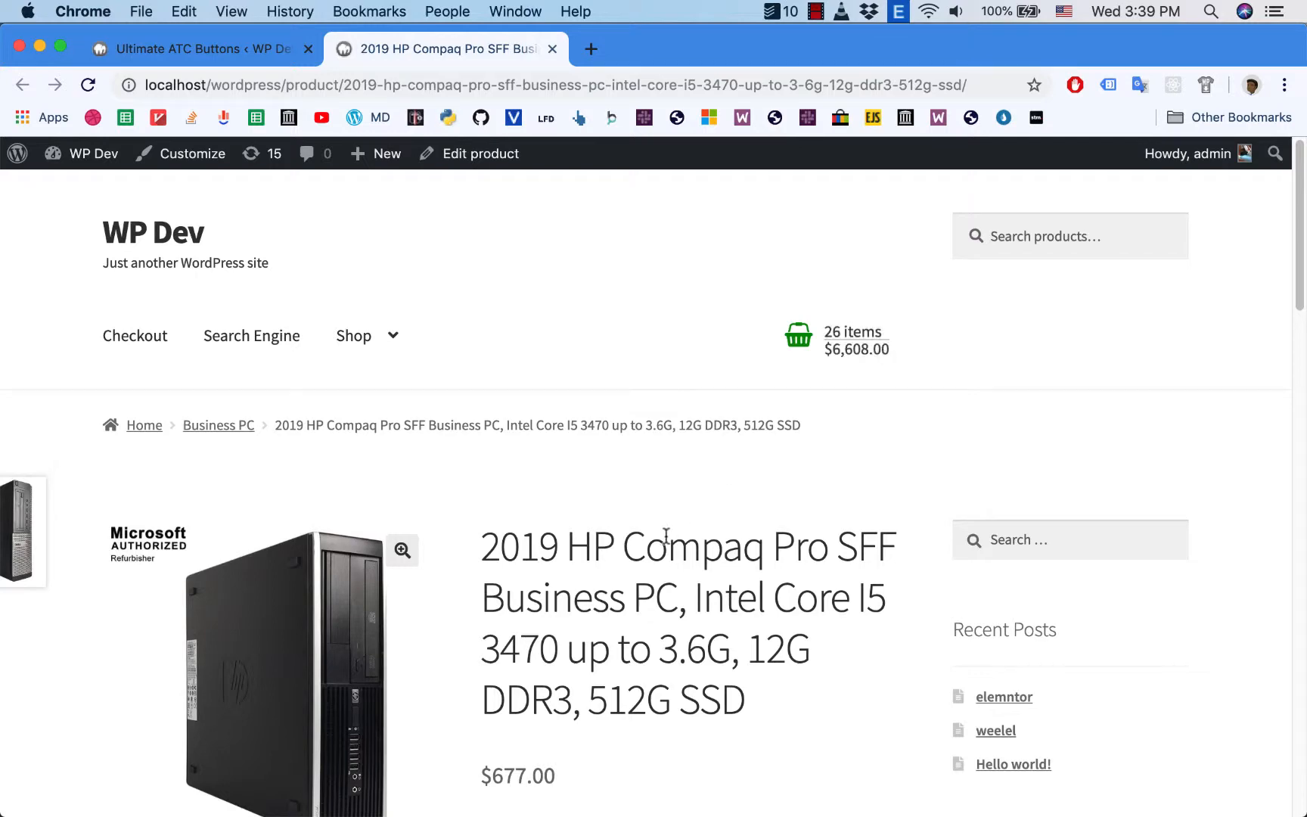
Enable the Ultimate ATC quantity box style with minus and plus buttons under Quantity Style.
scroll(down, 3)
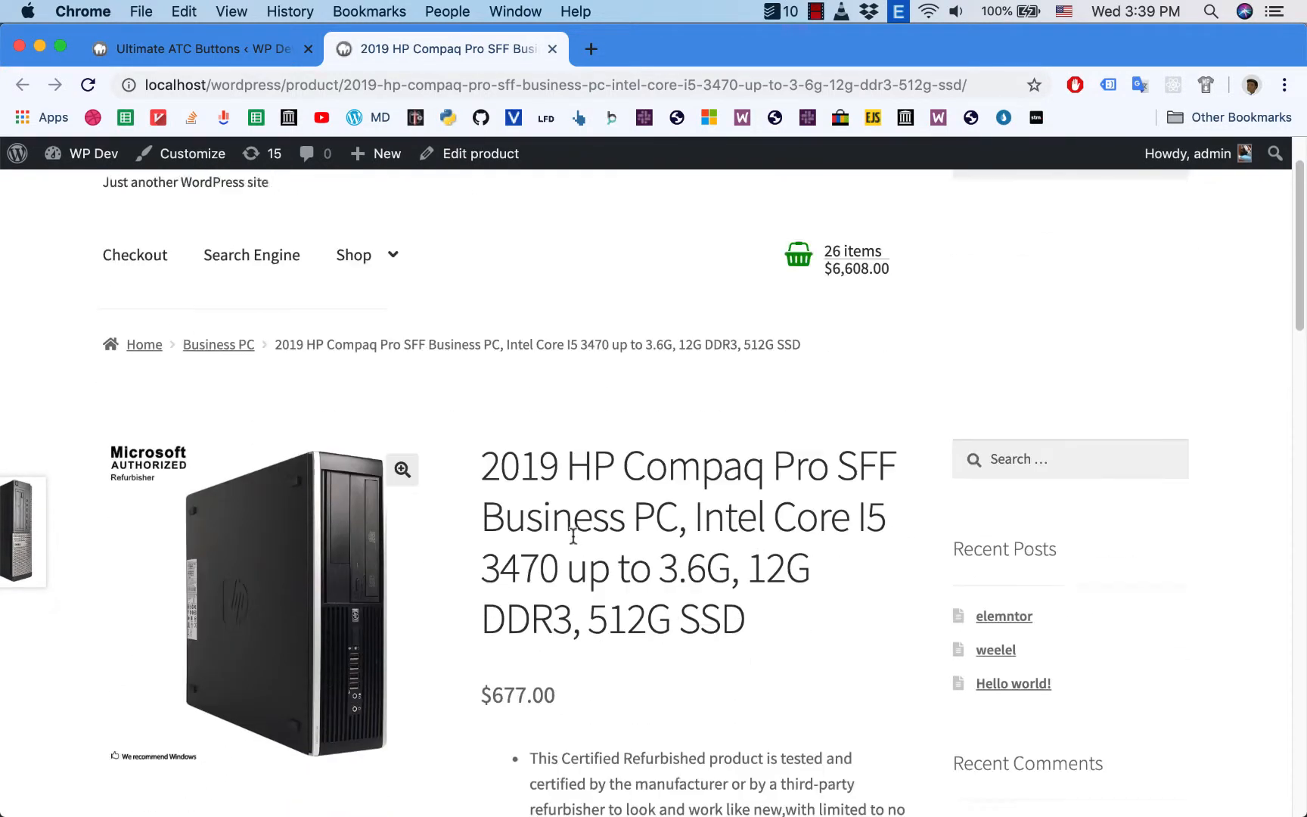
scroll(down, 3)
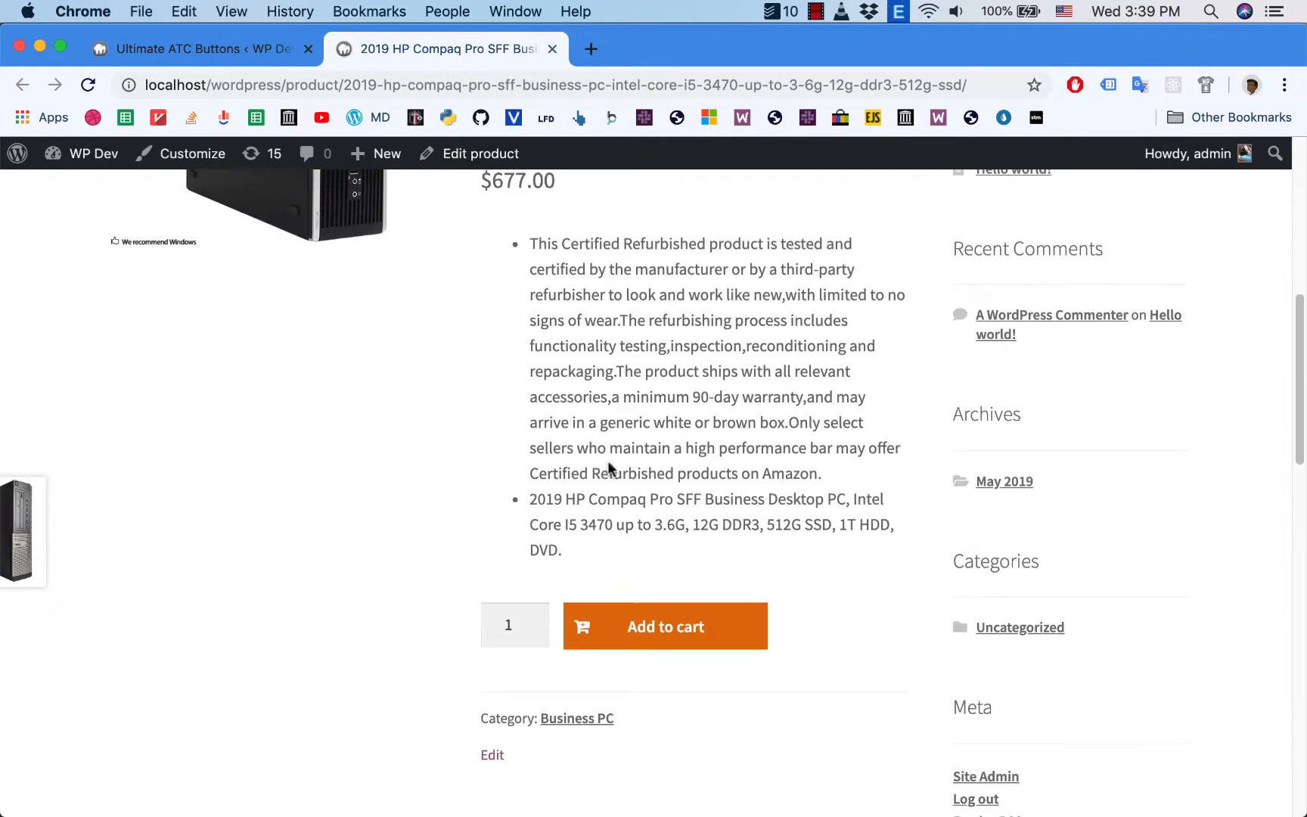
mouse_move(560, 364)
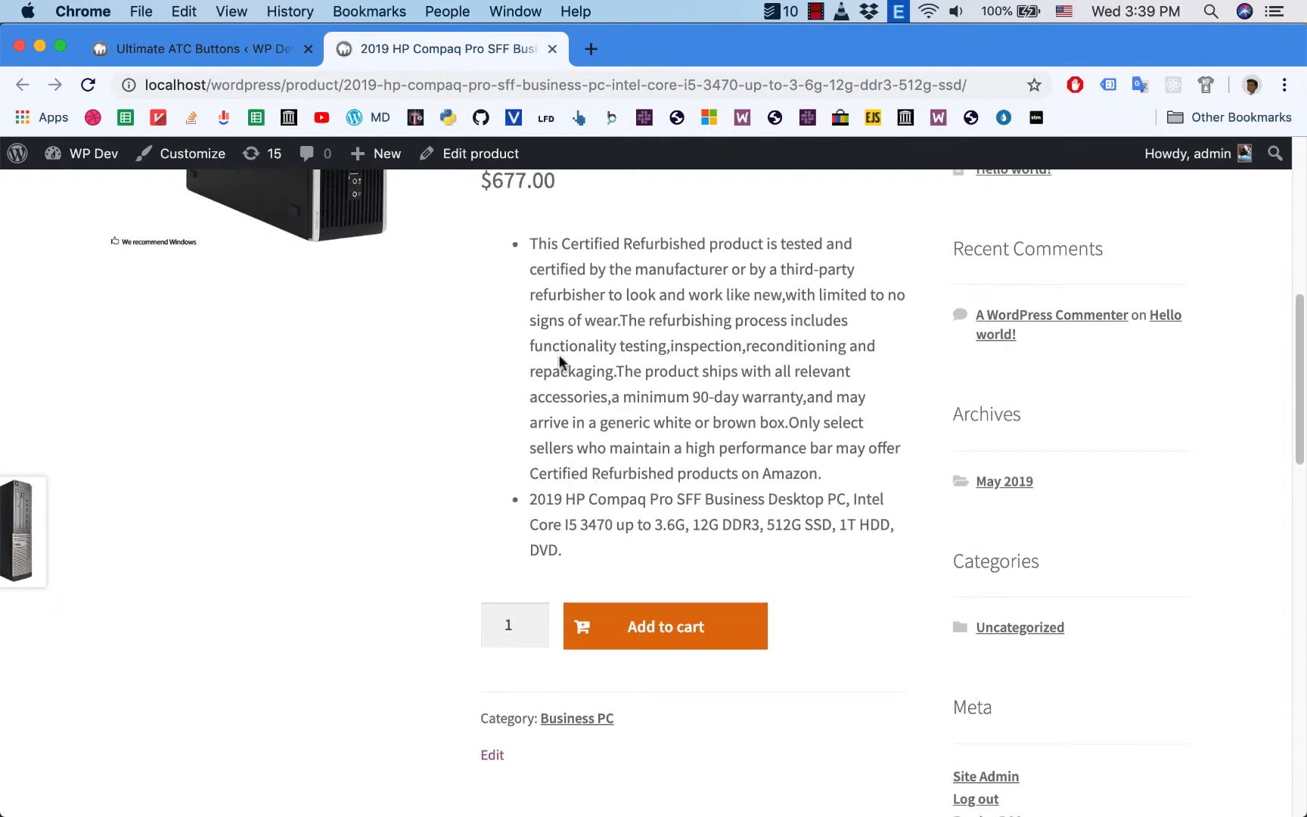
mouse_move(445, 654)
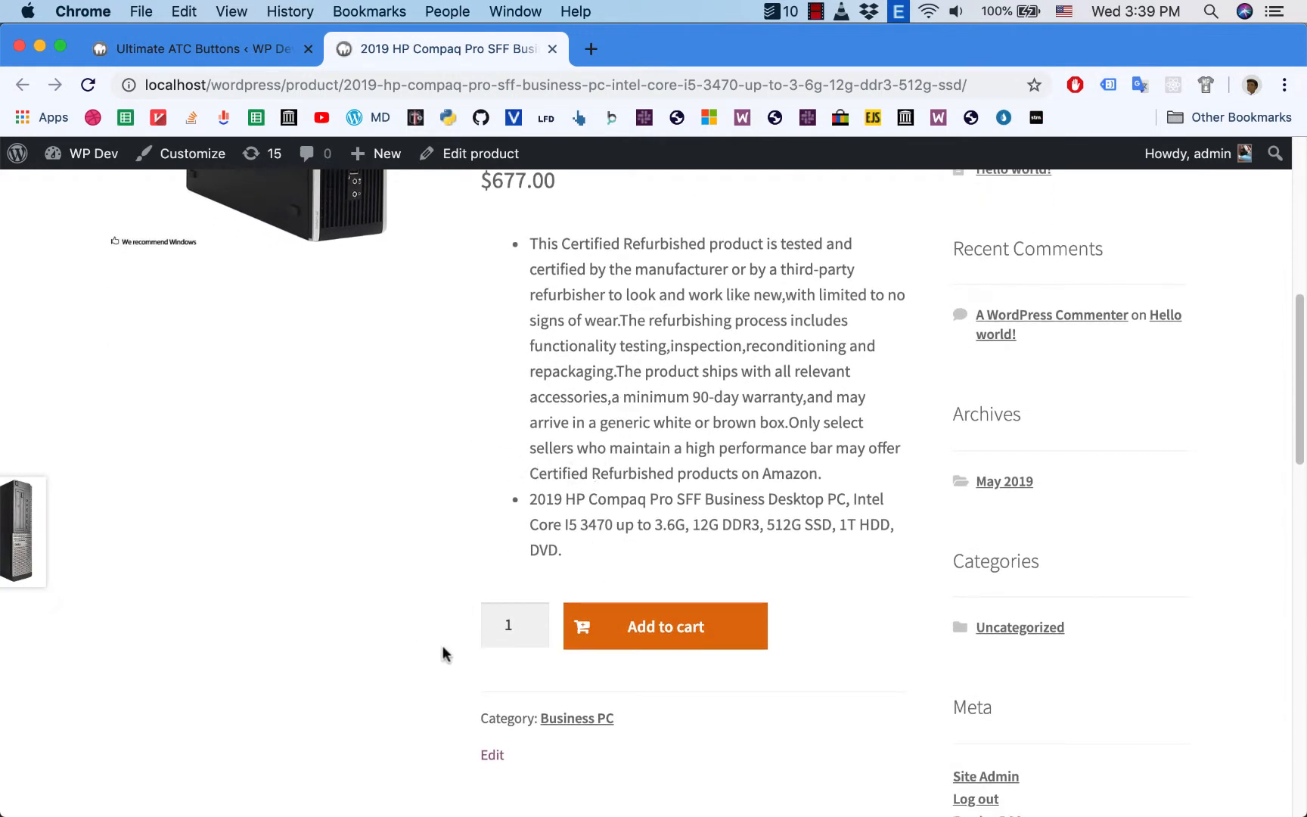
mouse_move(509, 686)
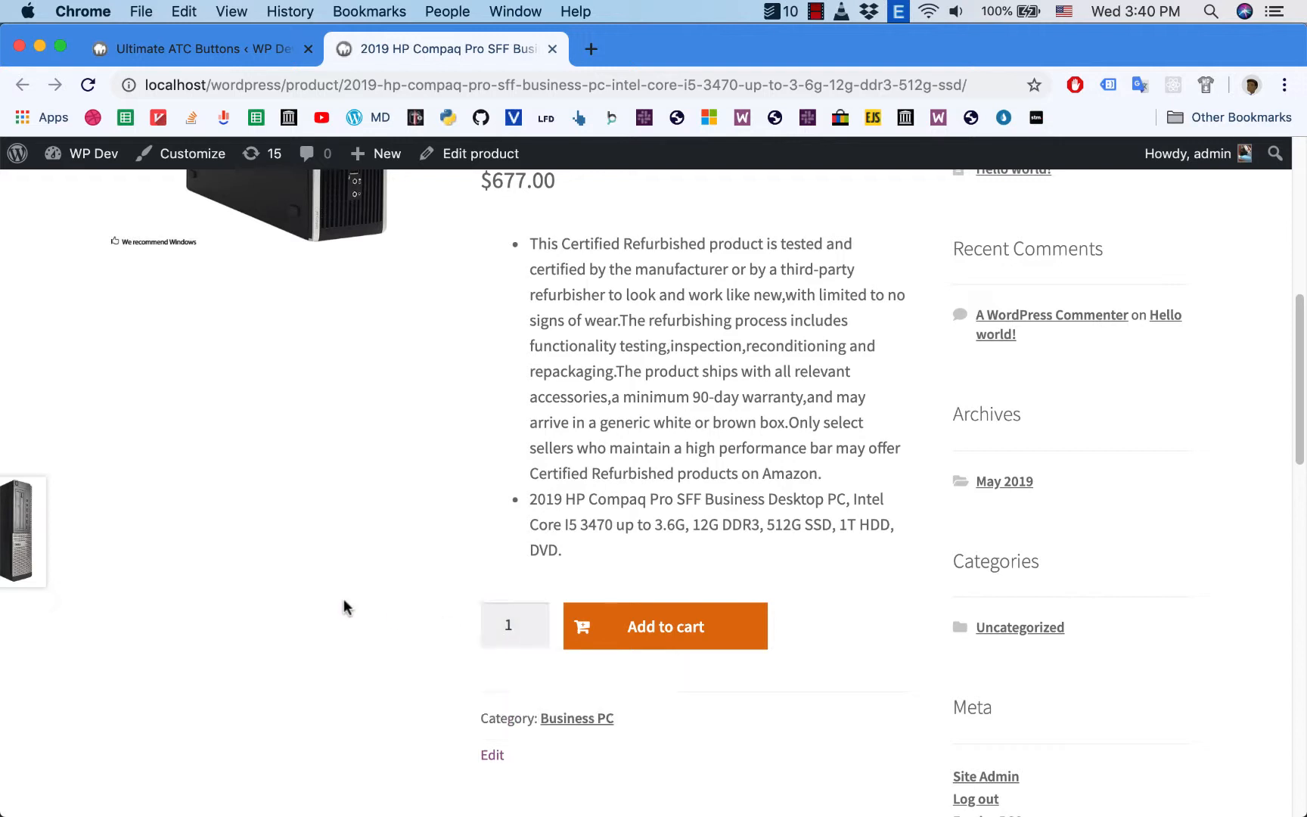
mouse_move(220, 61)
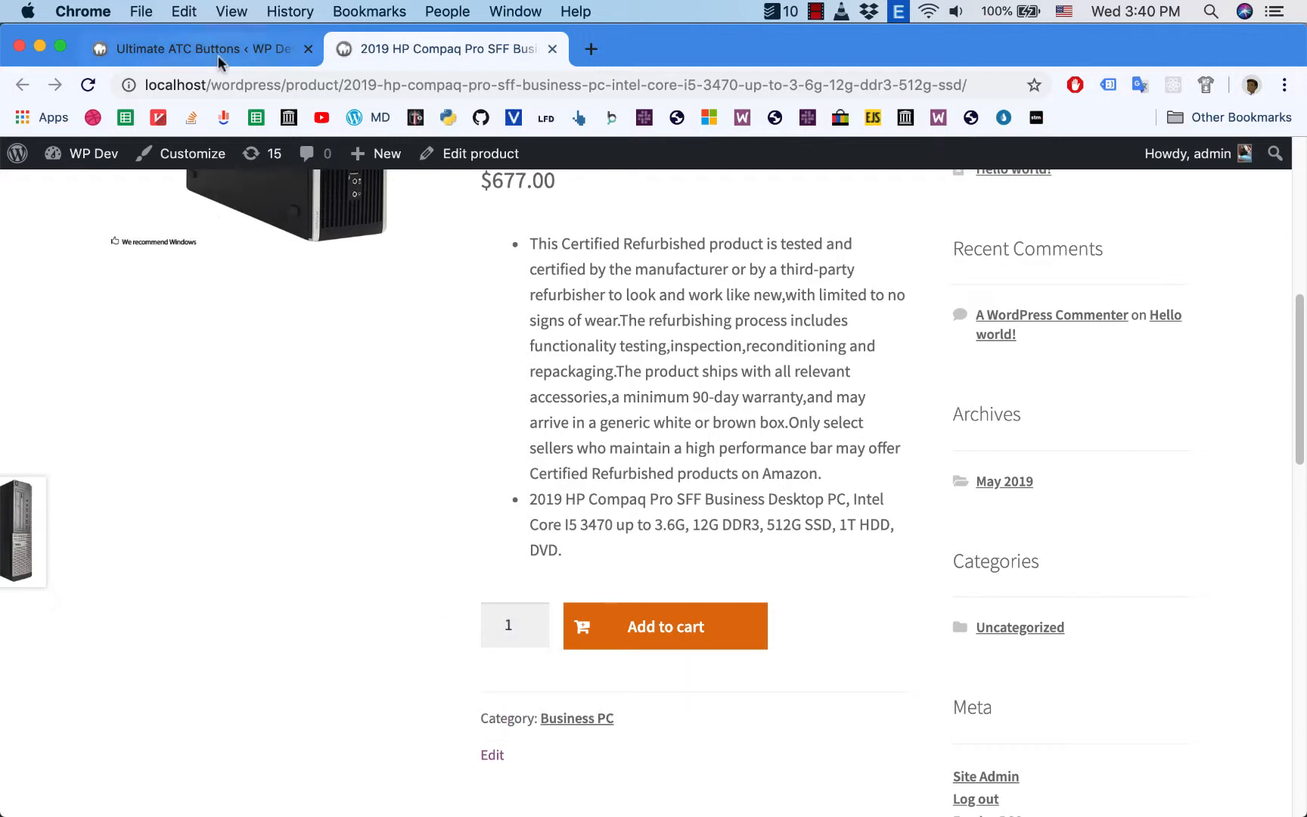
click(189, 48)
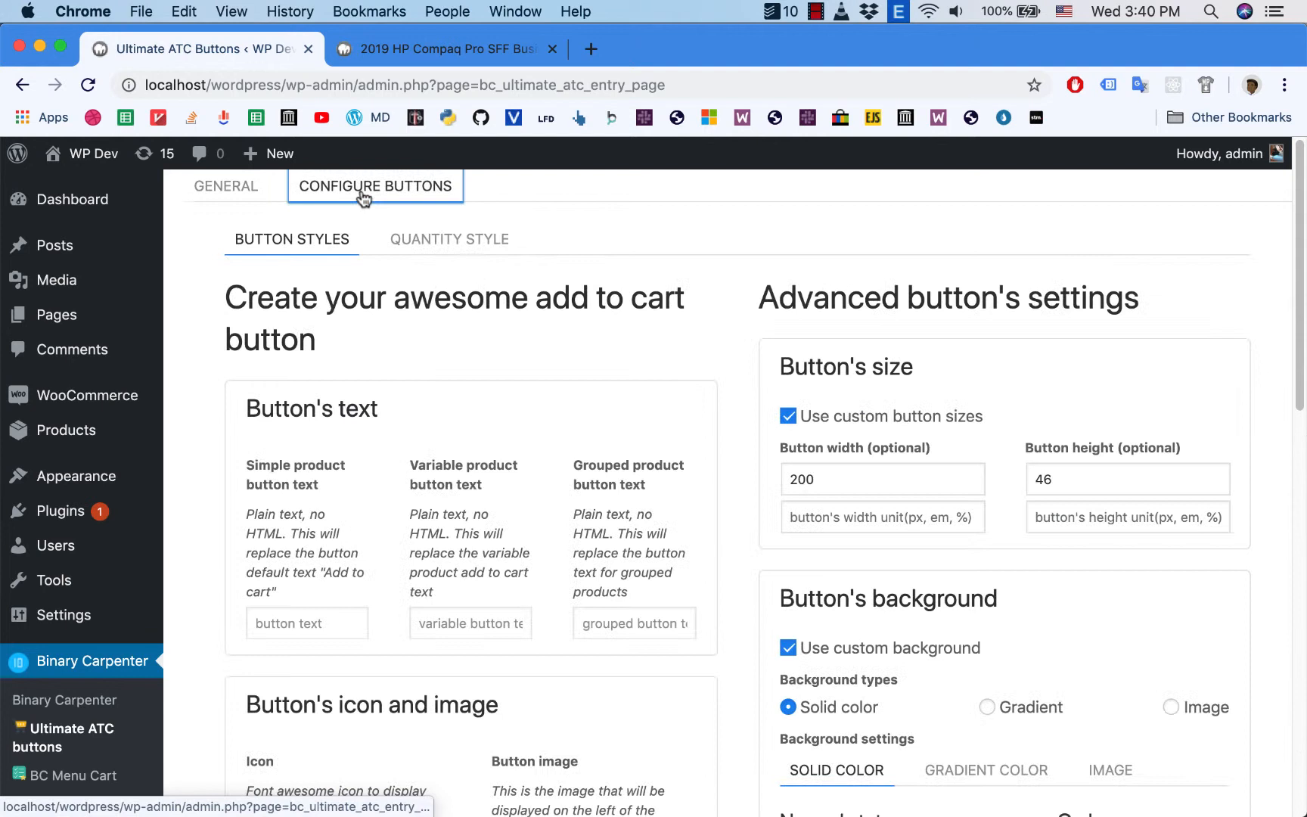
click(449, 239)
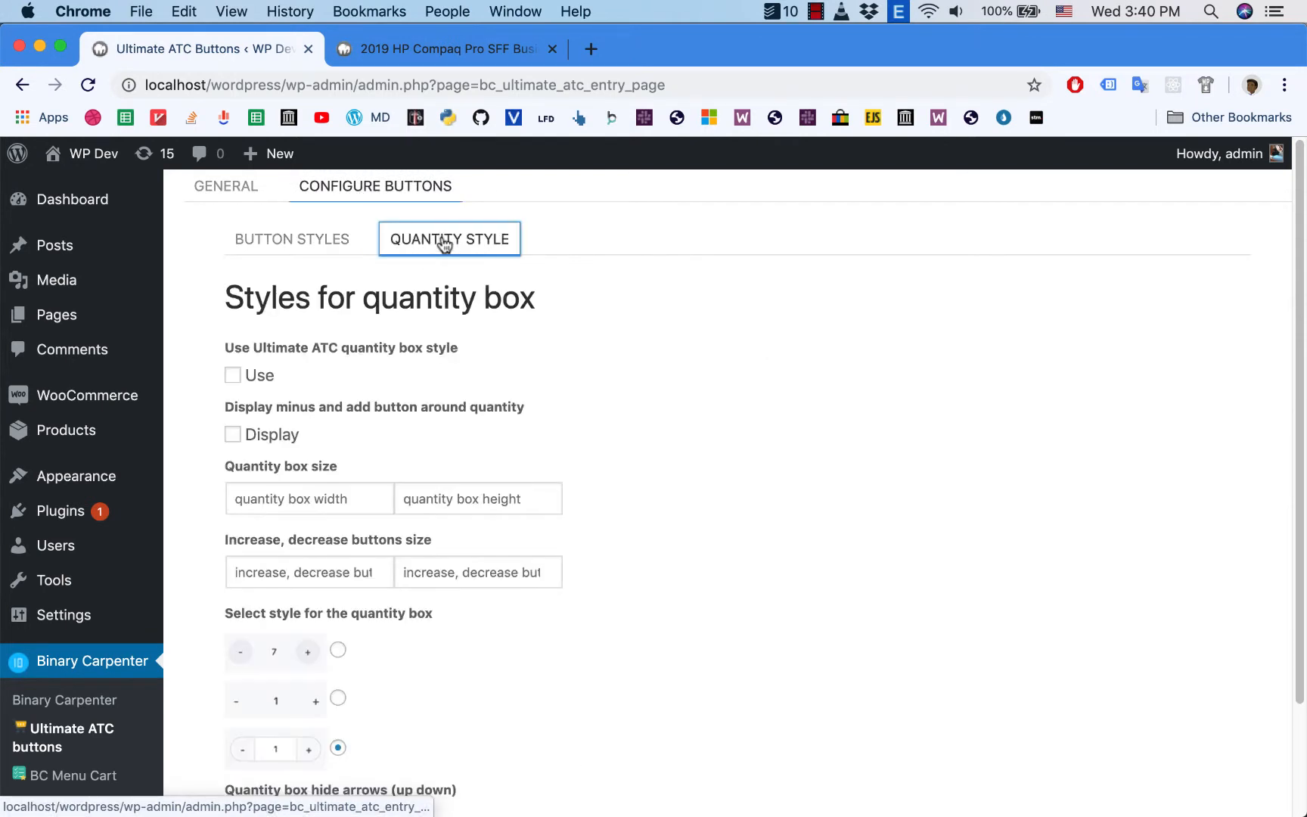
mouse_move(234, 383)
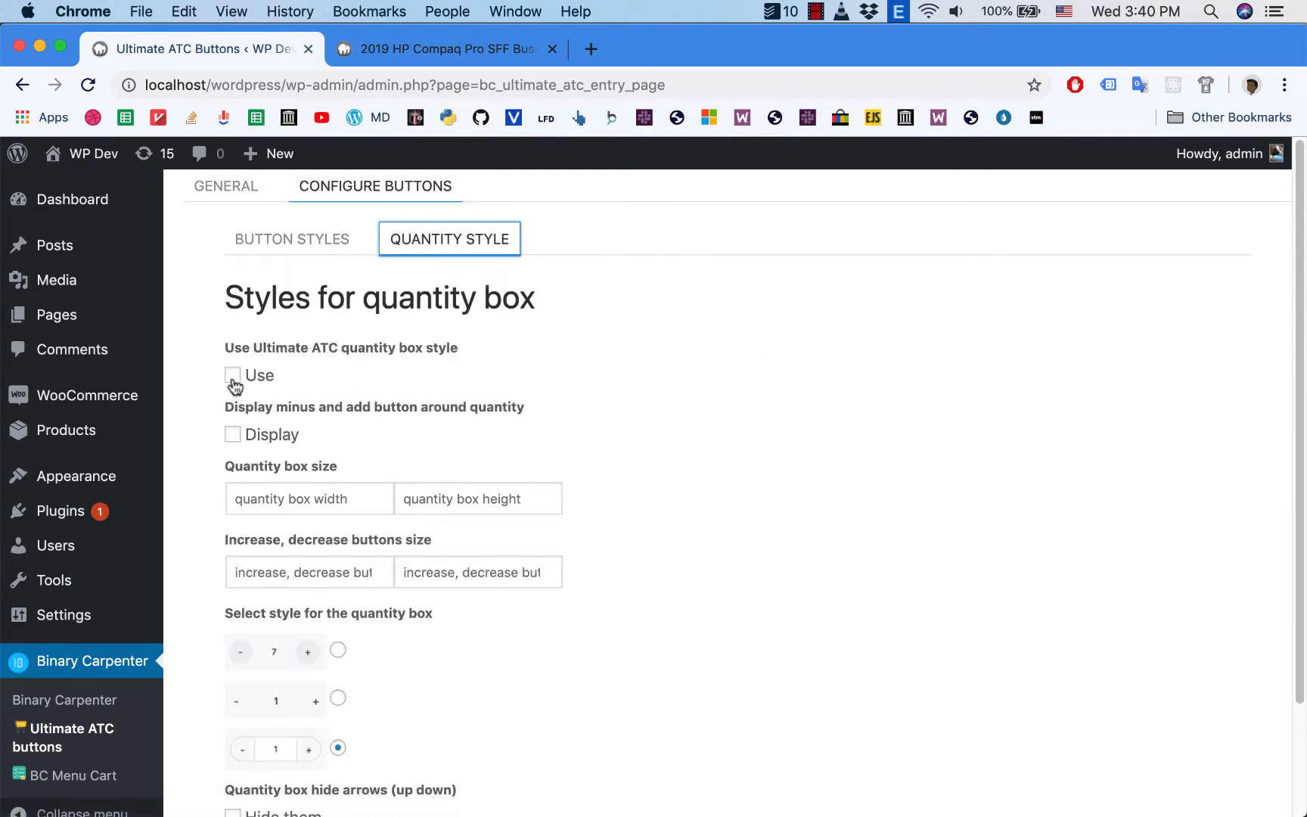
click(233, 375)
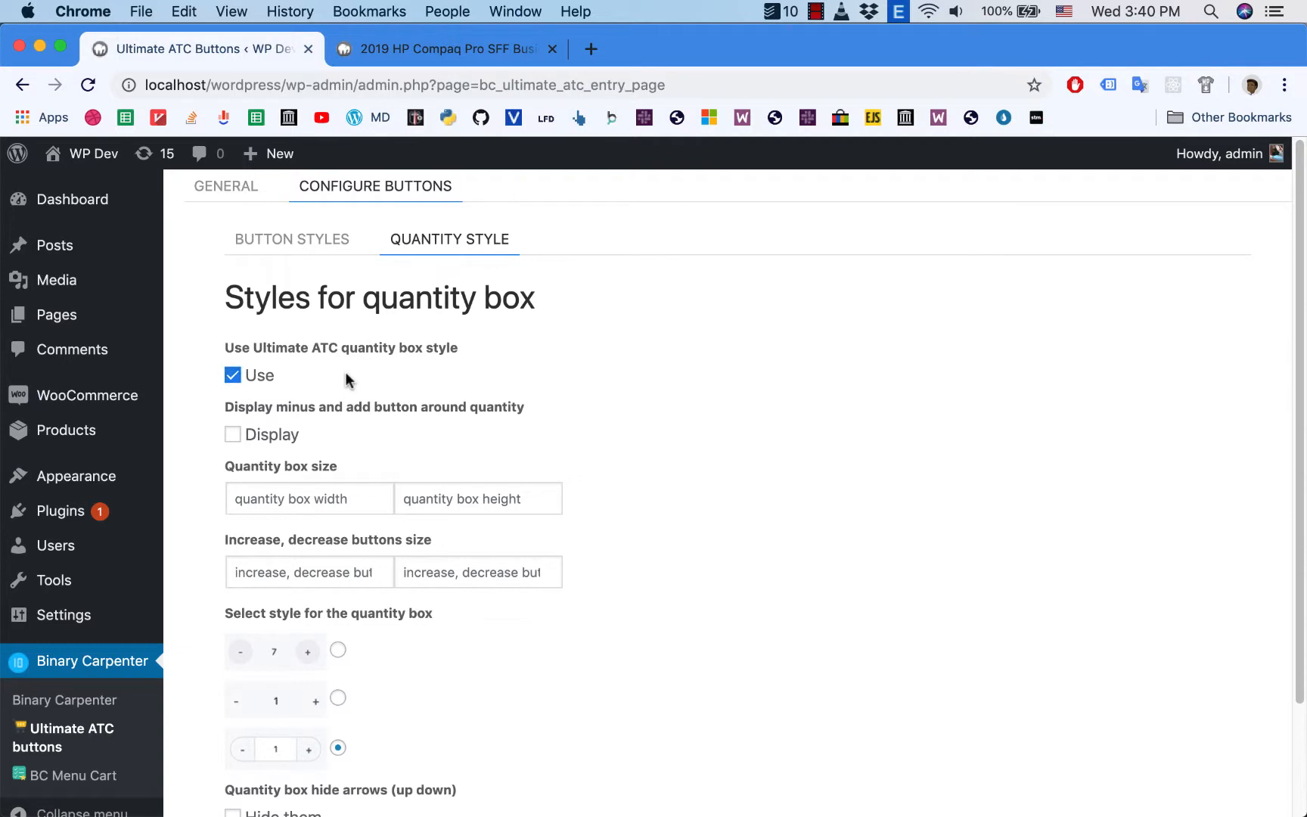
mouse_move(284, 347)
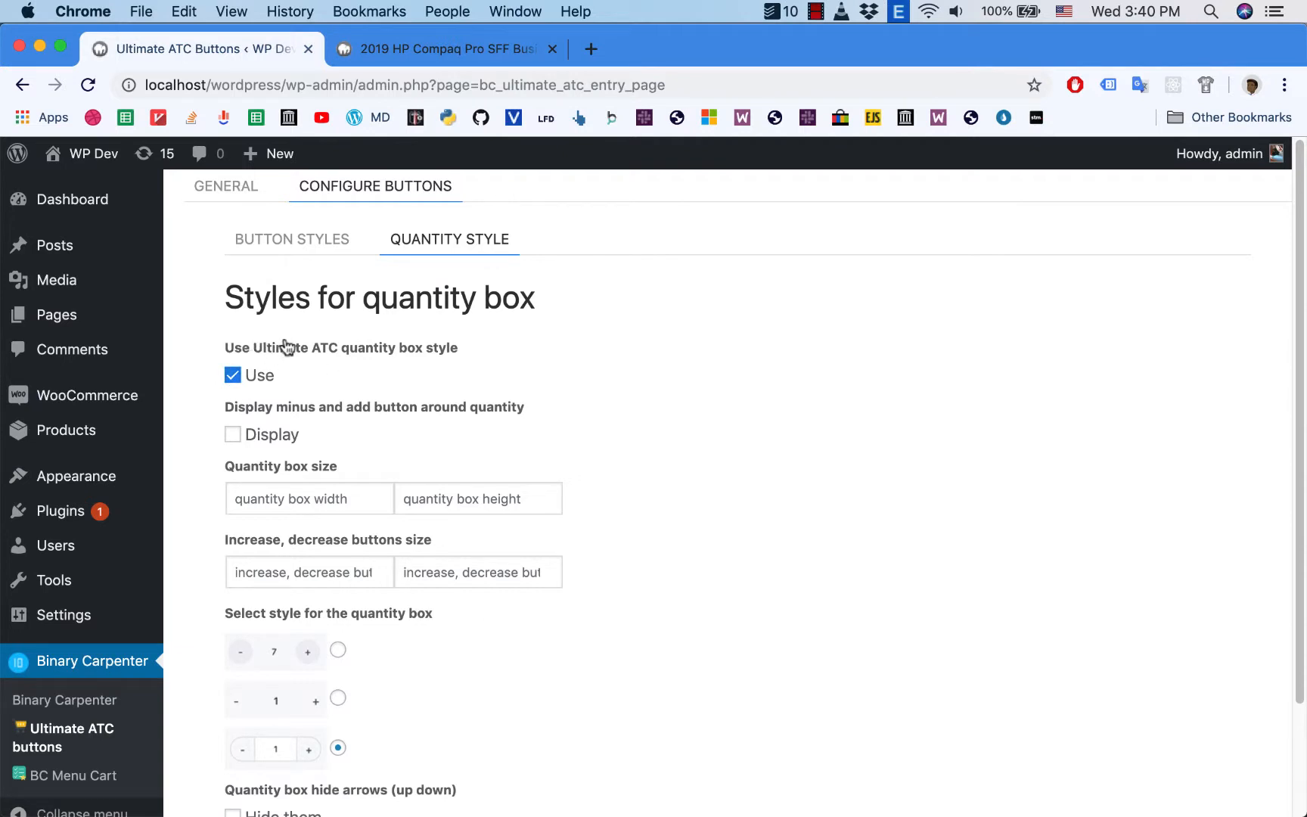
mouse_move(317, 358)
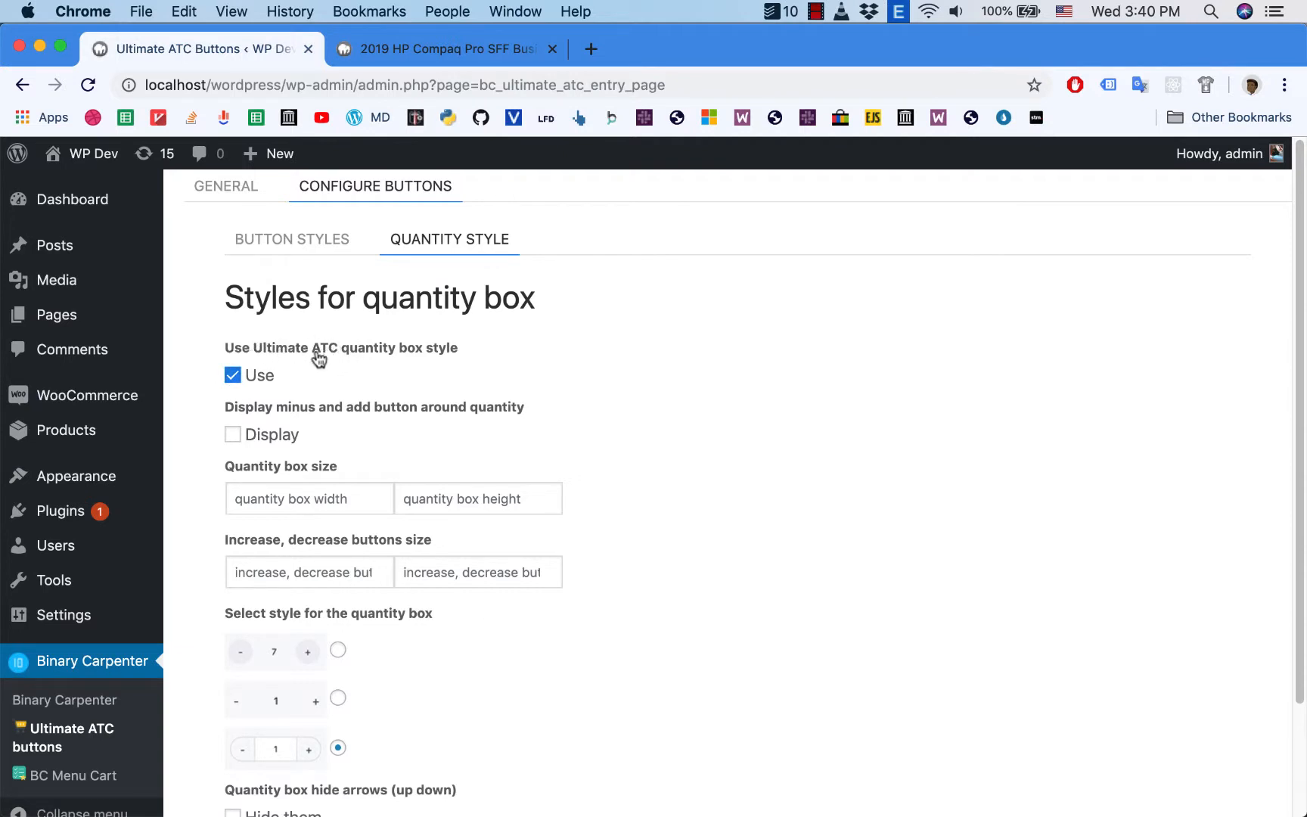
mouse_move(337, 358)
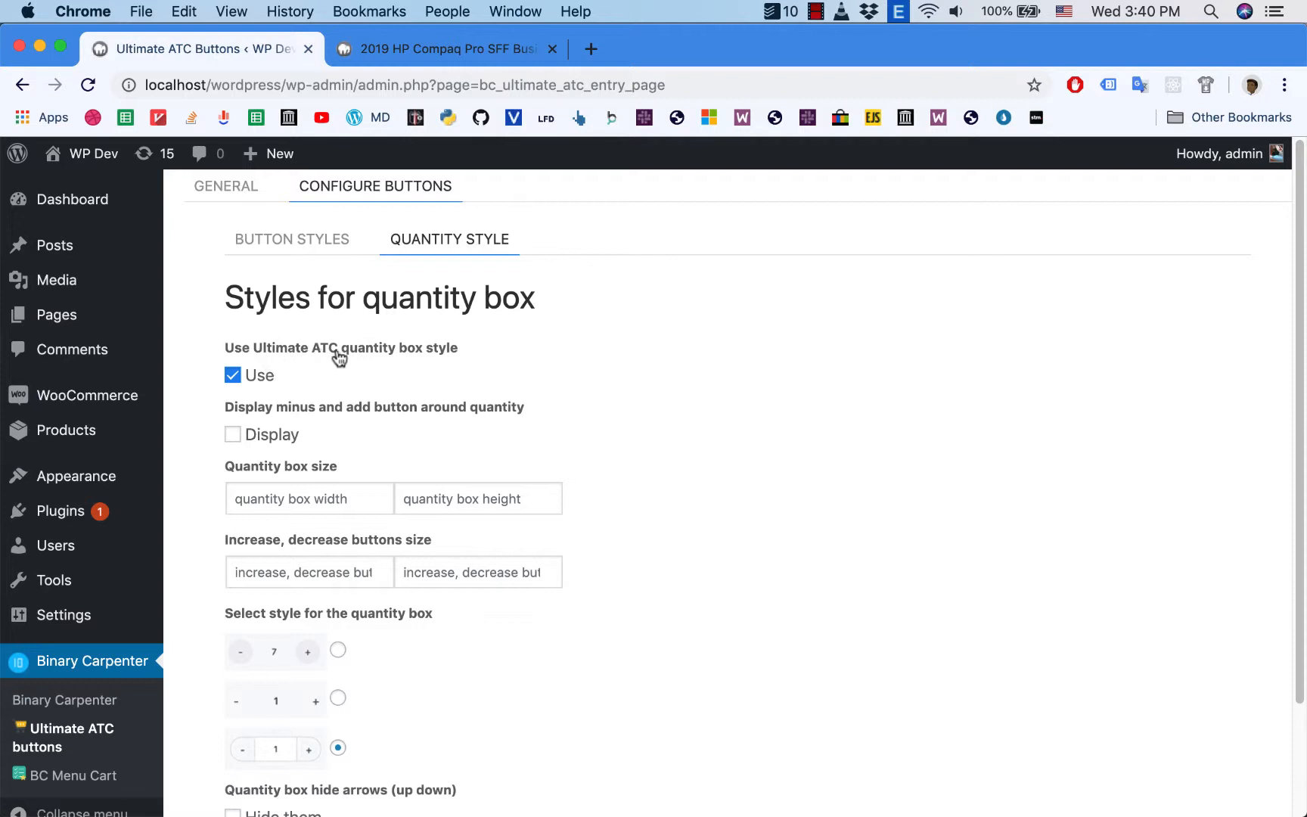
mouse_move(290, 434)
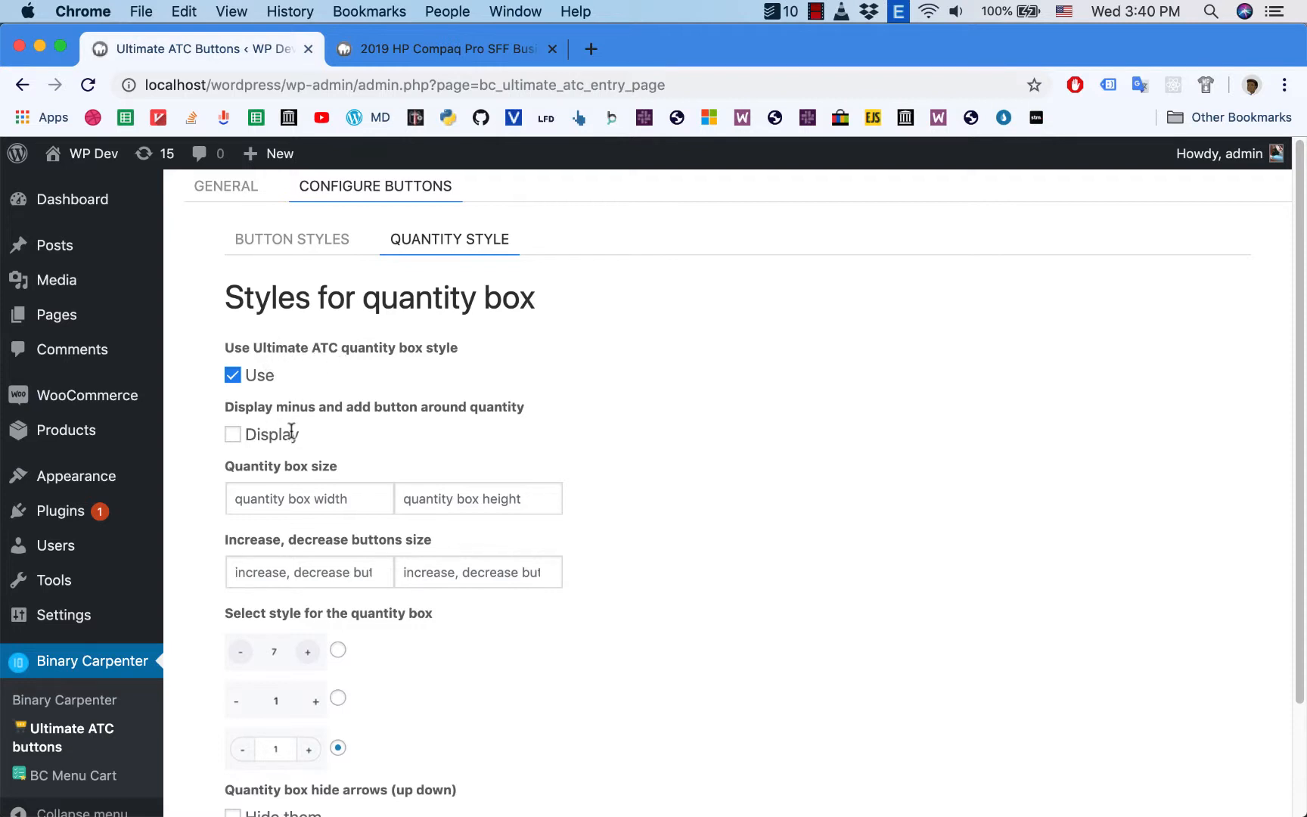
mouse_move(282, 421)
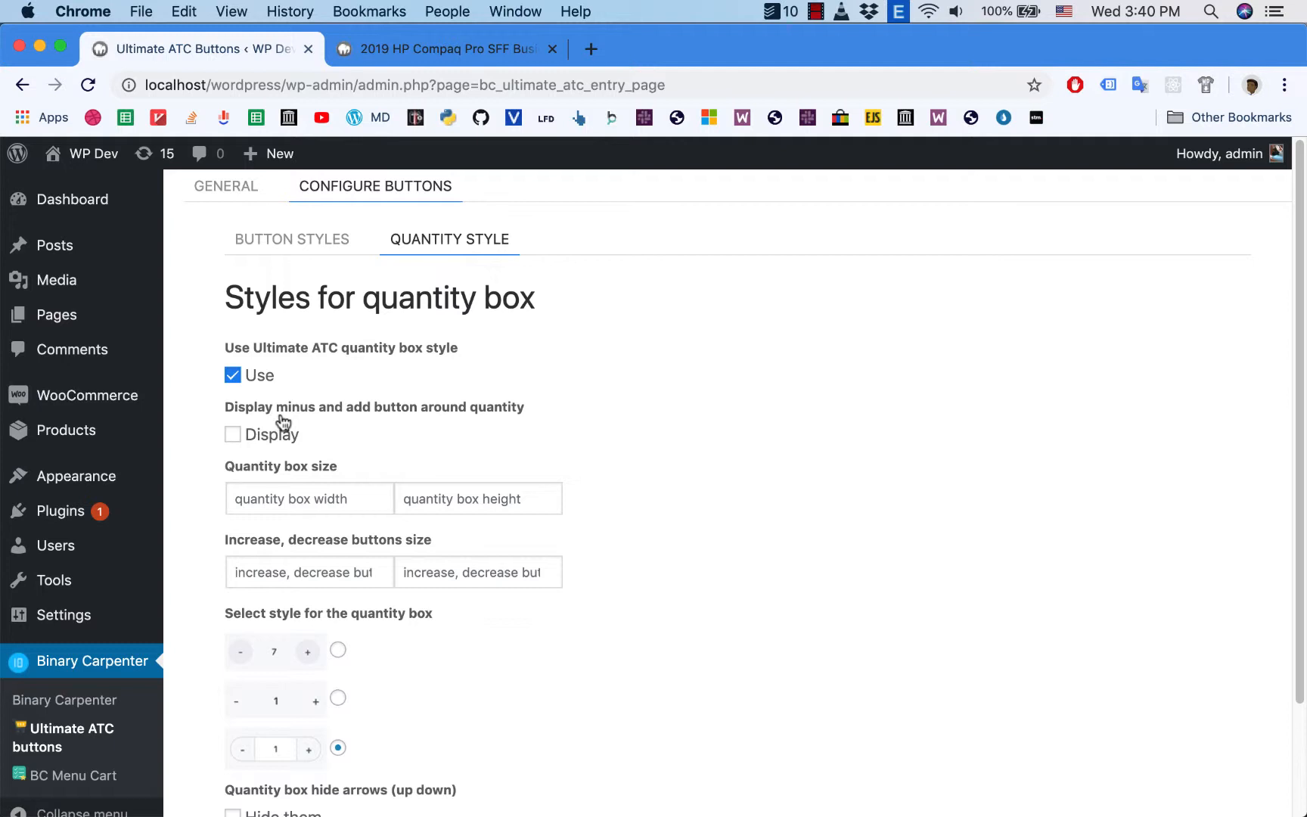
mouse_move(391, 420)
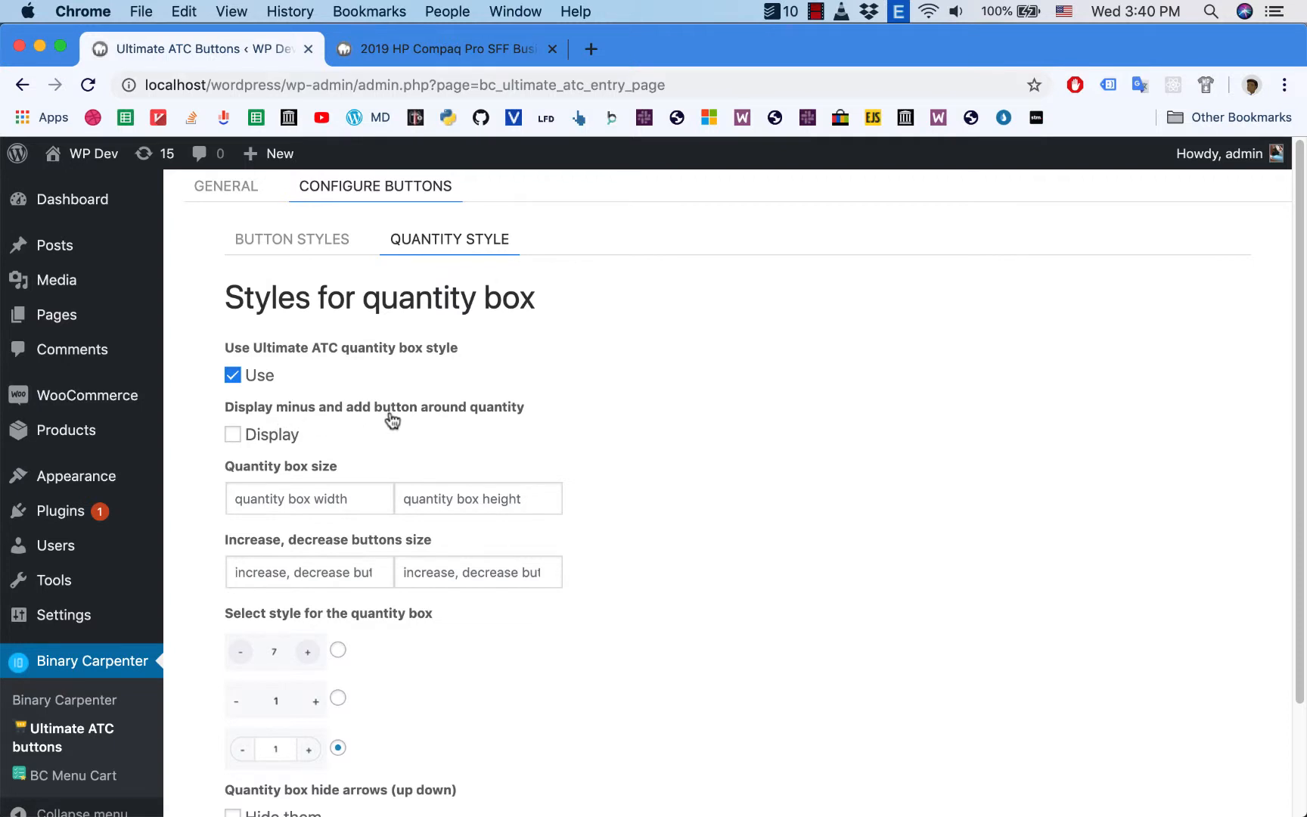
mouse_move(233, 436)
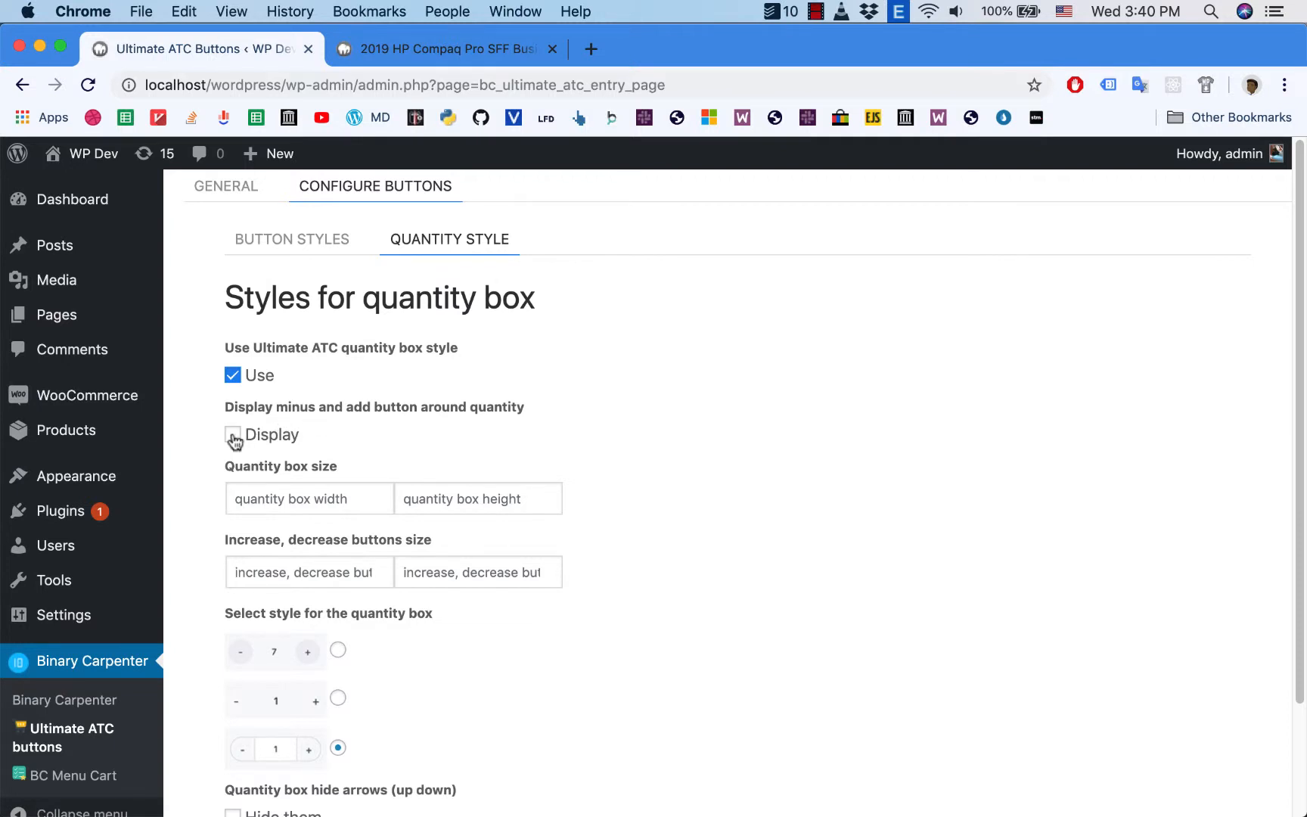
click(233, 434)
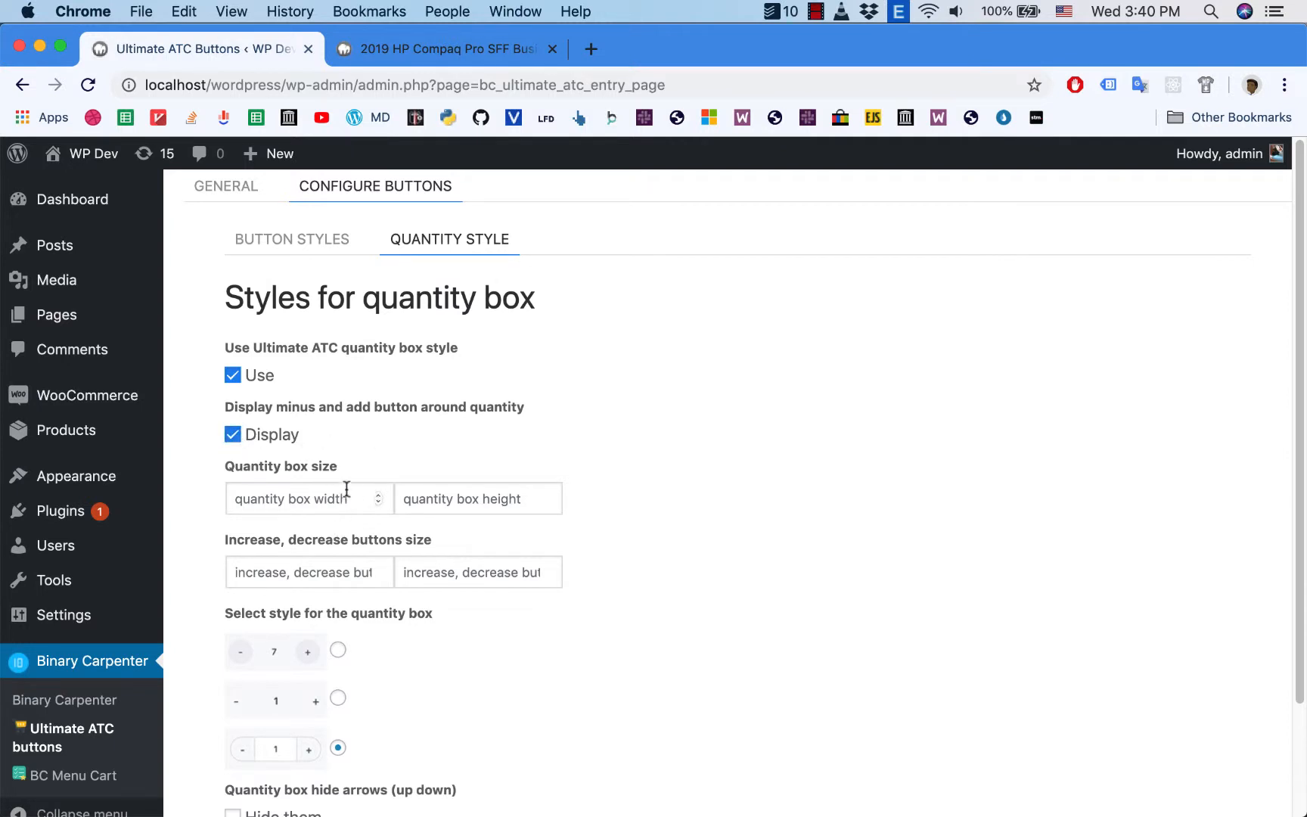
scroll(down, 3)
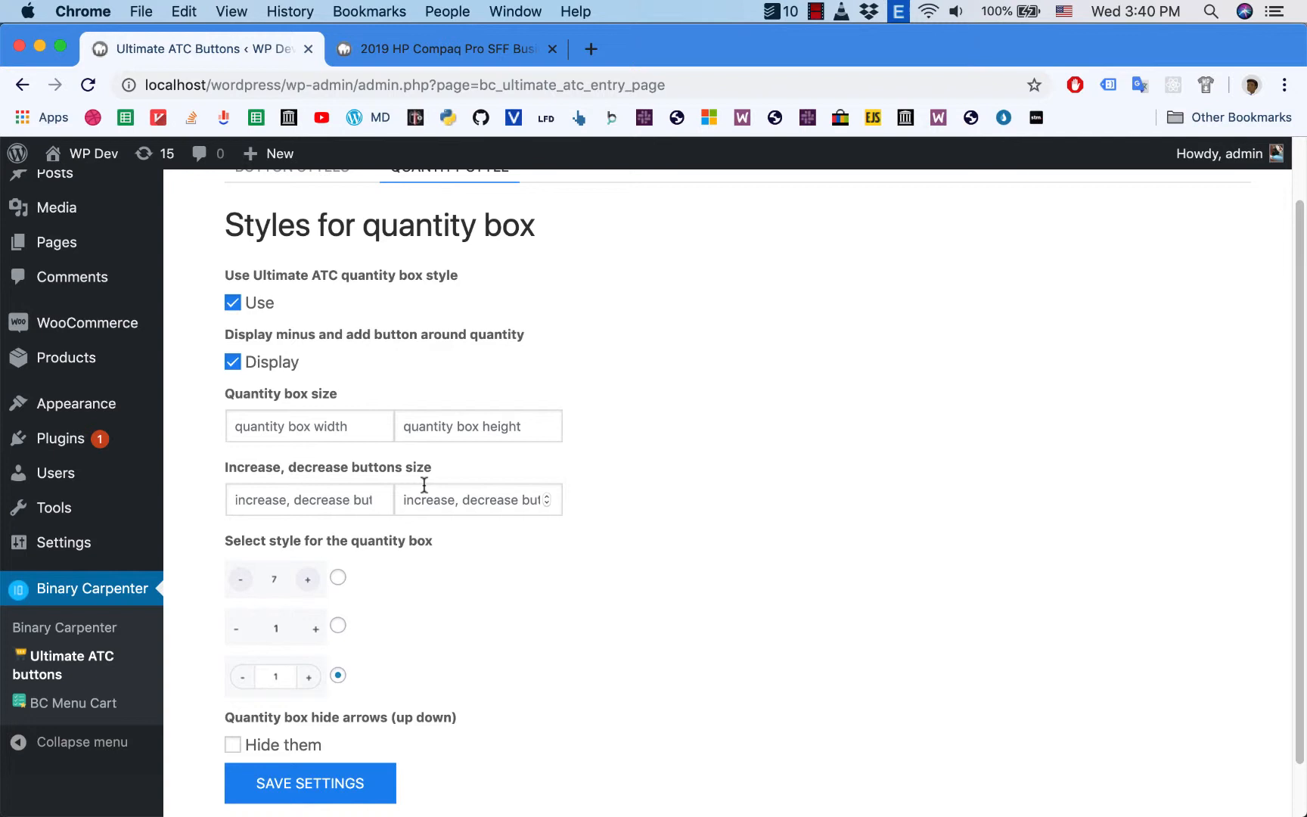
mouse_move(280, 340)
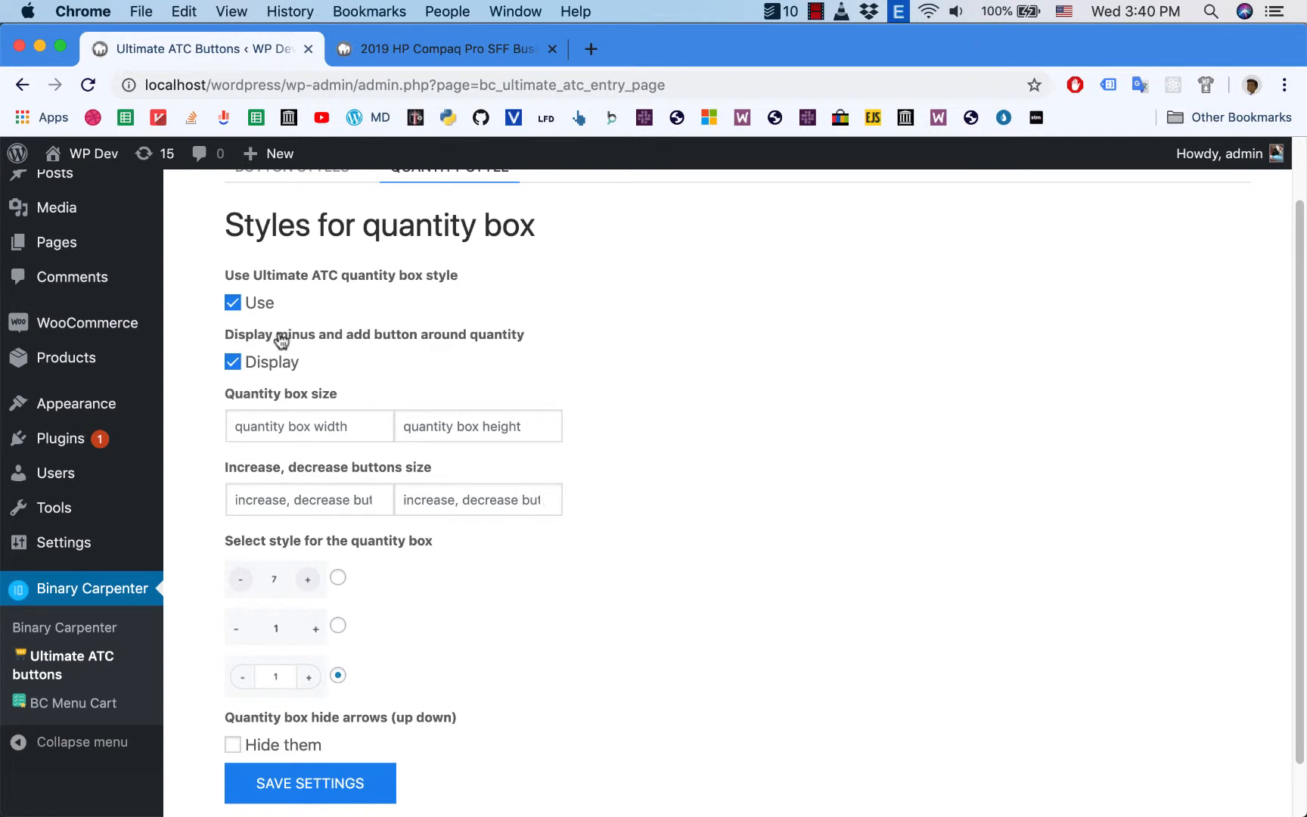
double_click(357, 334)
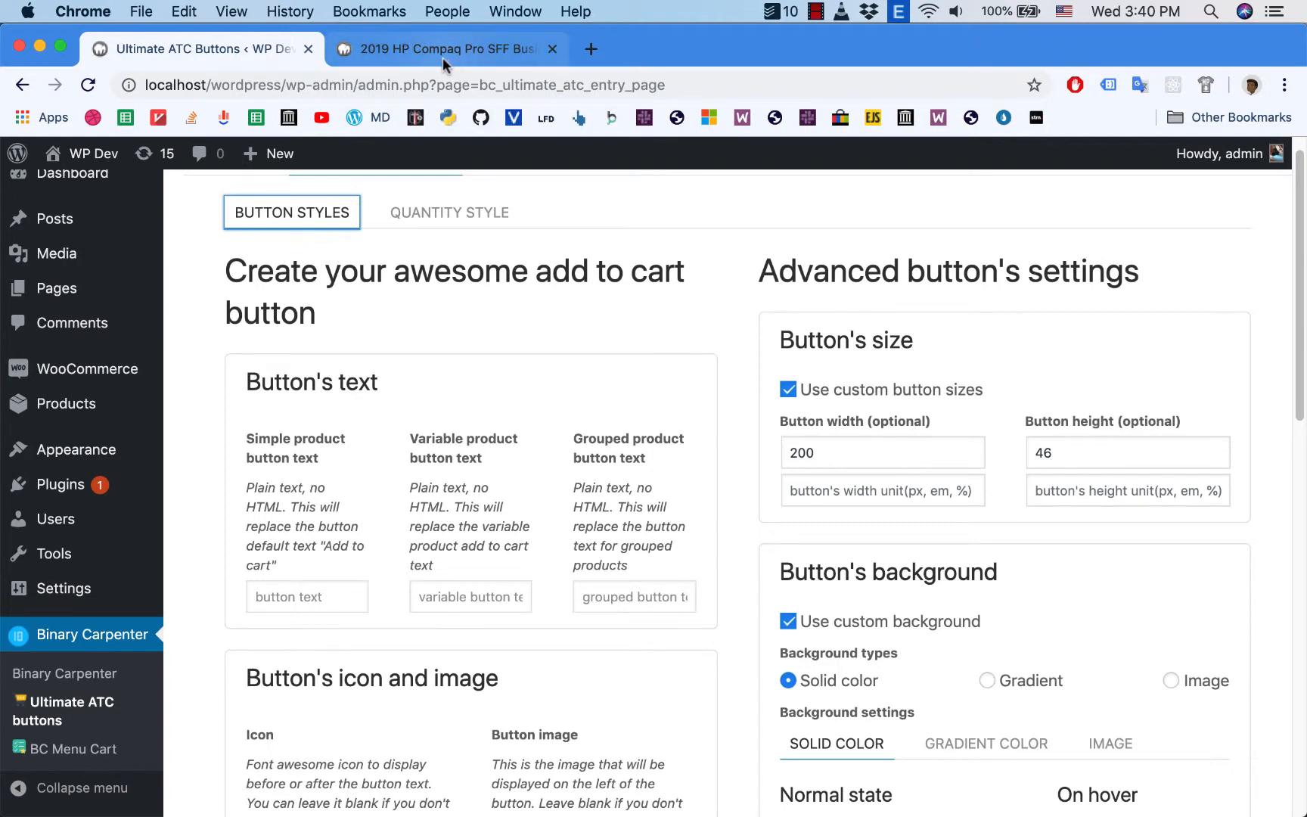
click(444, 49)
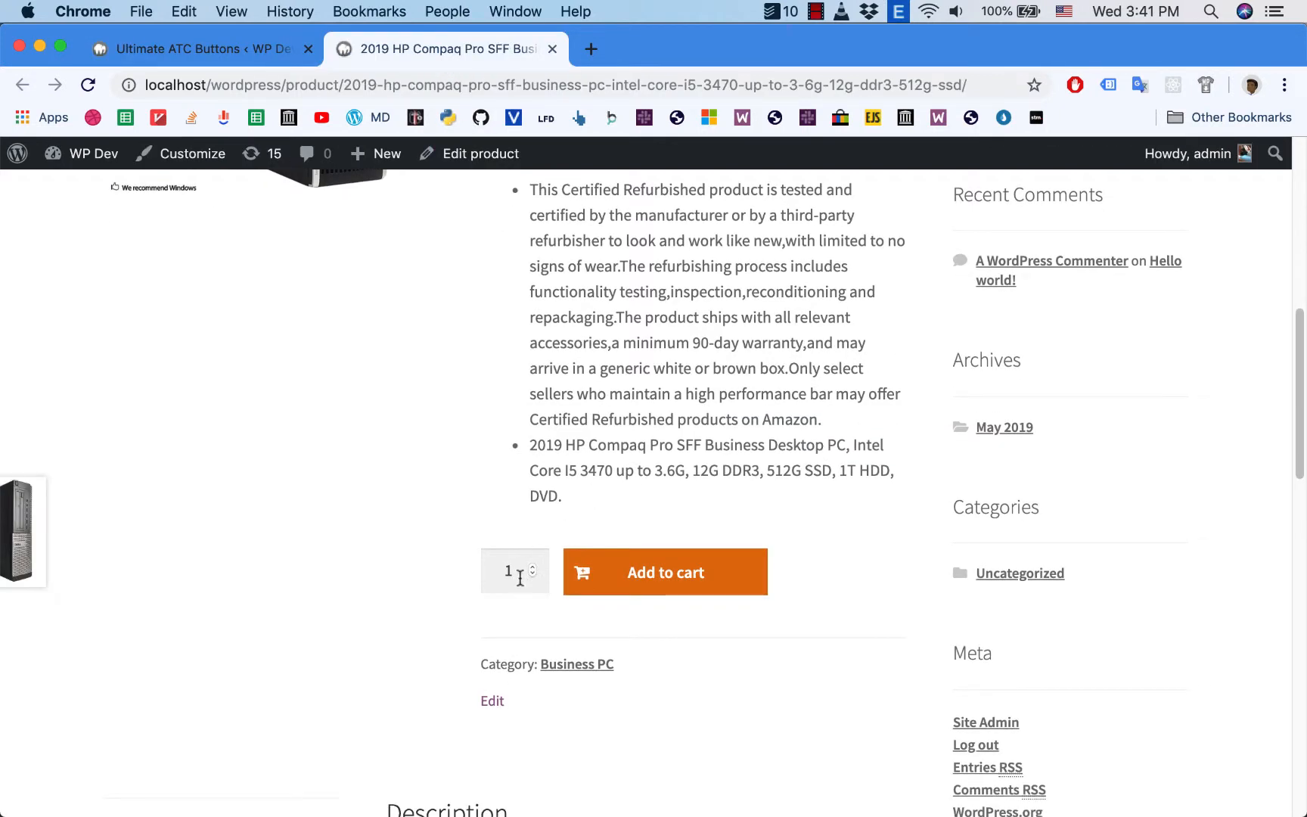
mouse_move(566, 641)
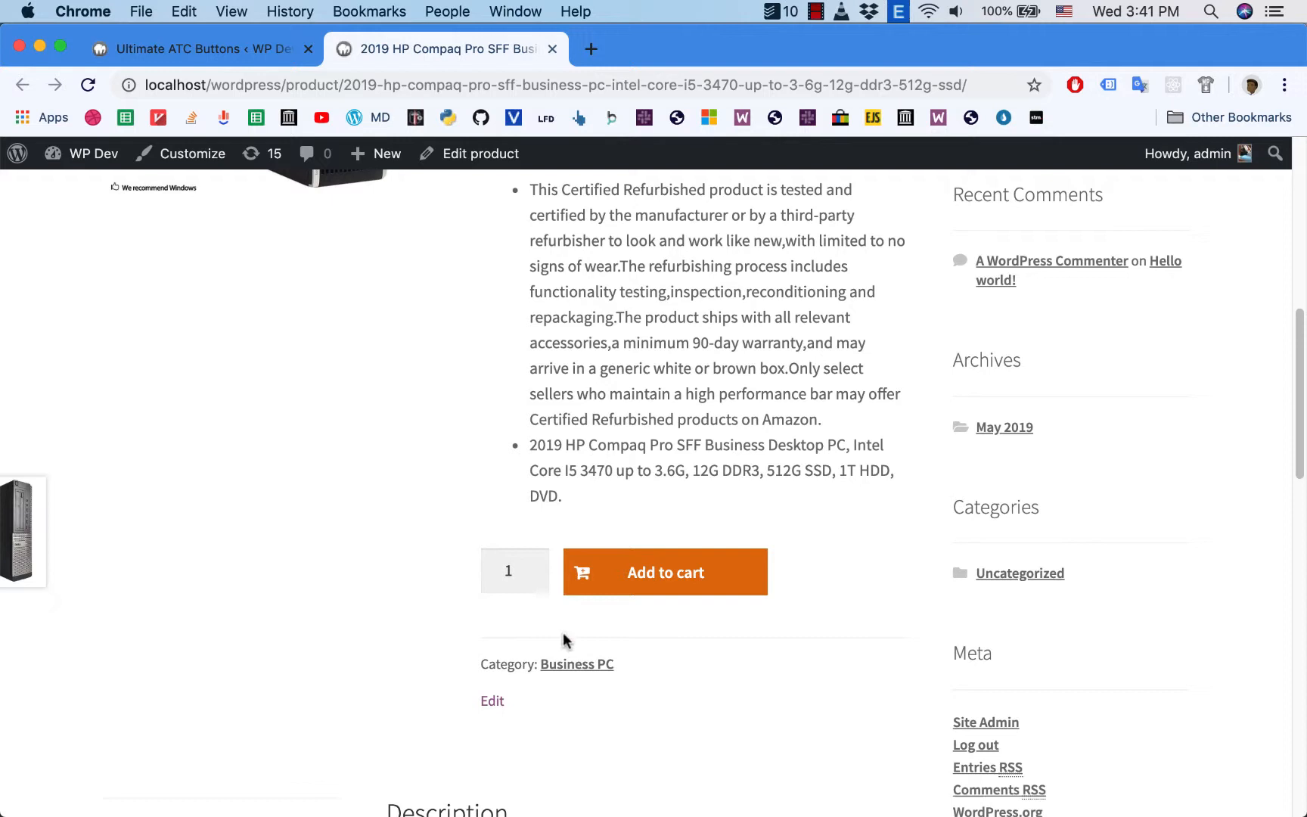
mouse_move(500, 597)
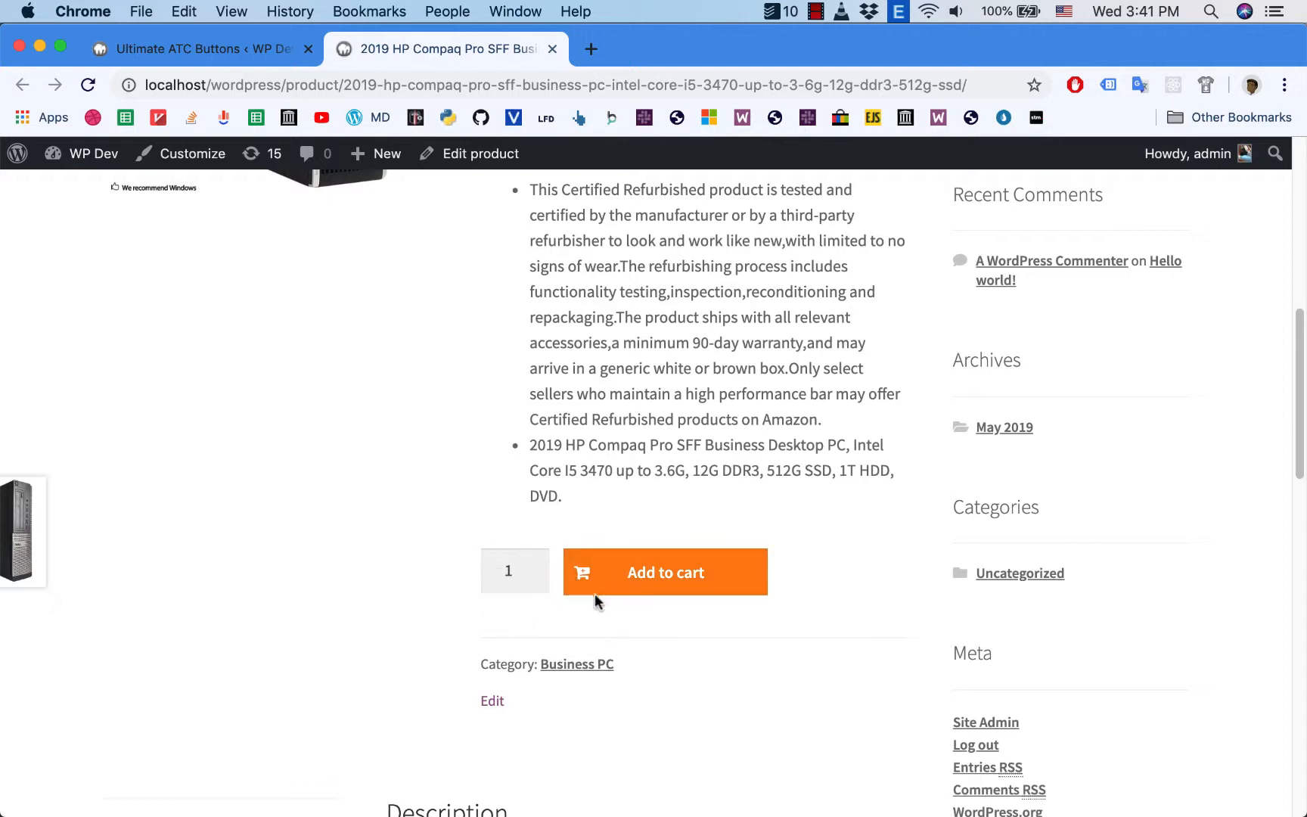
mouse_move(616, 572)
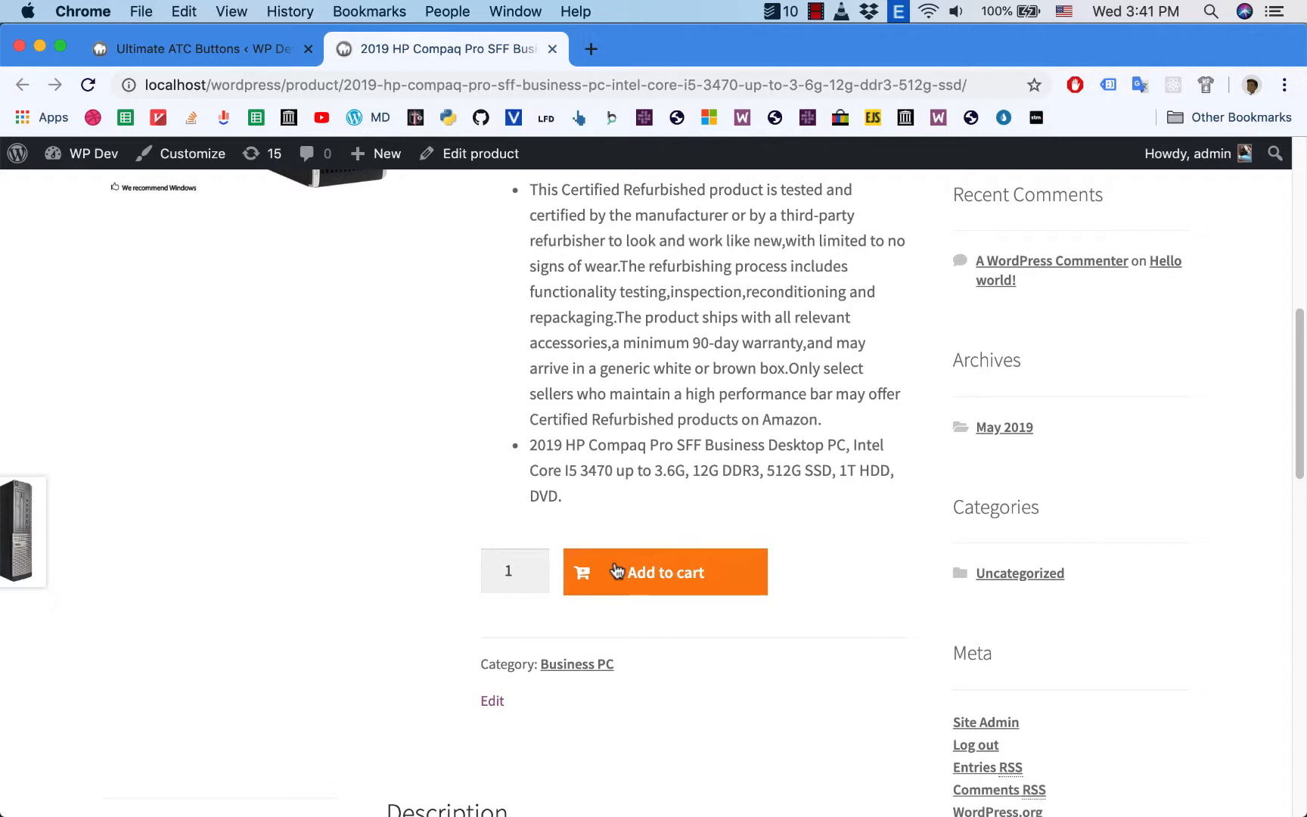
Set the quantity box size to 50 by 46 and the increase/decrease buttons to 46 by 46.
click(189, 47)
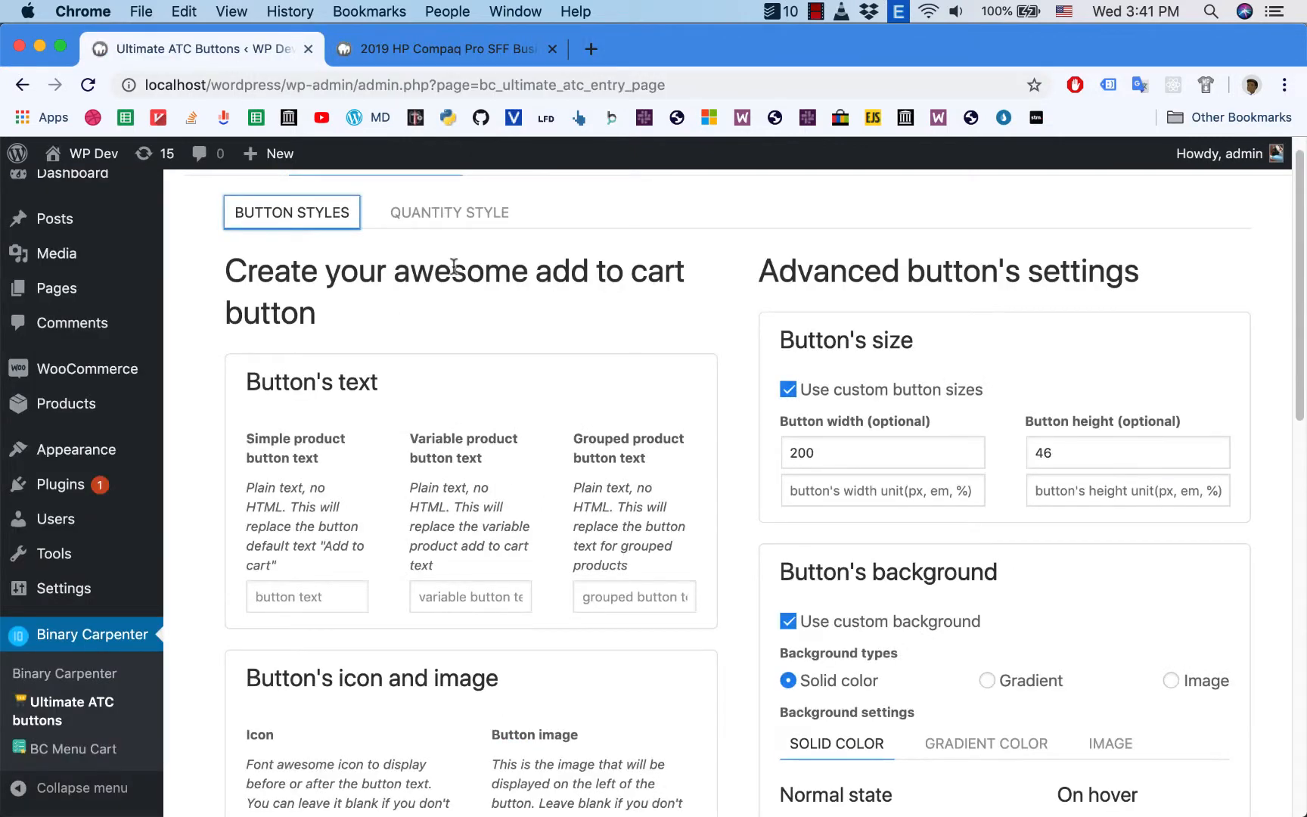
click(448, 212)
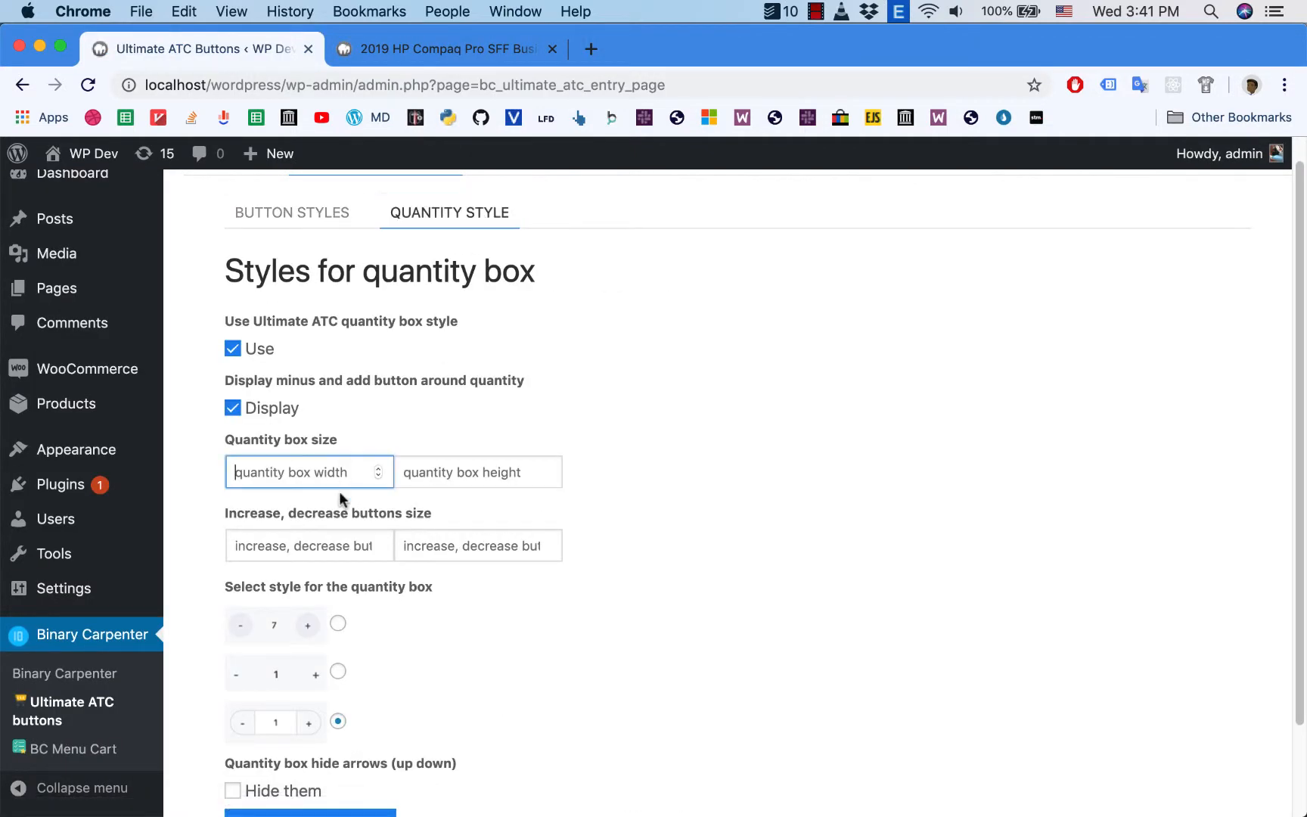
text(5)
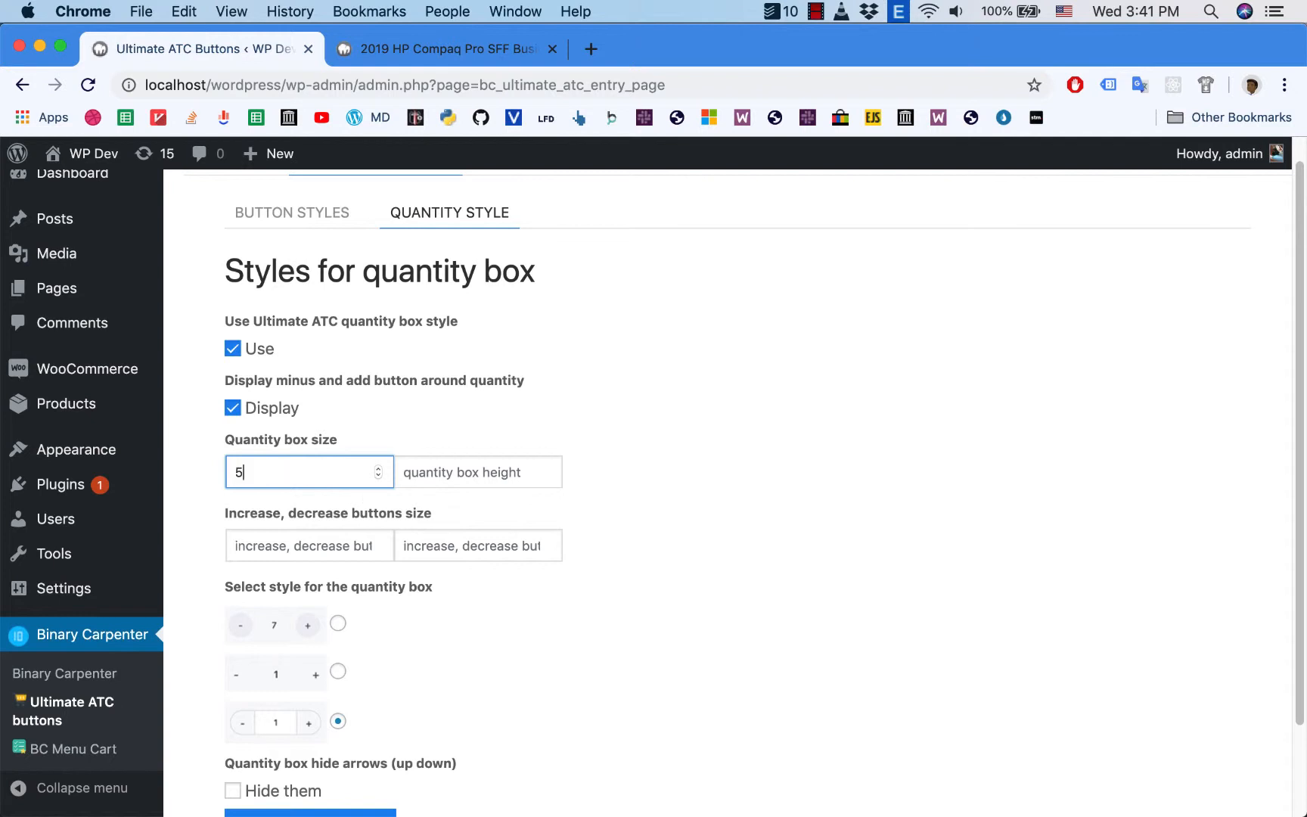
text(0)
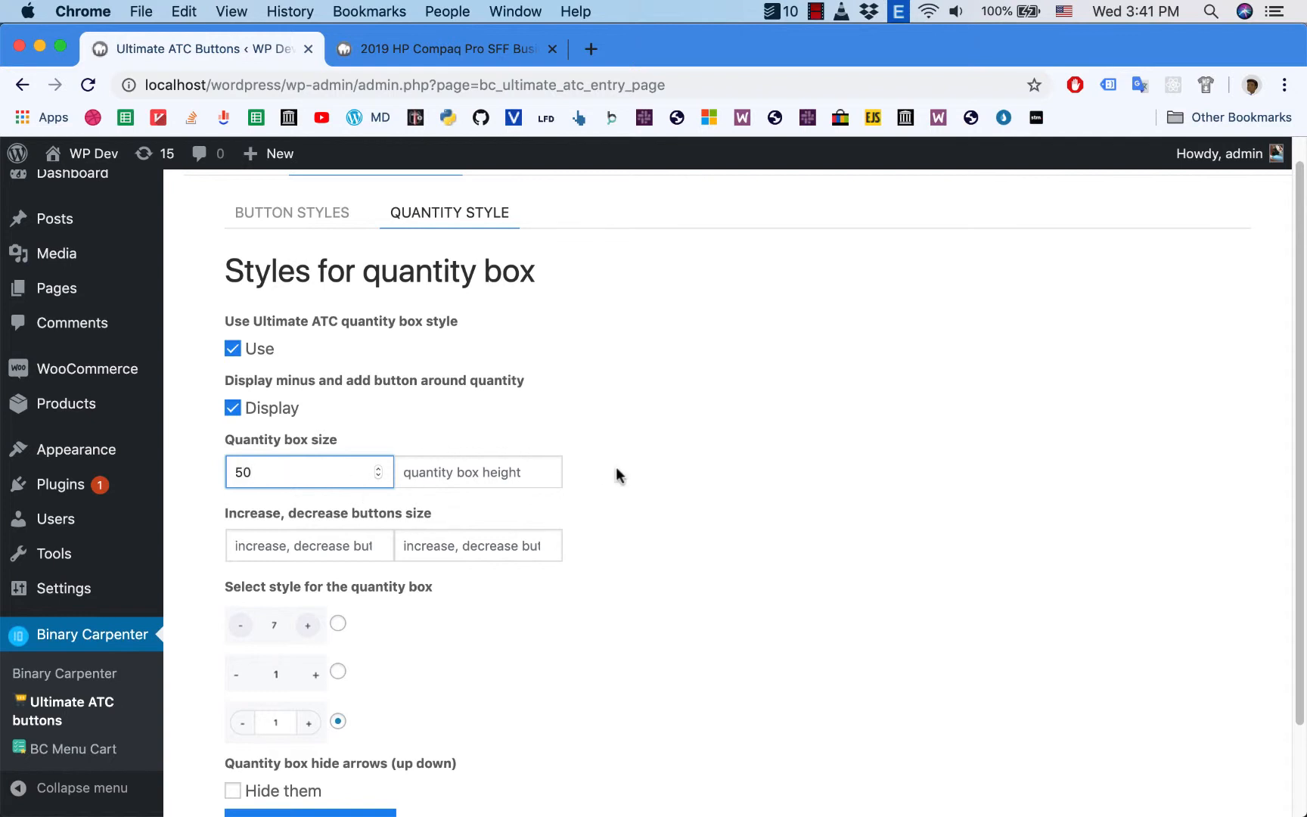
mouse_move(630, 478)
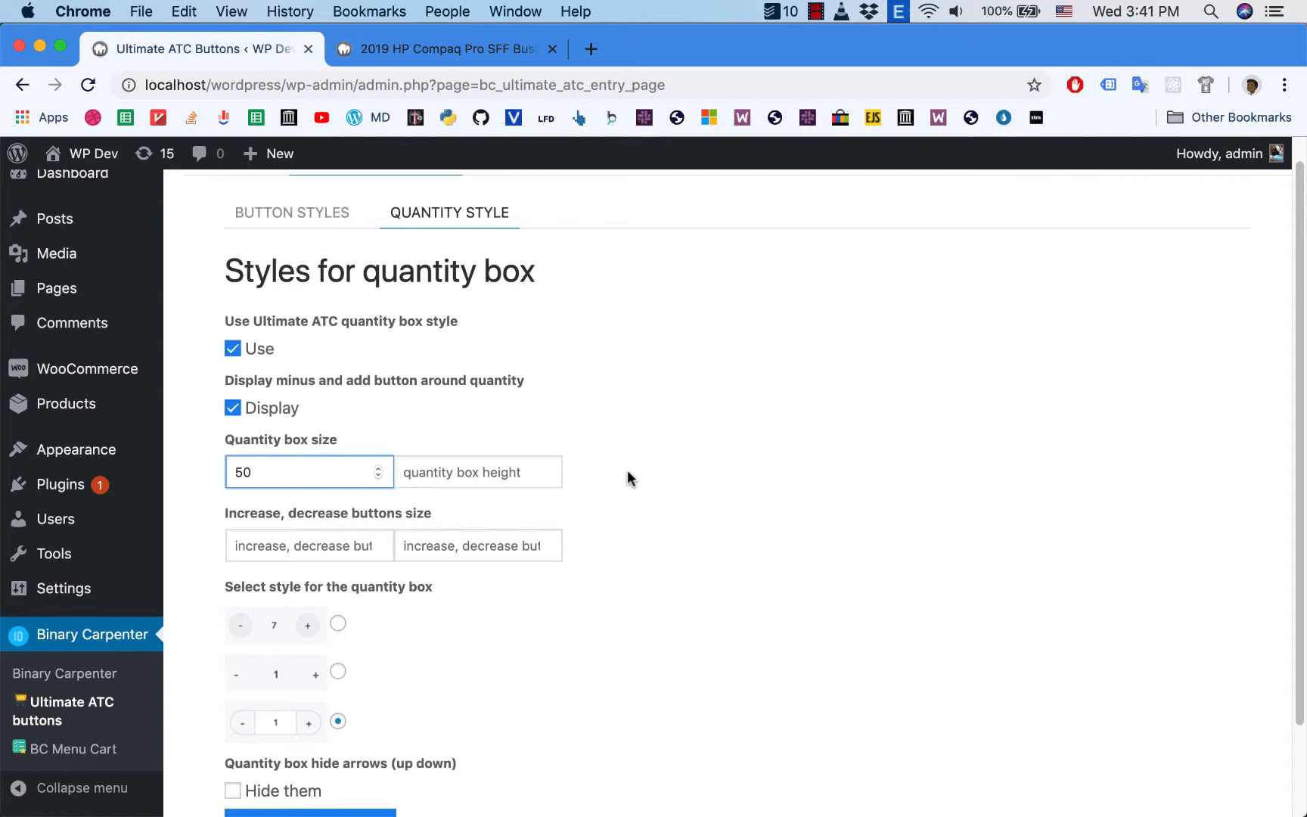
mouse_move(517, 488)
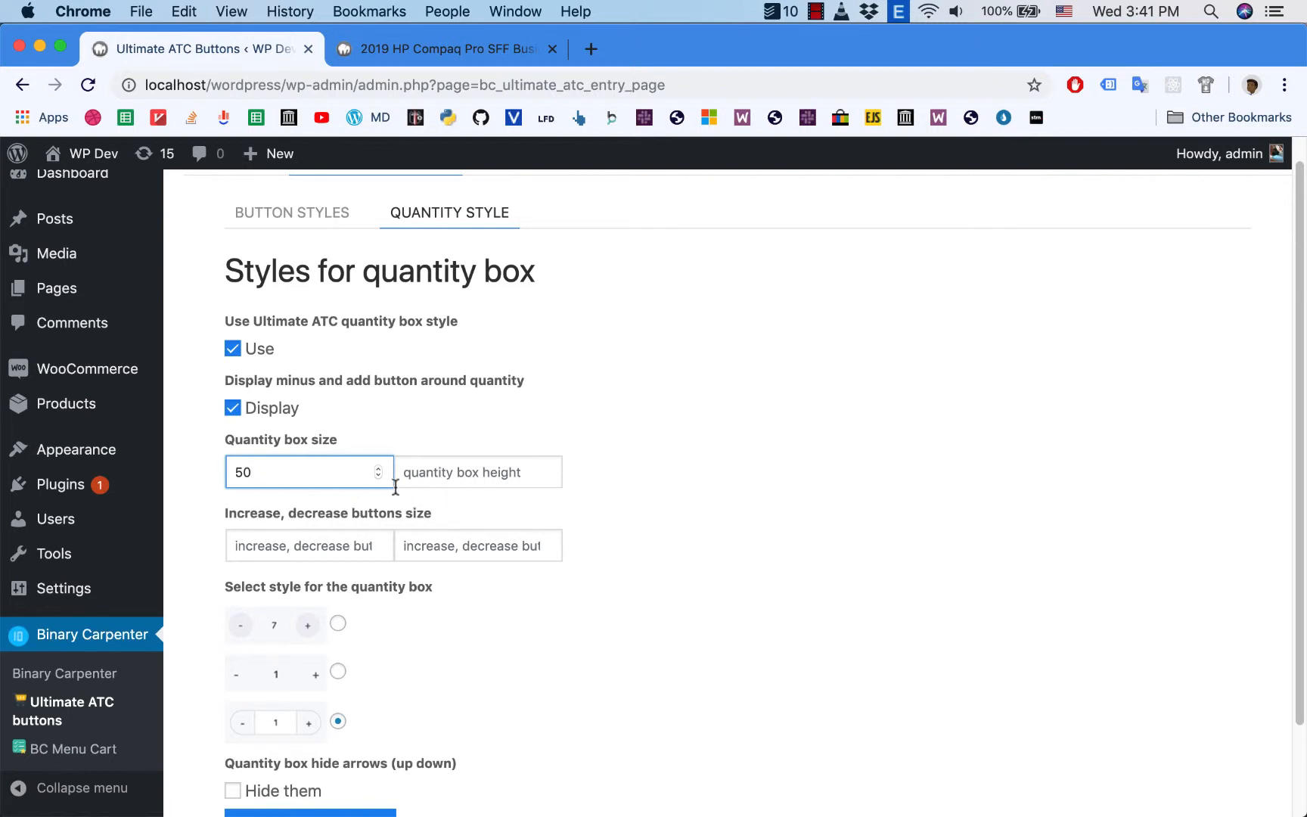
mouse_move(401, 509)
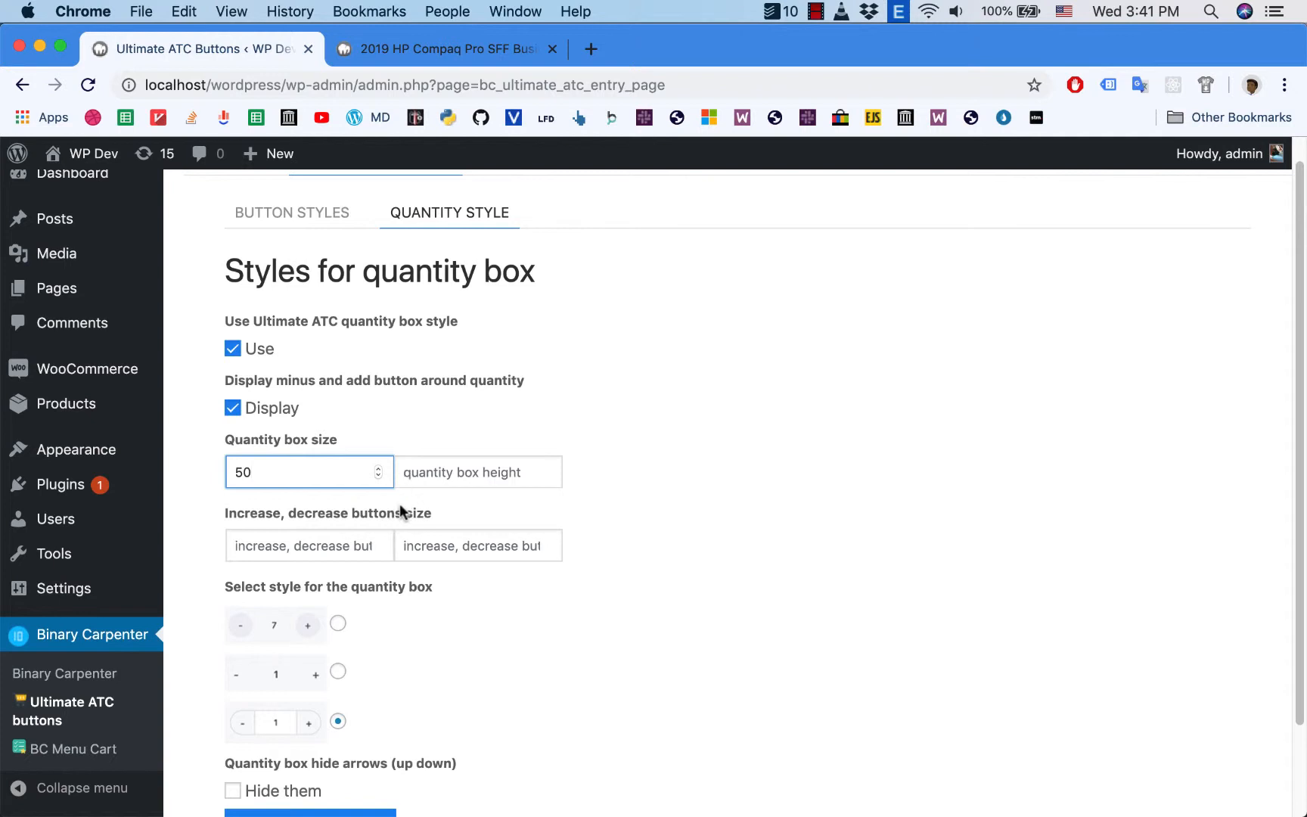
mouse_move(413, 498)
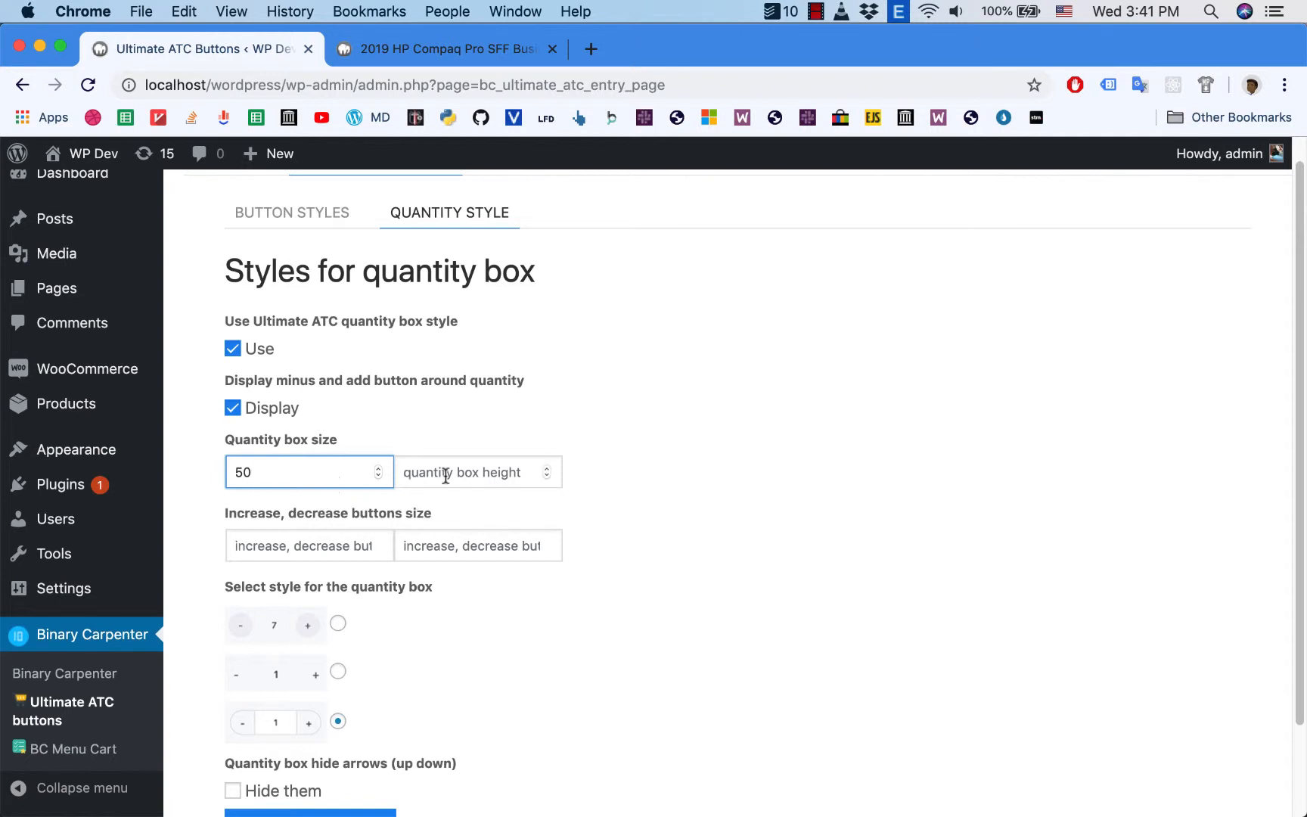
text(46)
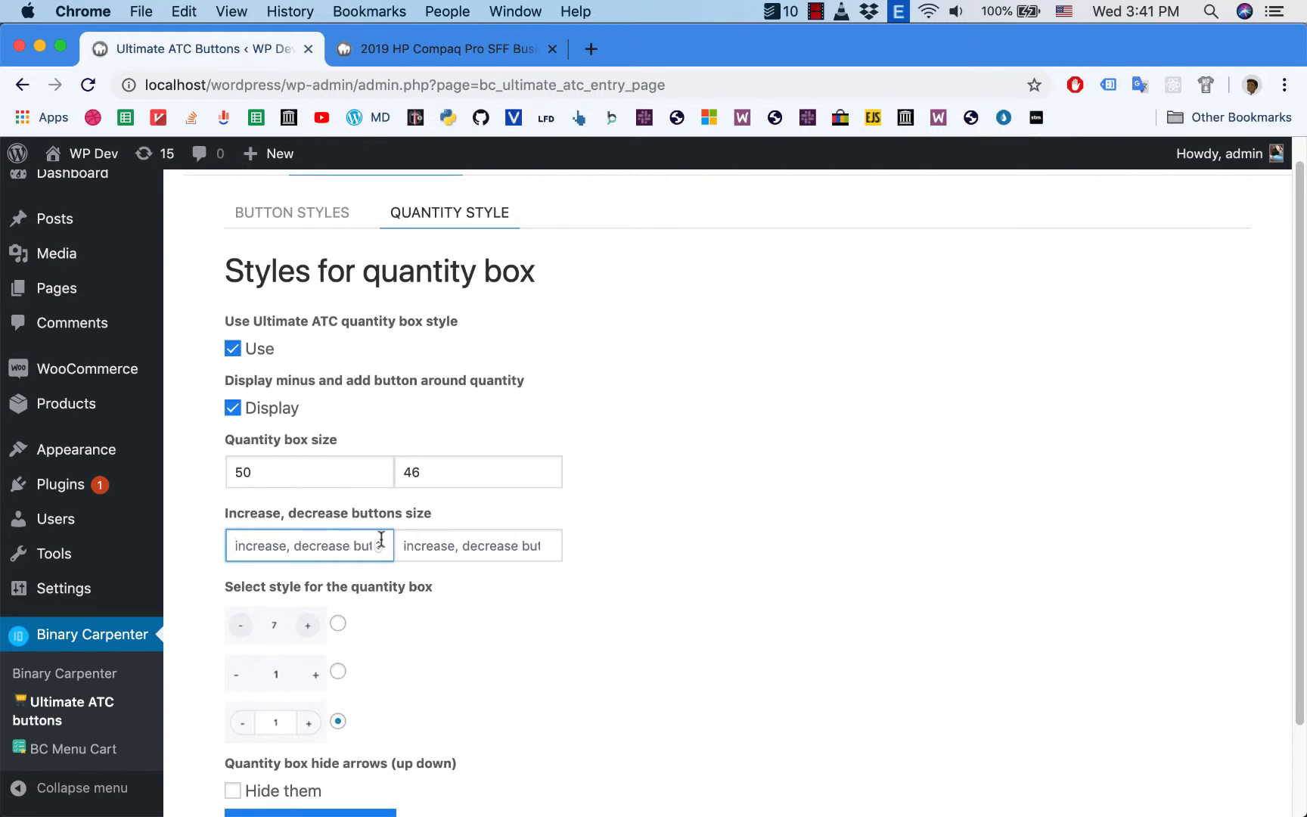
mouse_move(434, 488)
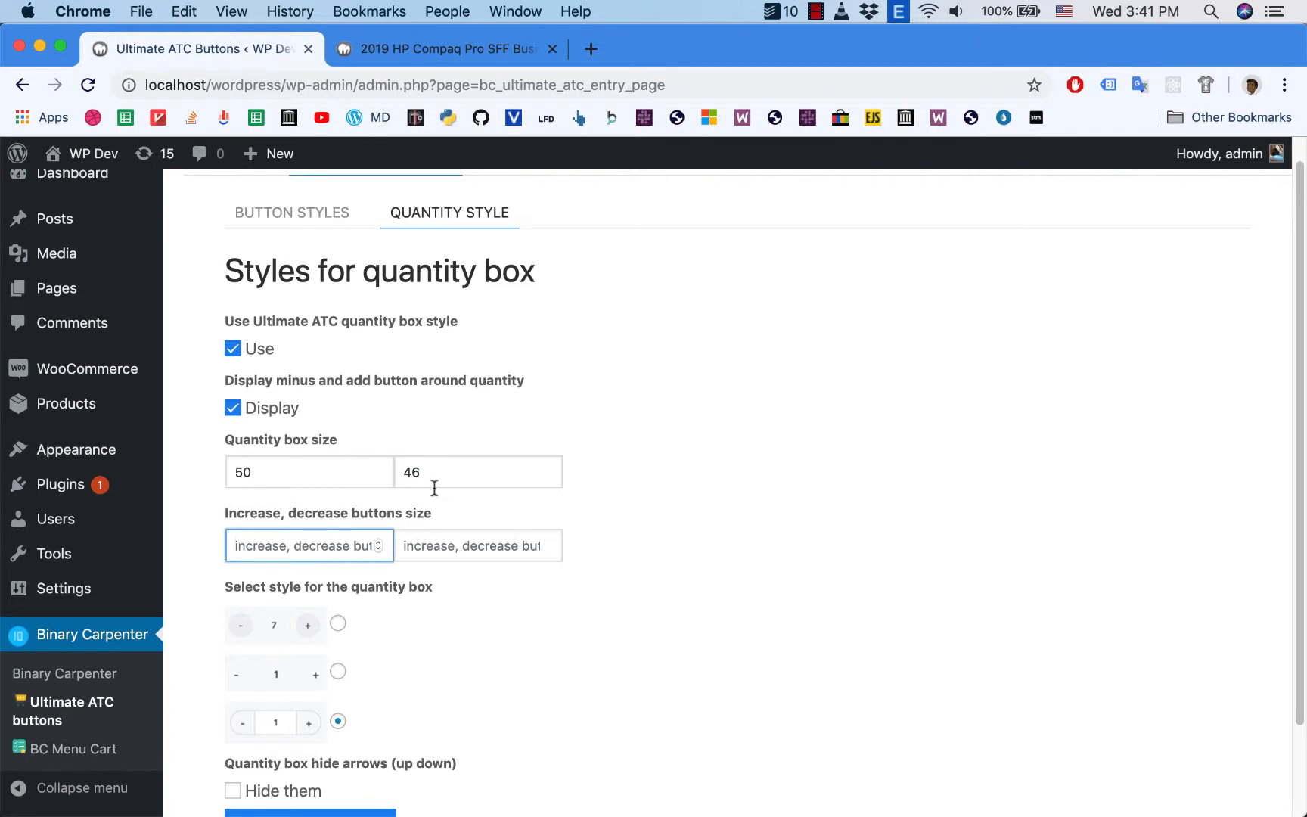
mouse_move(425, 520)
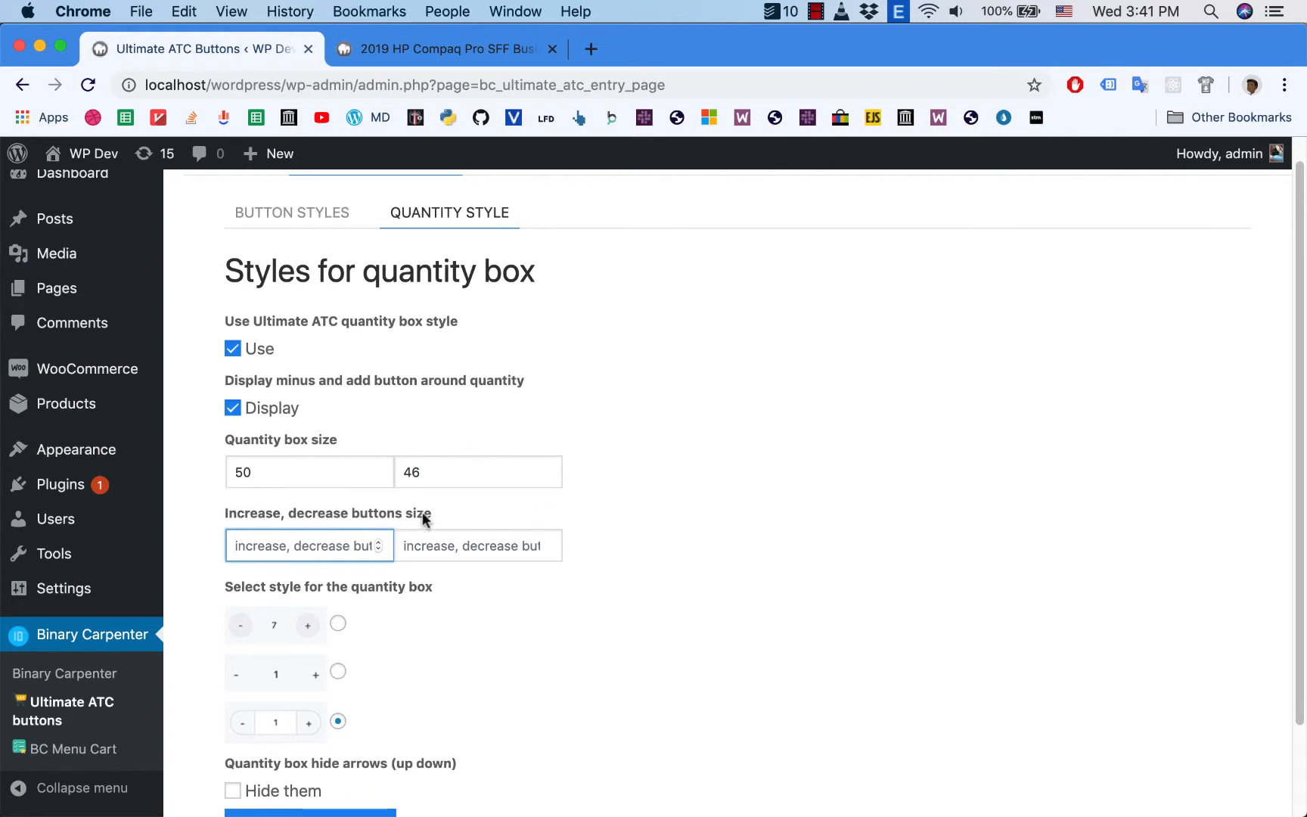
mouse_move(416, 507)
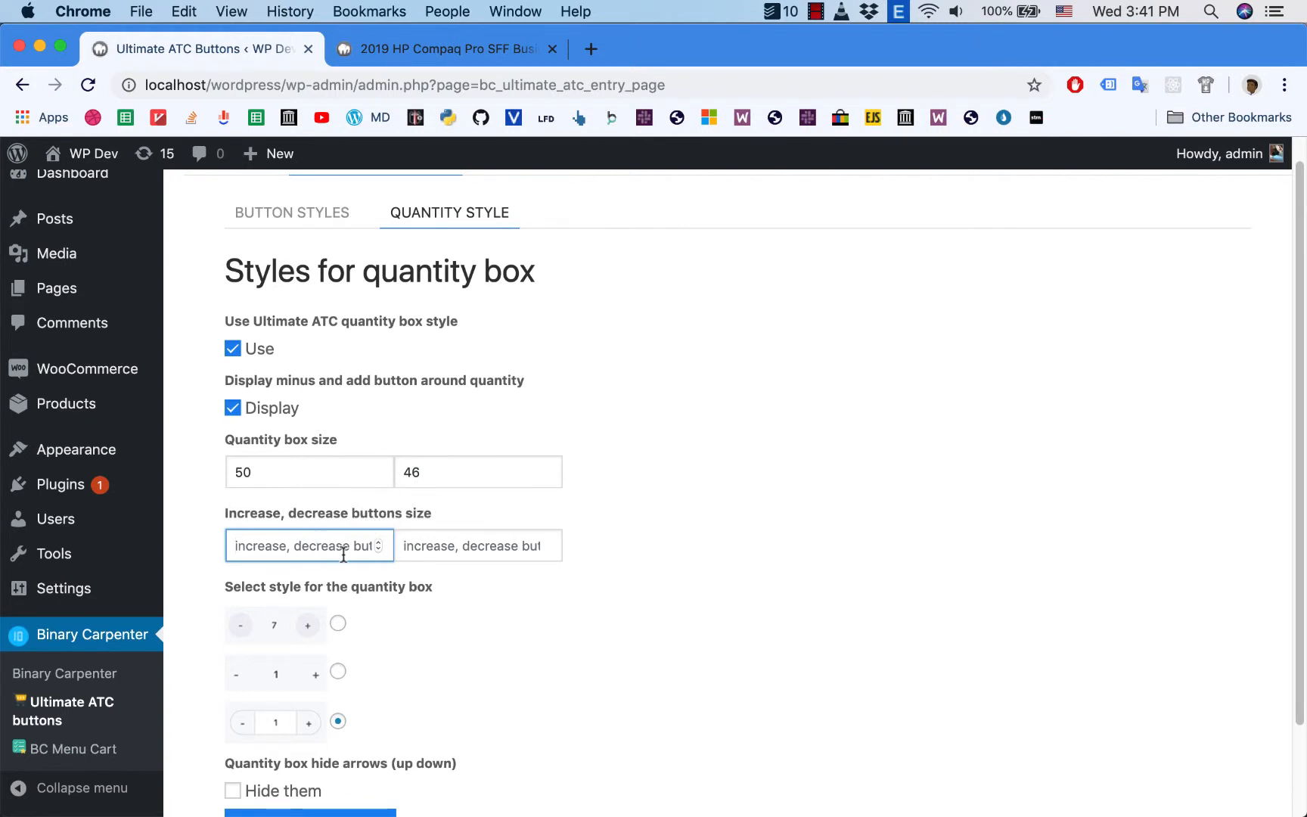
text(46)
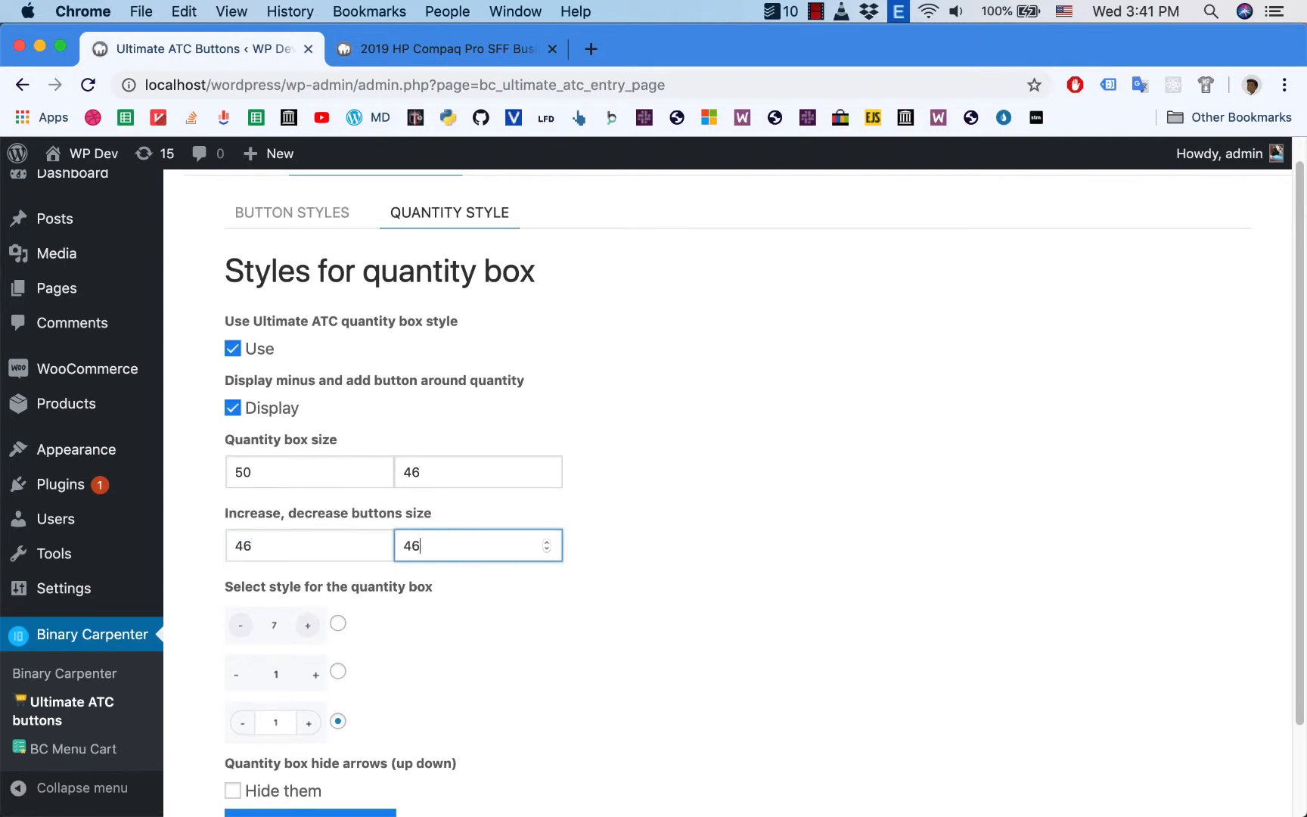
Choose the third quantity box style and glance at the product page.
scroll(down, 3)
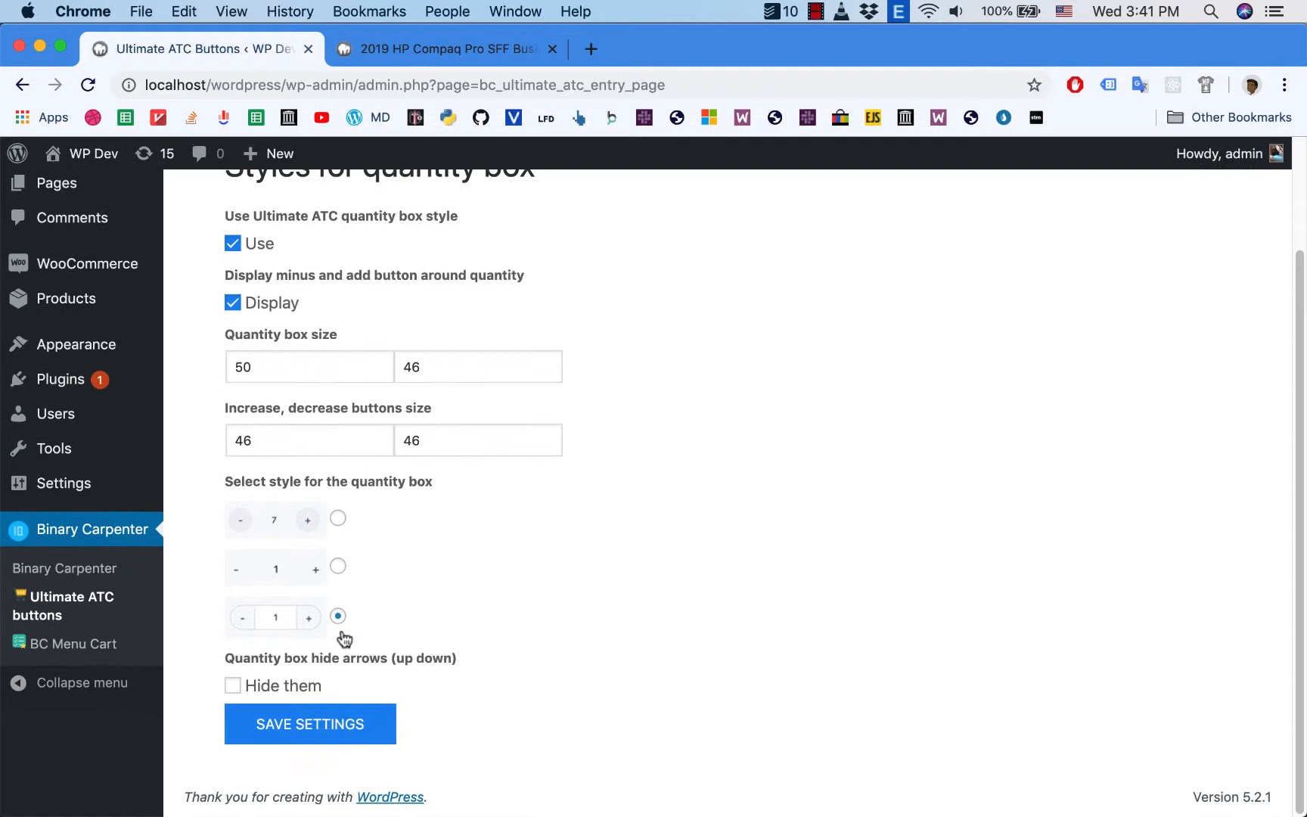
mouse_move(350, 554)
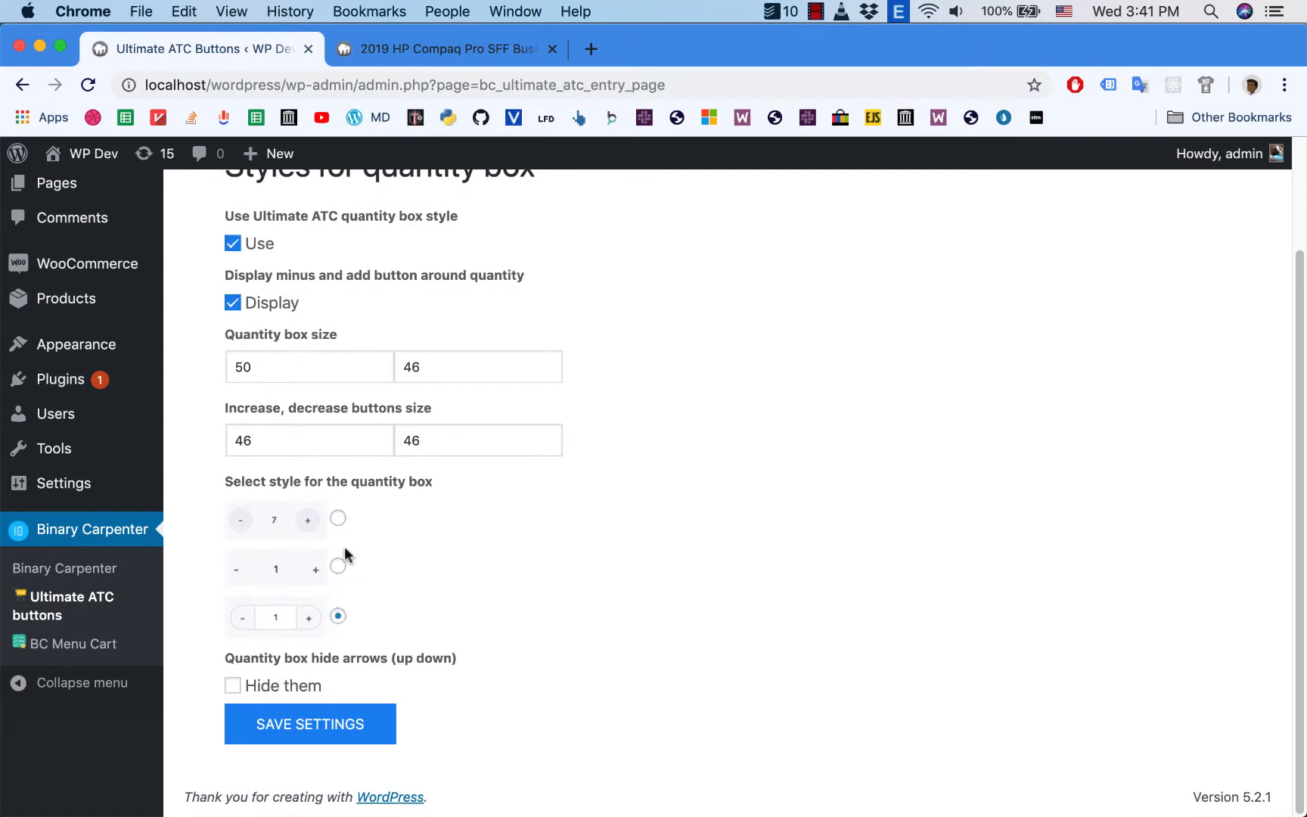
mouse_move(361, 568)
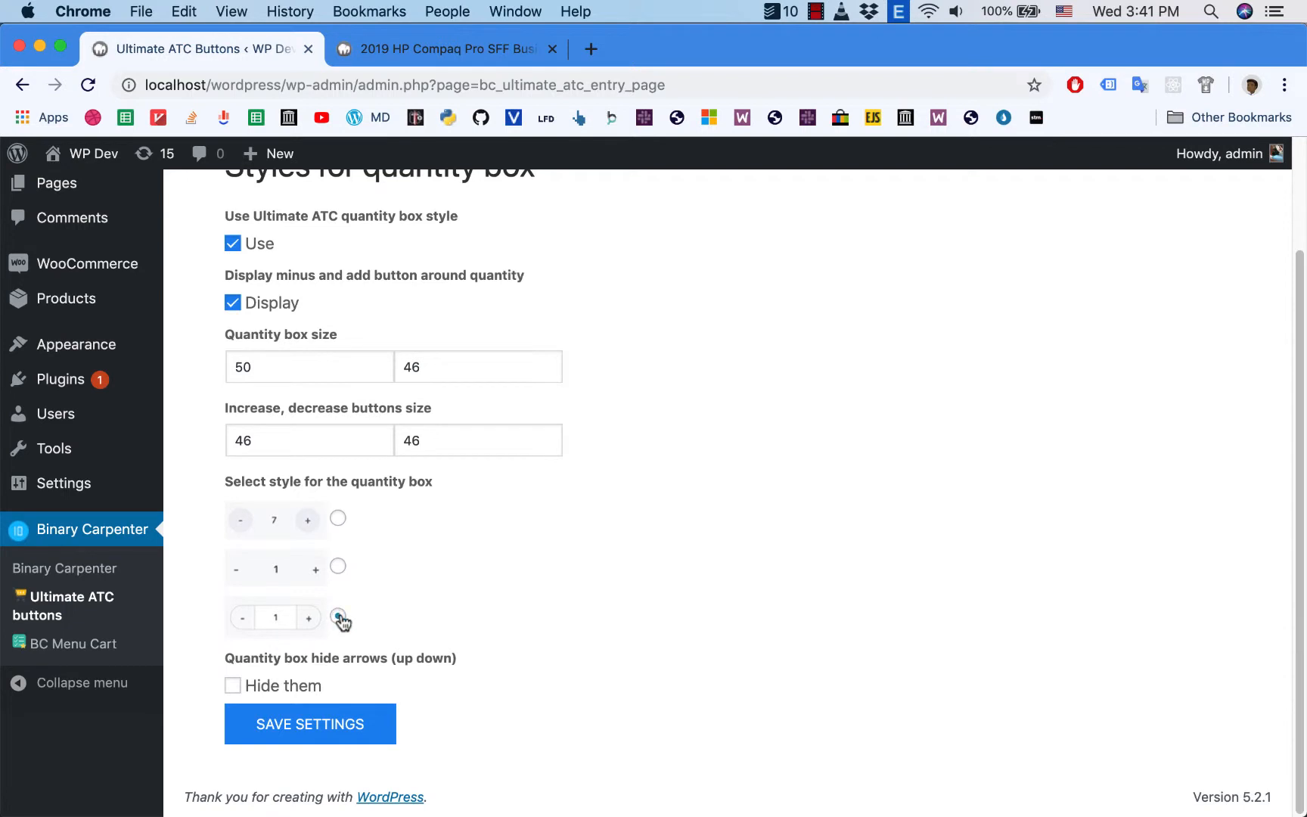
click(338, 617)
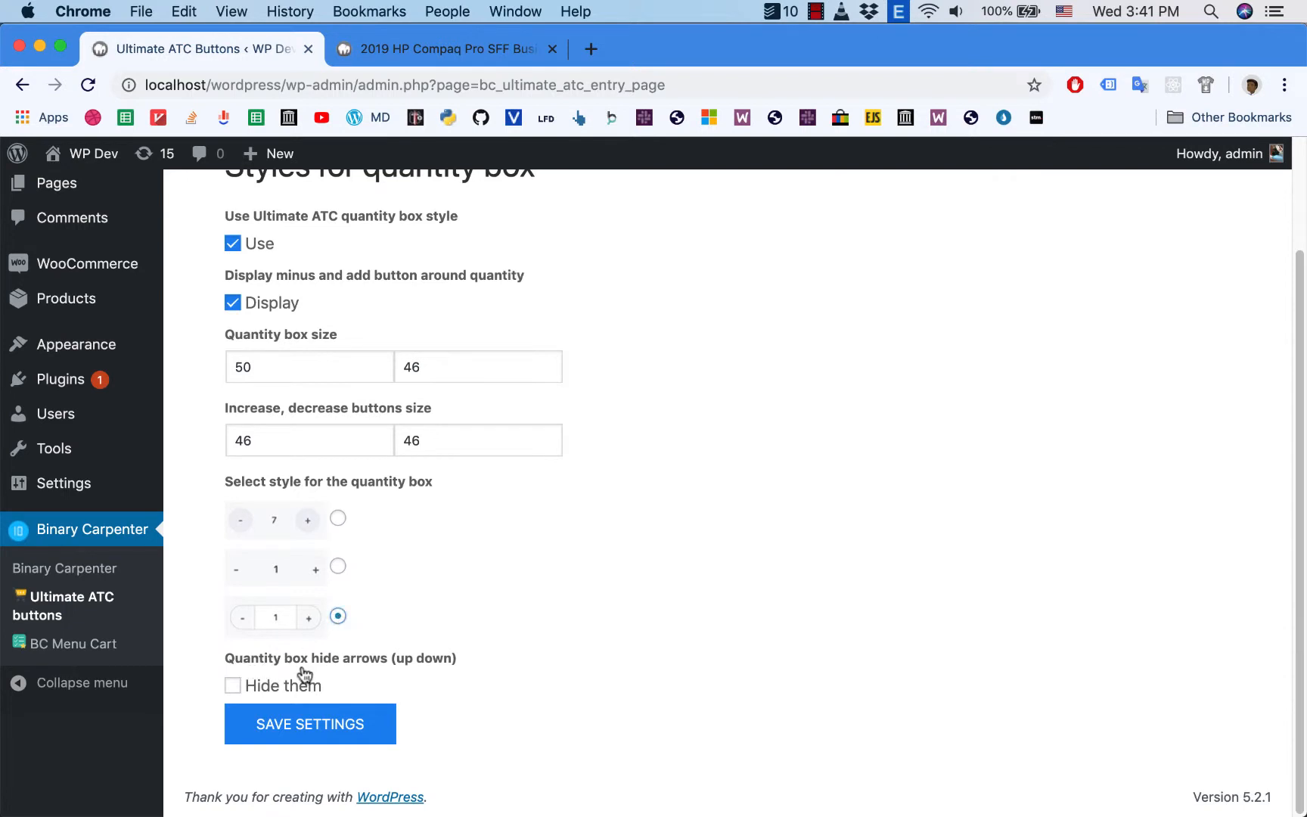
mouse_move(356, 666)
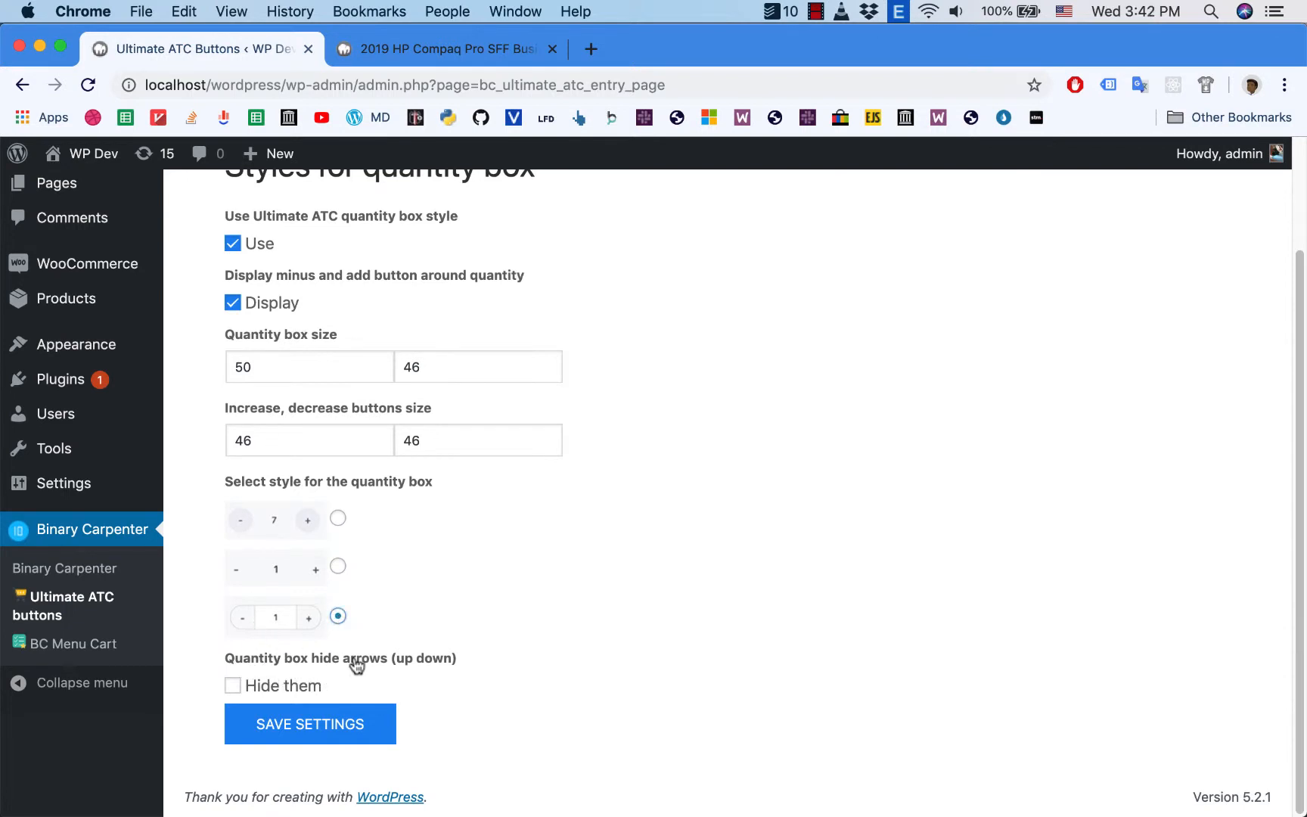
click(437, 49)
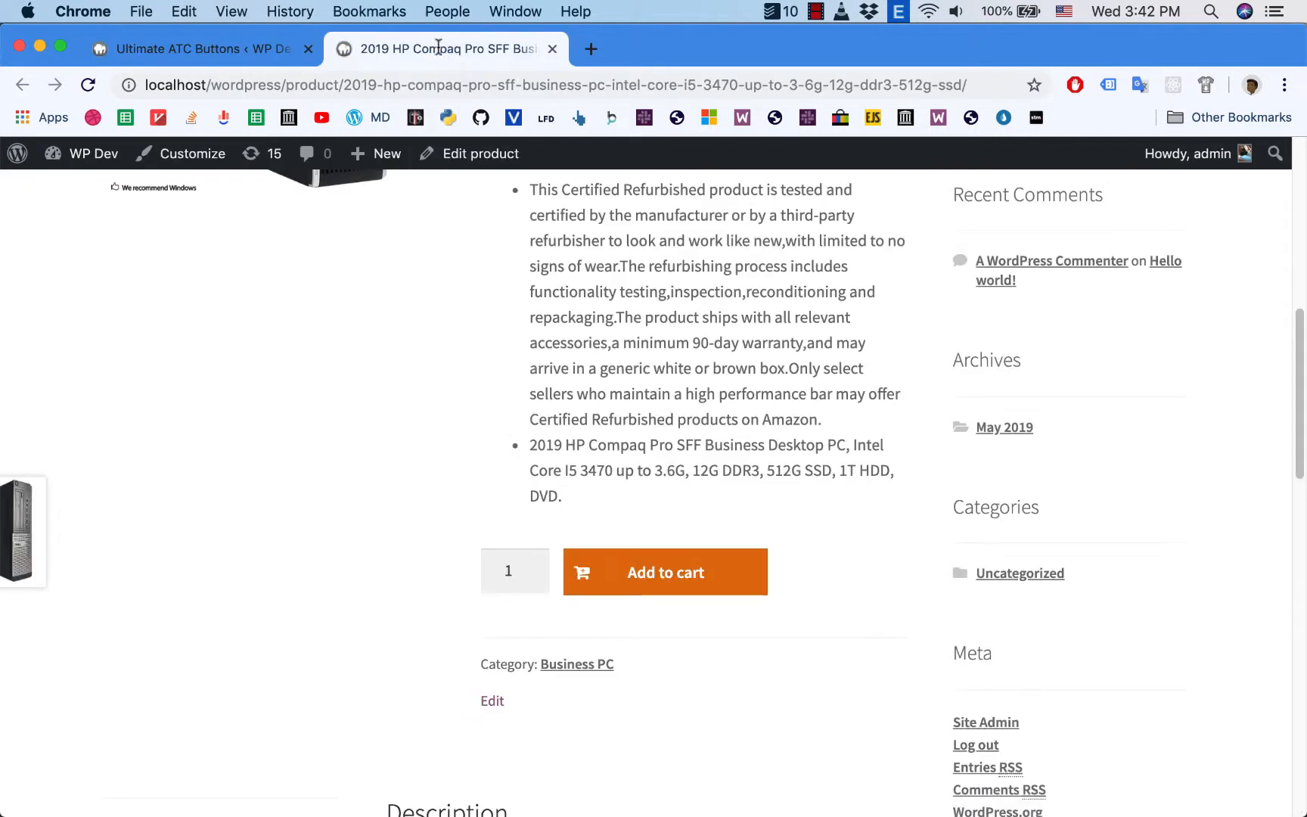
mouse_move(535, 571)
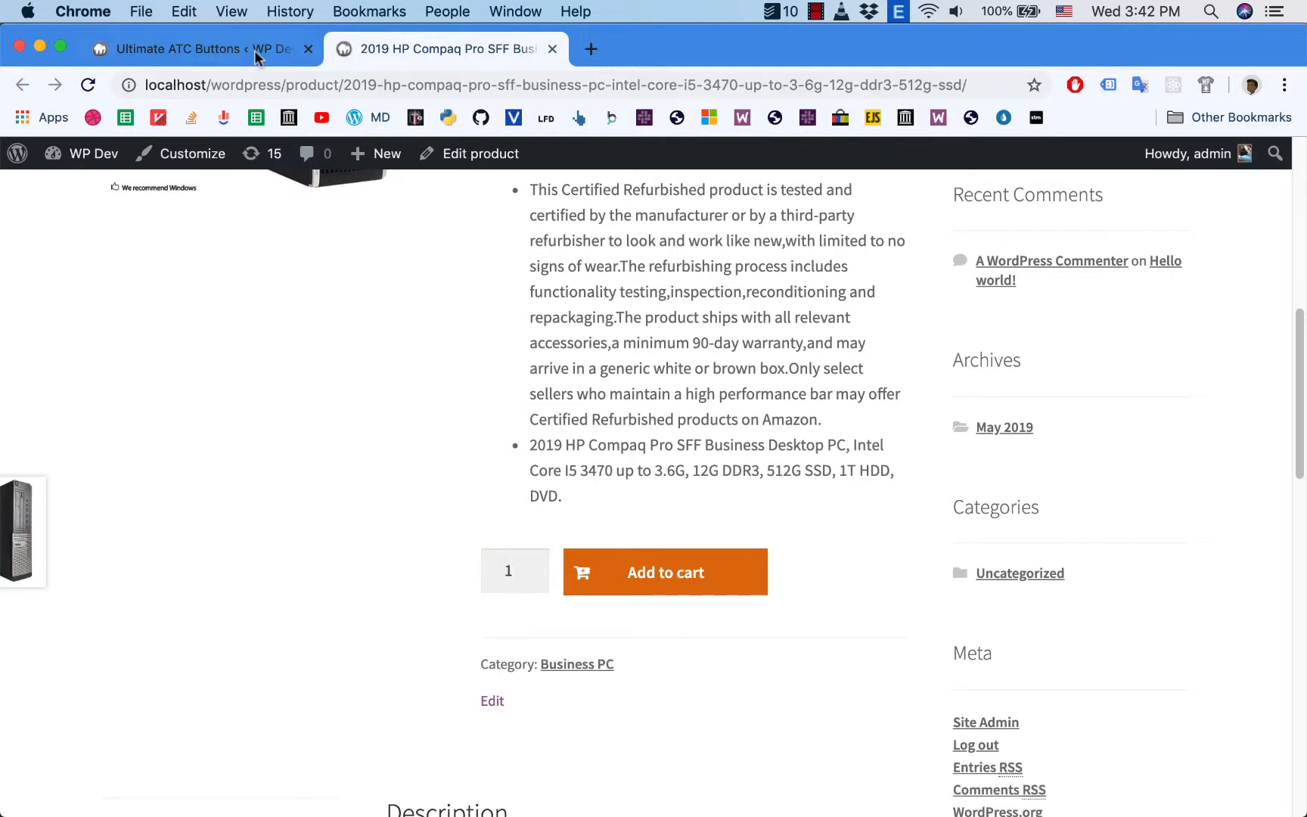
Hide the quantity box up/down arrows and save the quantity style settings.
click(189, 48)
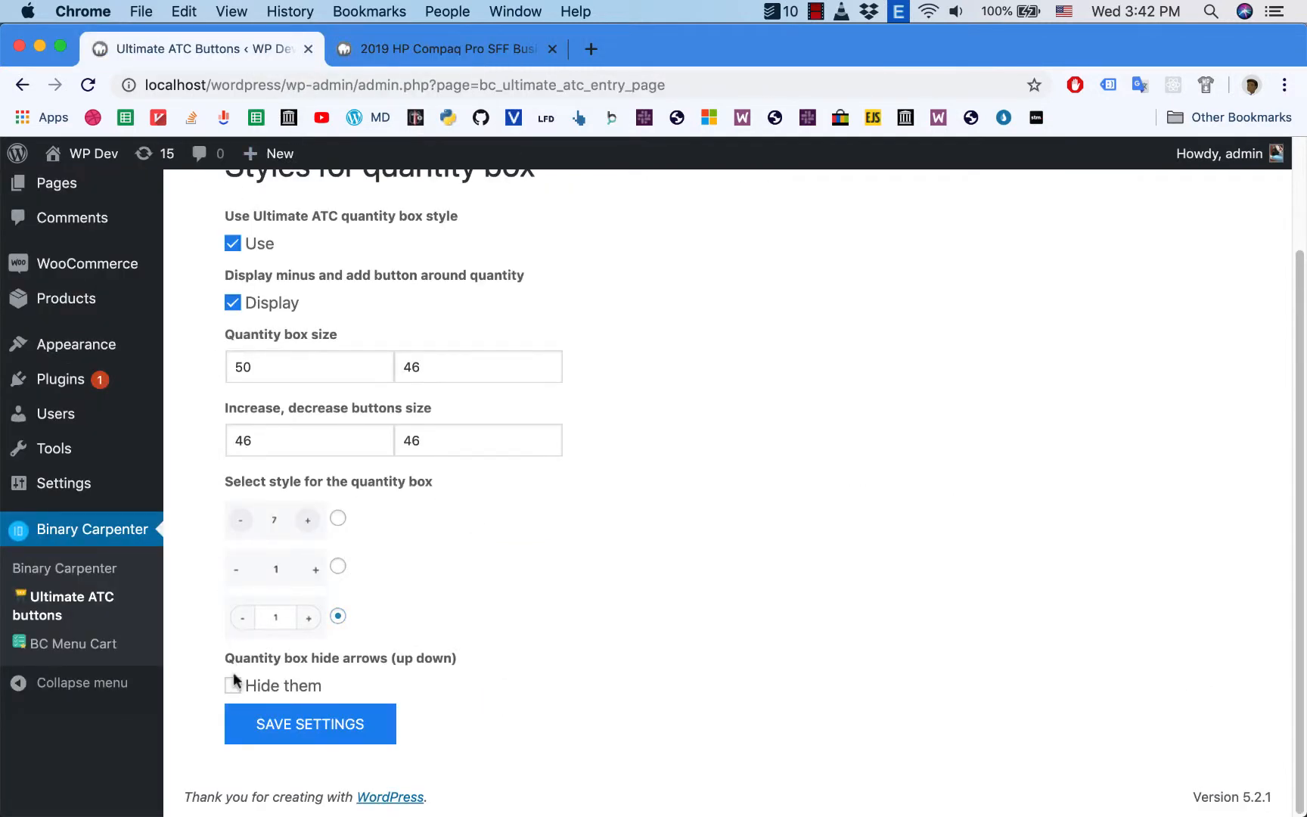
click(232, 685)
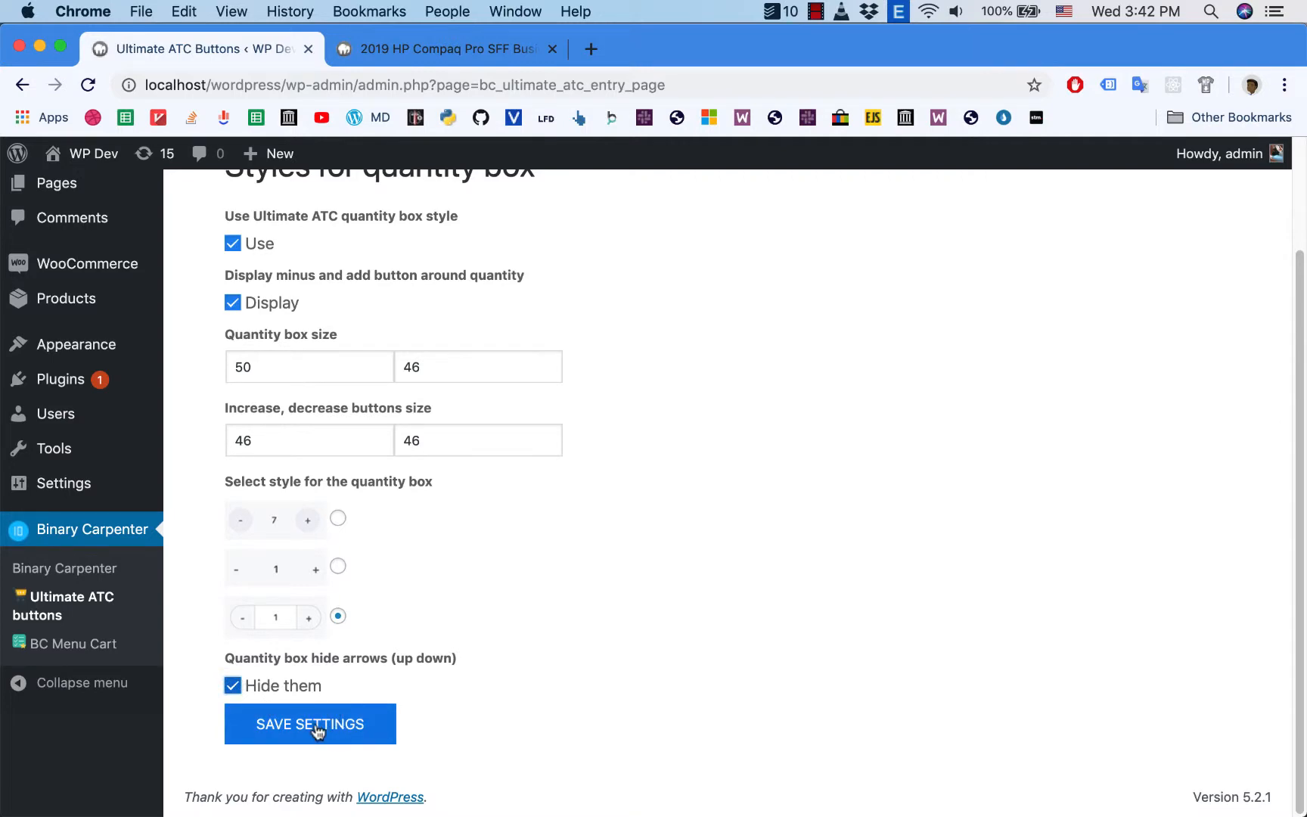
click(310, 723)
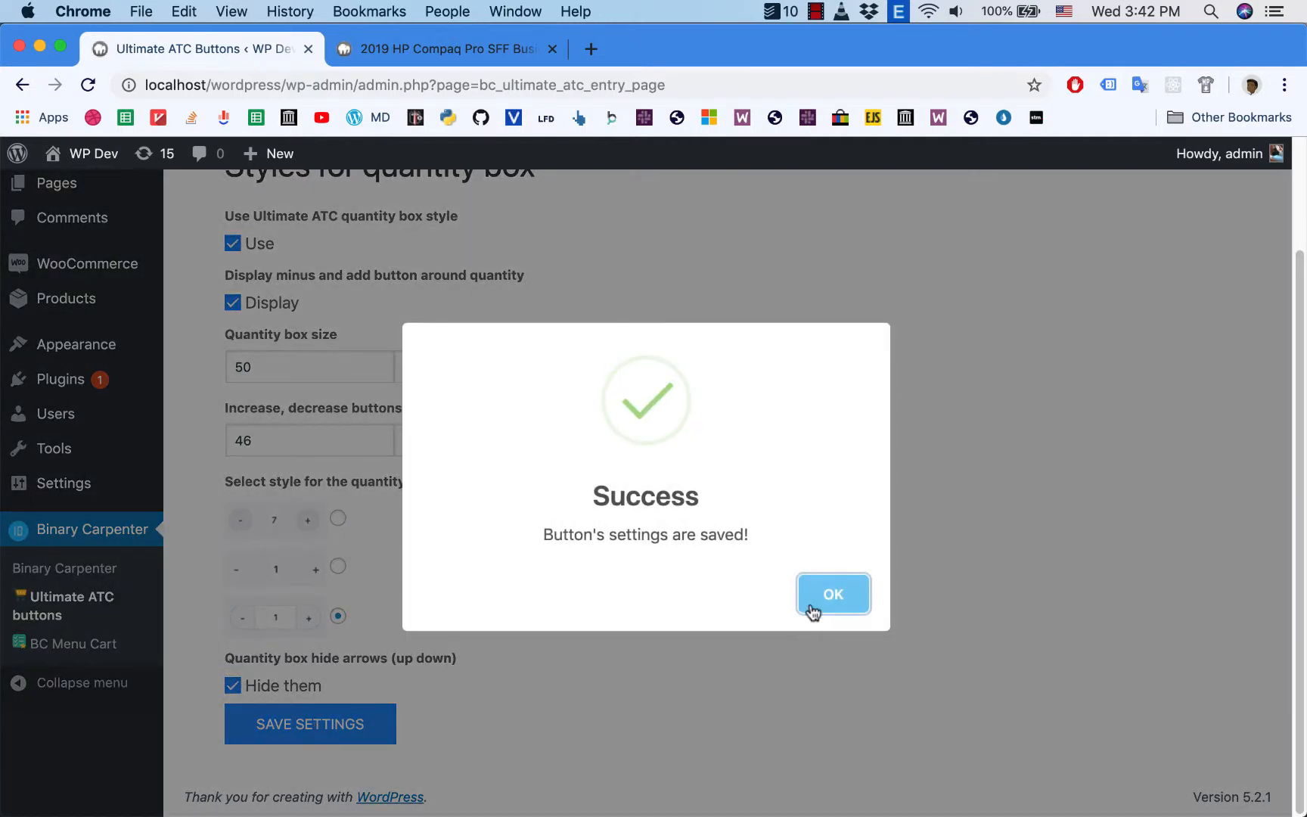
click(444, 49)
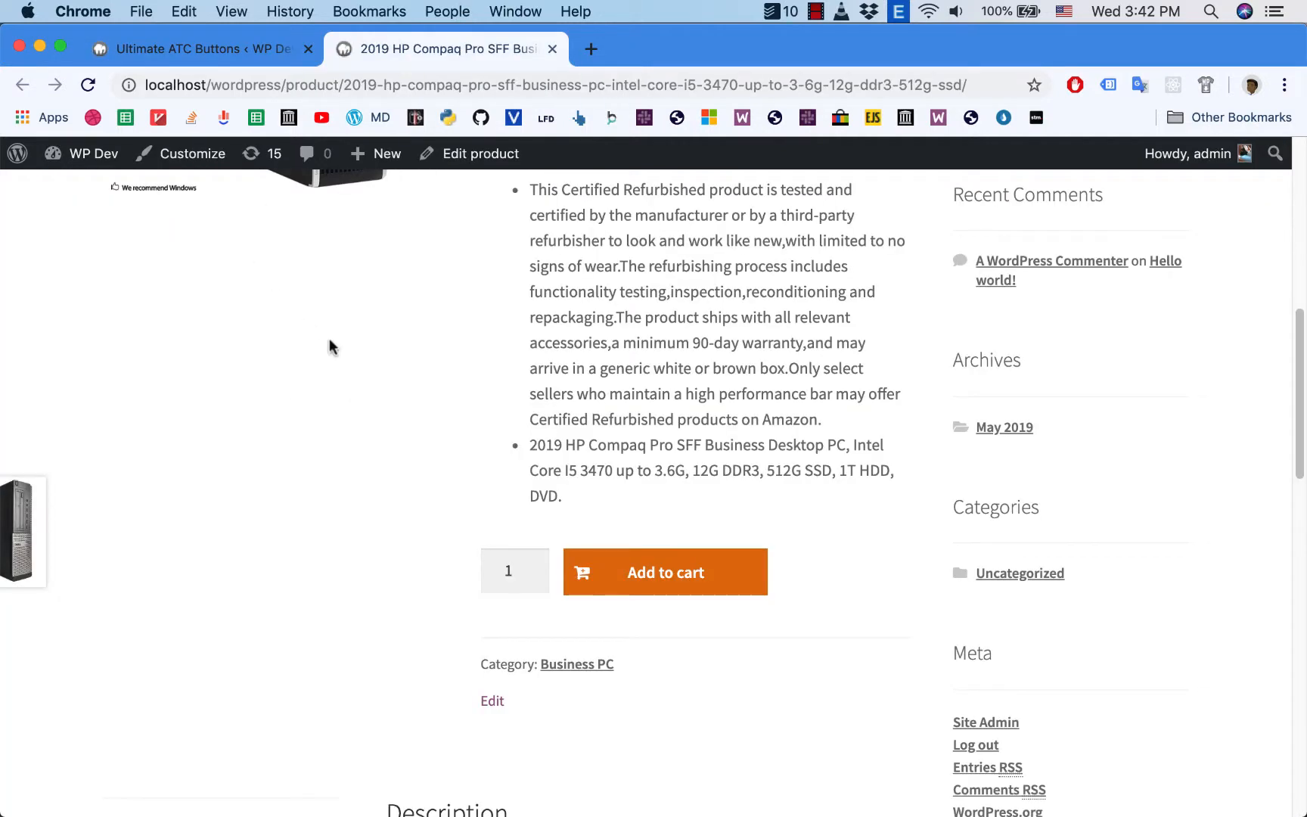
Reload the product page, add three 2019 HP Compaq Pro SFF PCs to the cart, and view the cart.
click(89, 85)
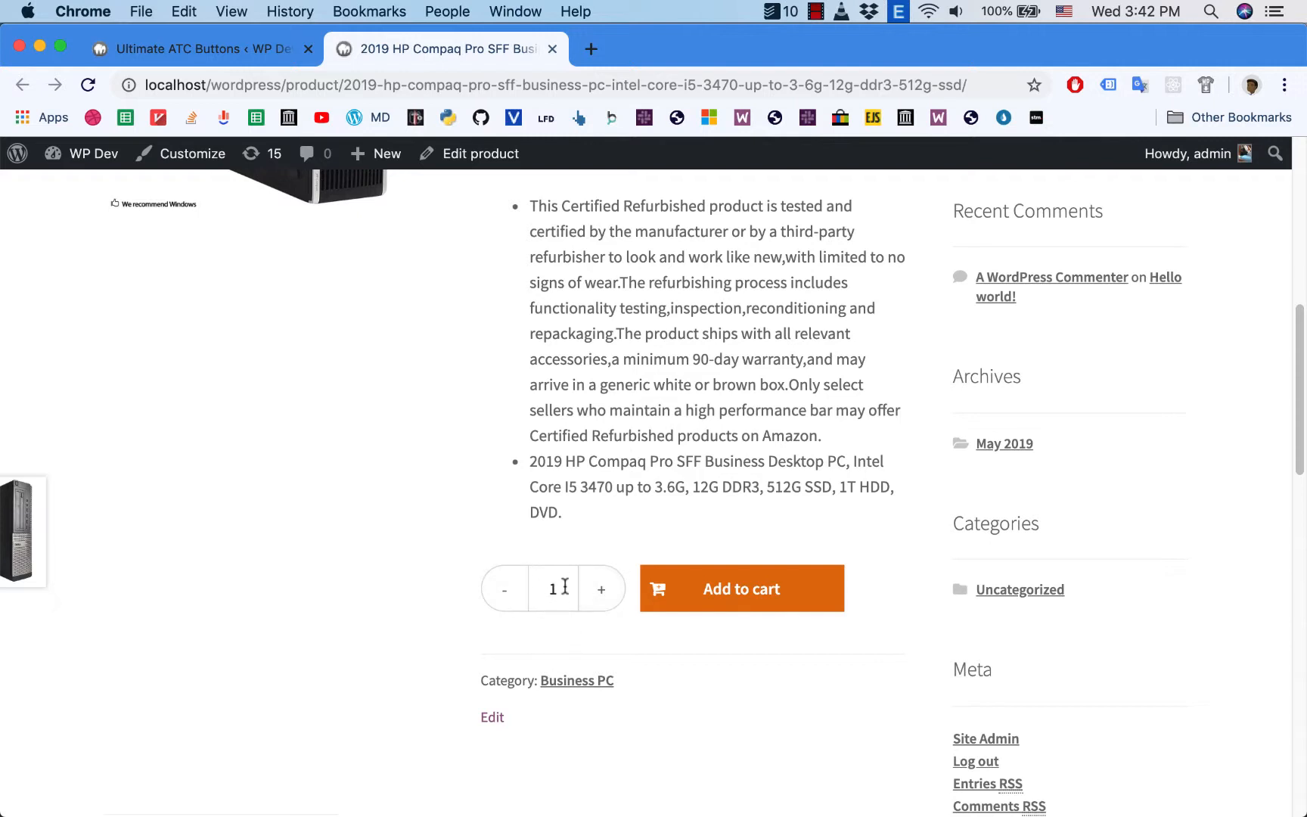
click(601, 589)
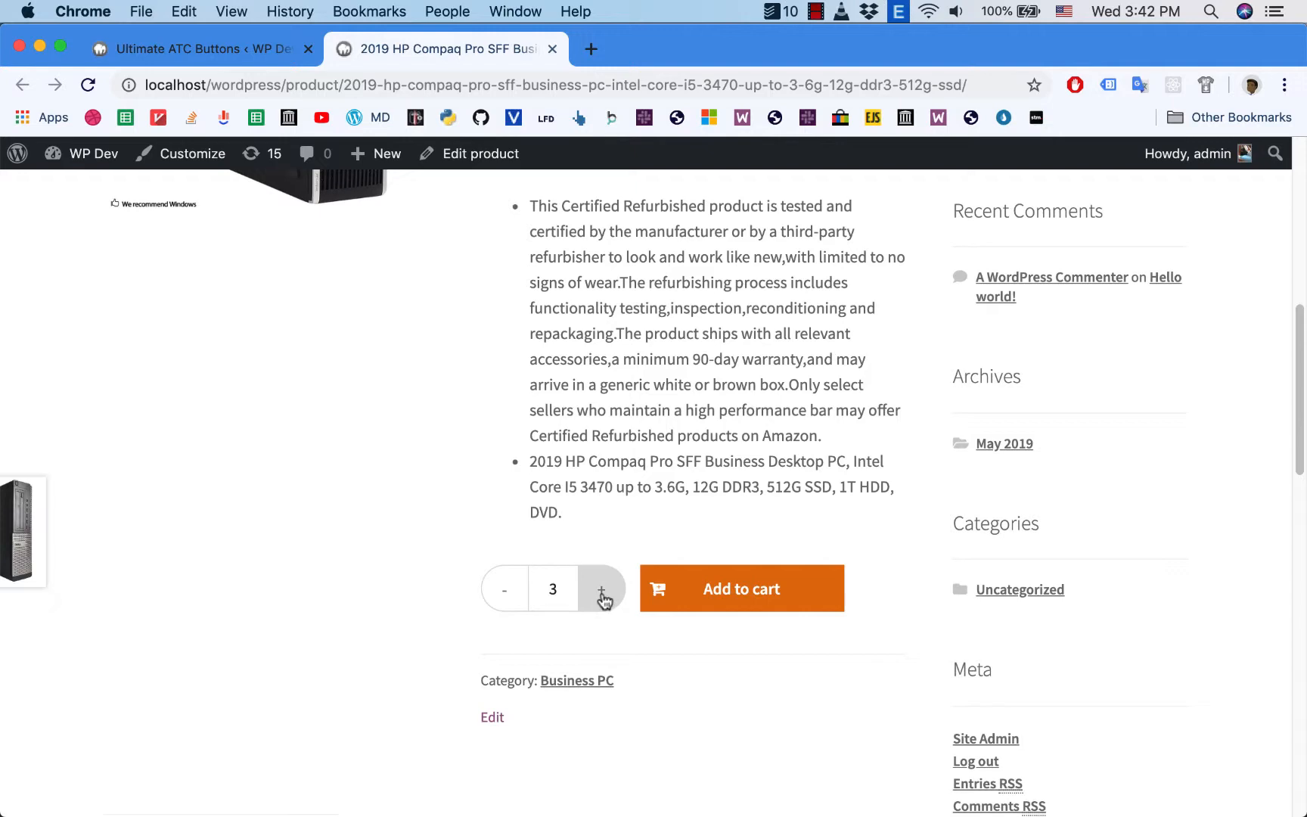
scroll(down, 3)
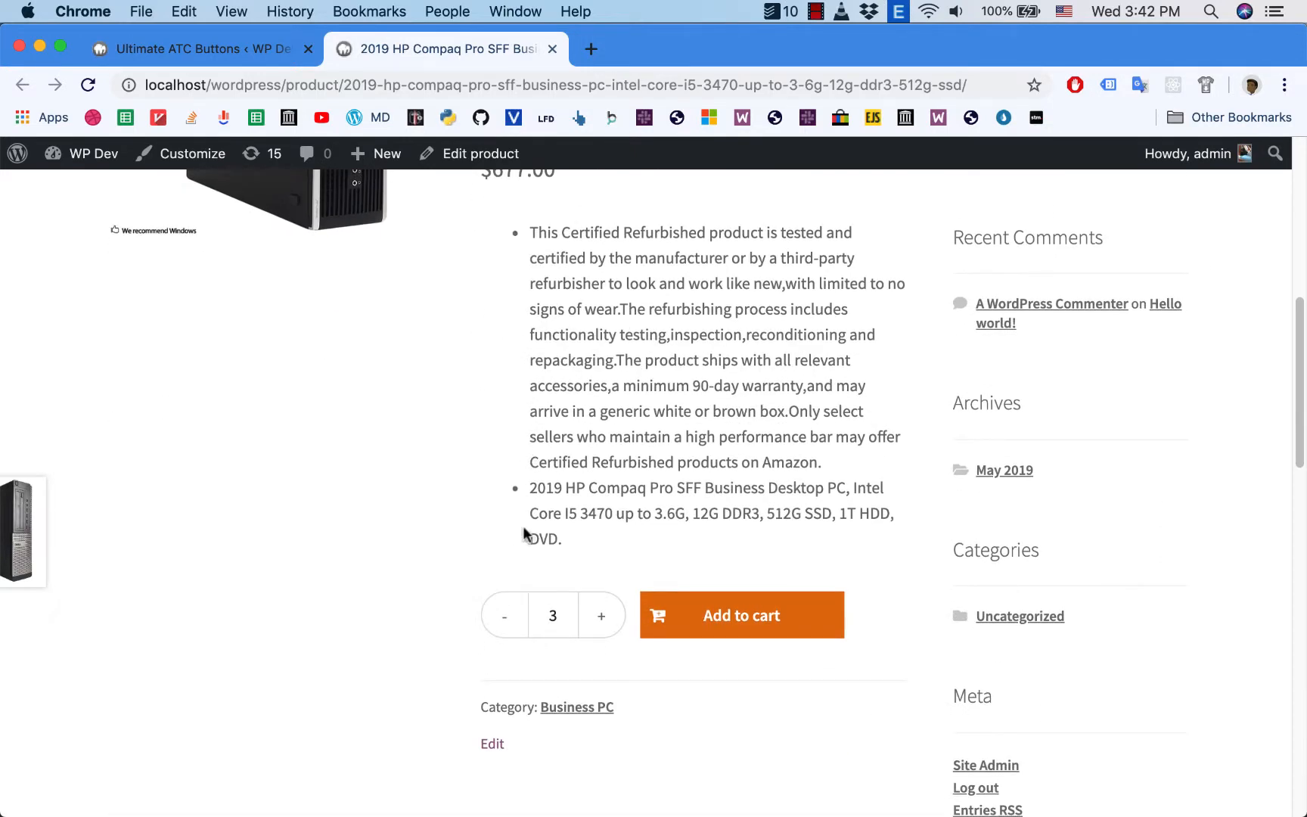
mouse_move(716, 635)
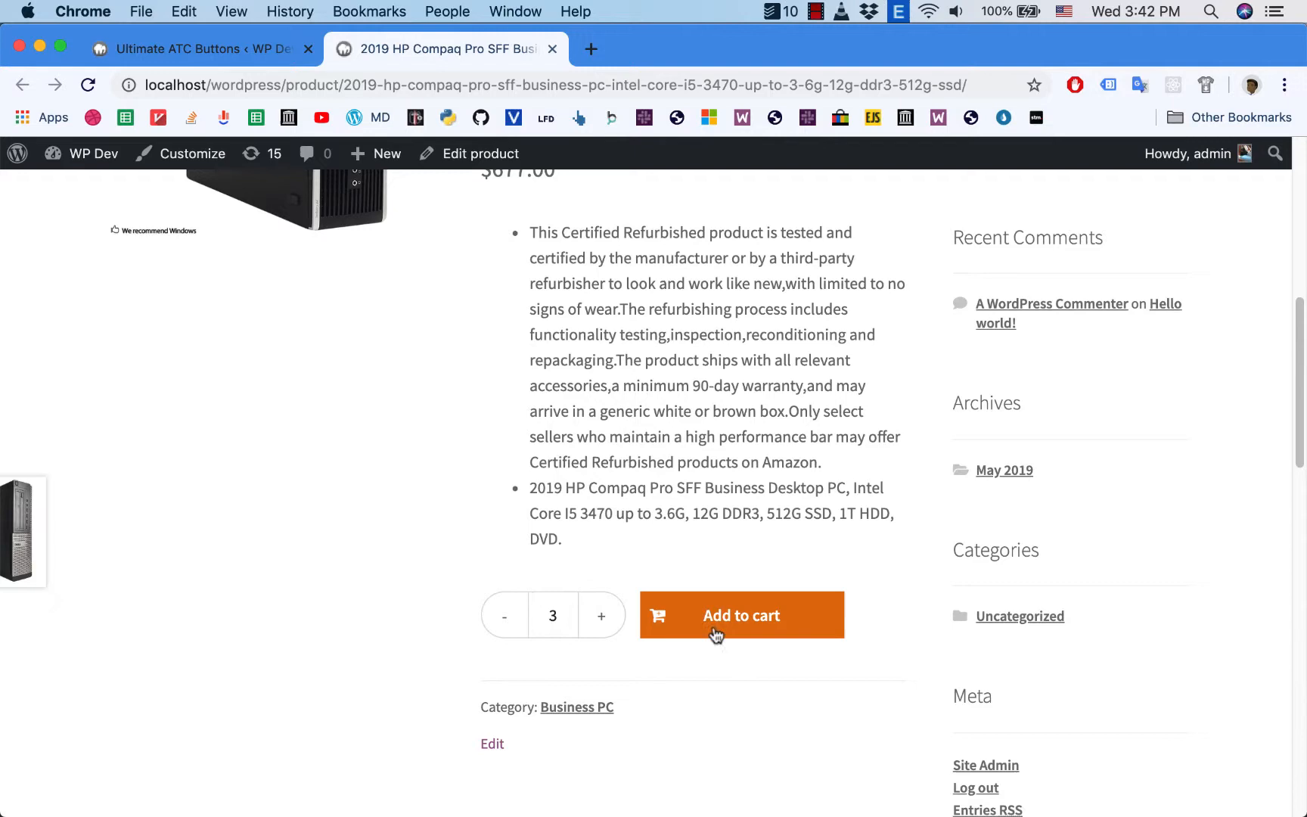
click(741, 615)
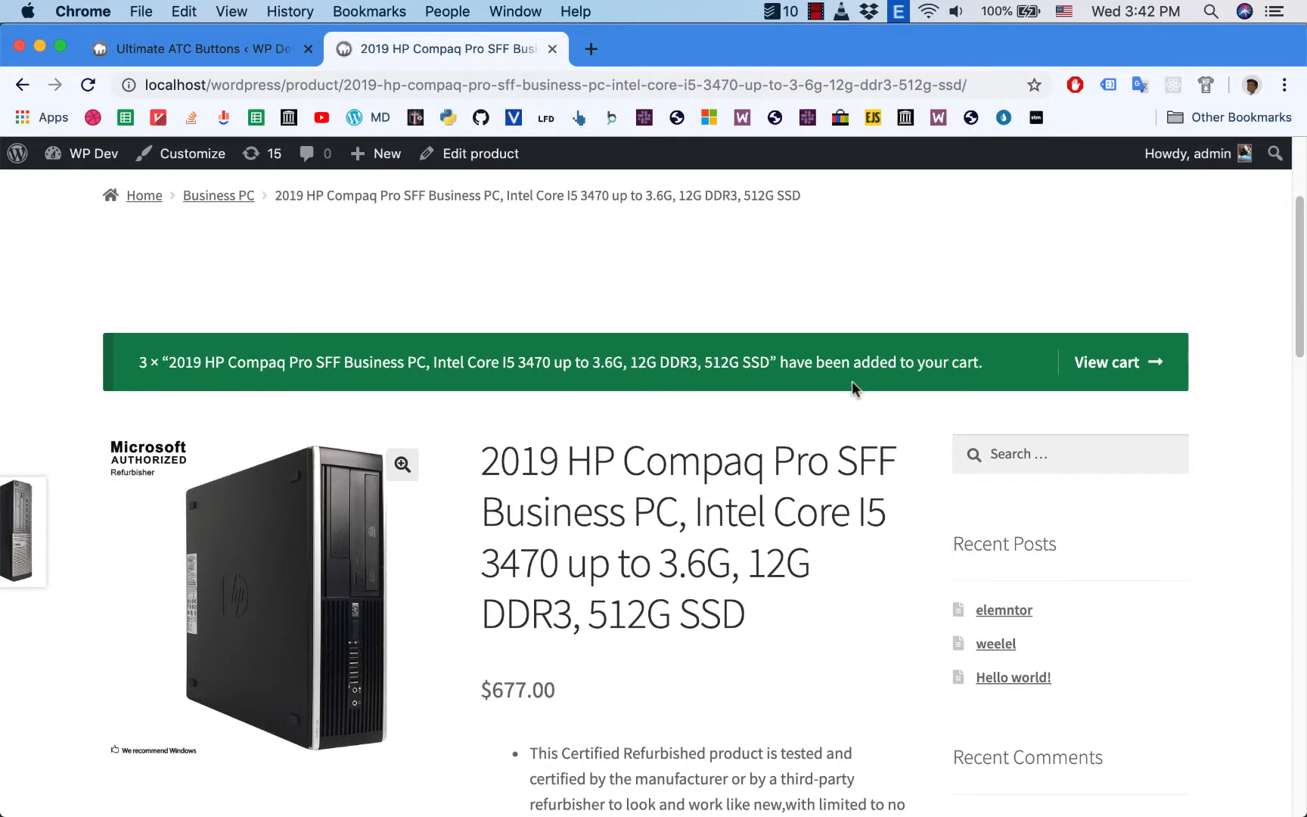
mouse_move(1033, 404)
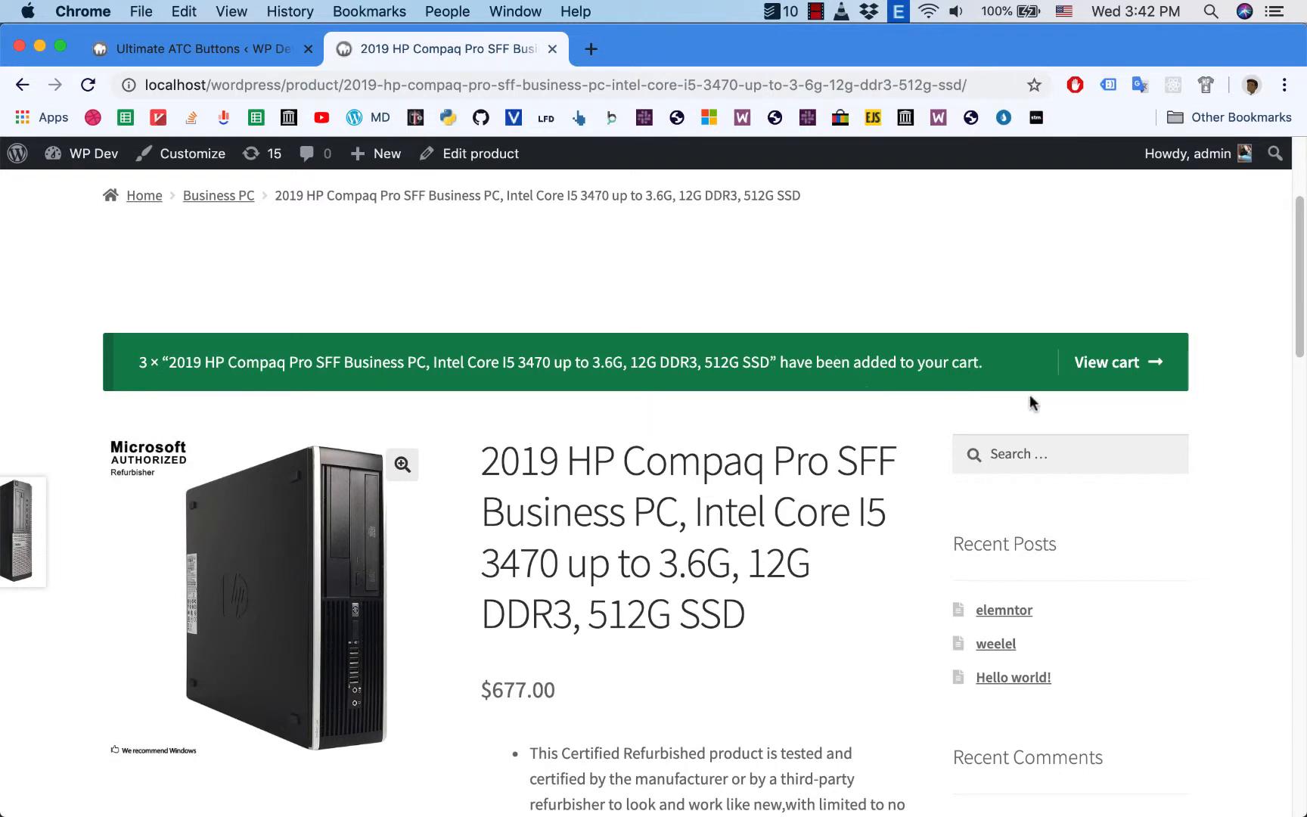
click(1110, 363)
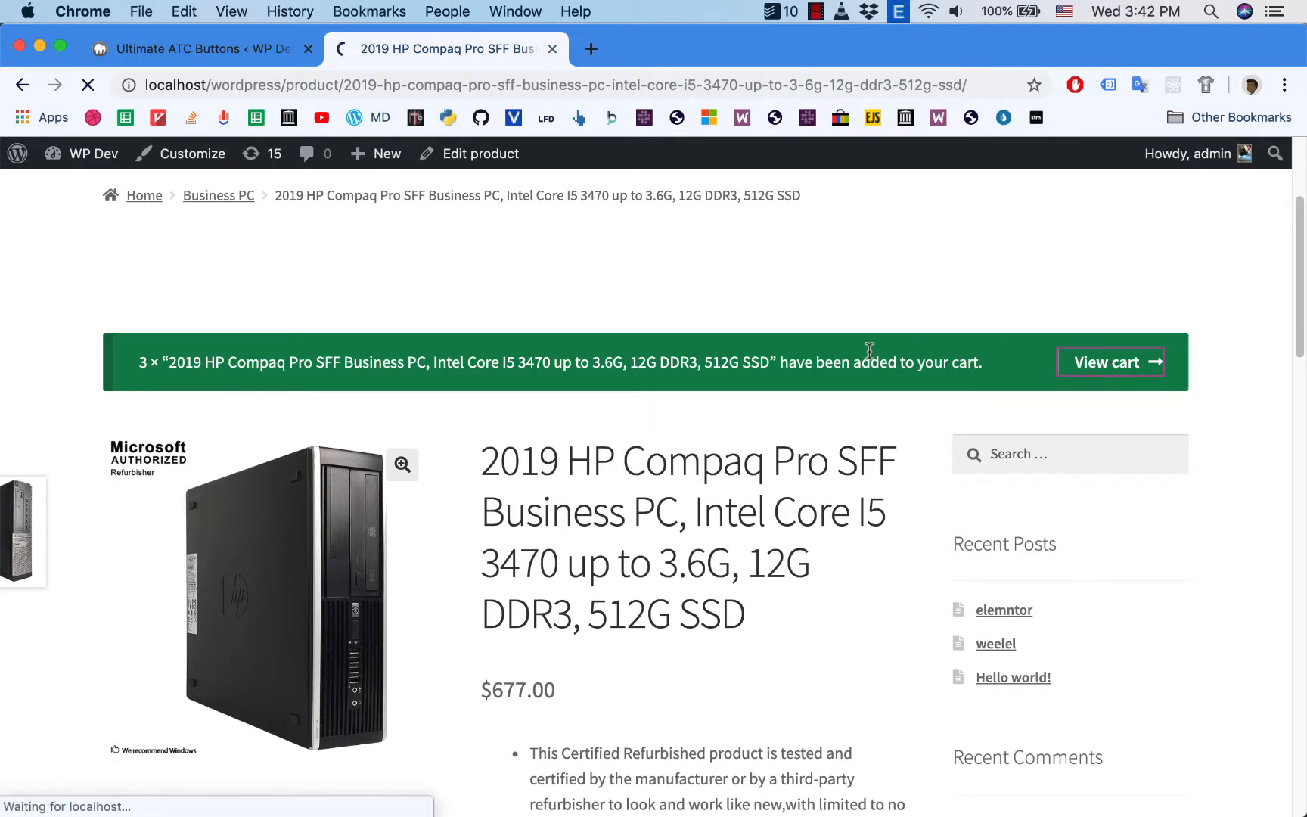
Set cart quantities to 5 Dell OptiPlex, 25 MILLY dresses and 3 HP Compaq, then update the cart.
click(1106, 362)
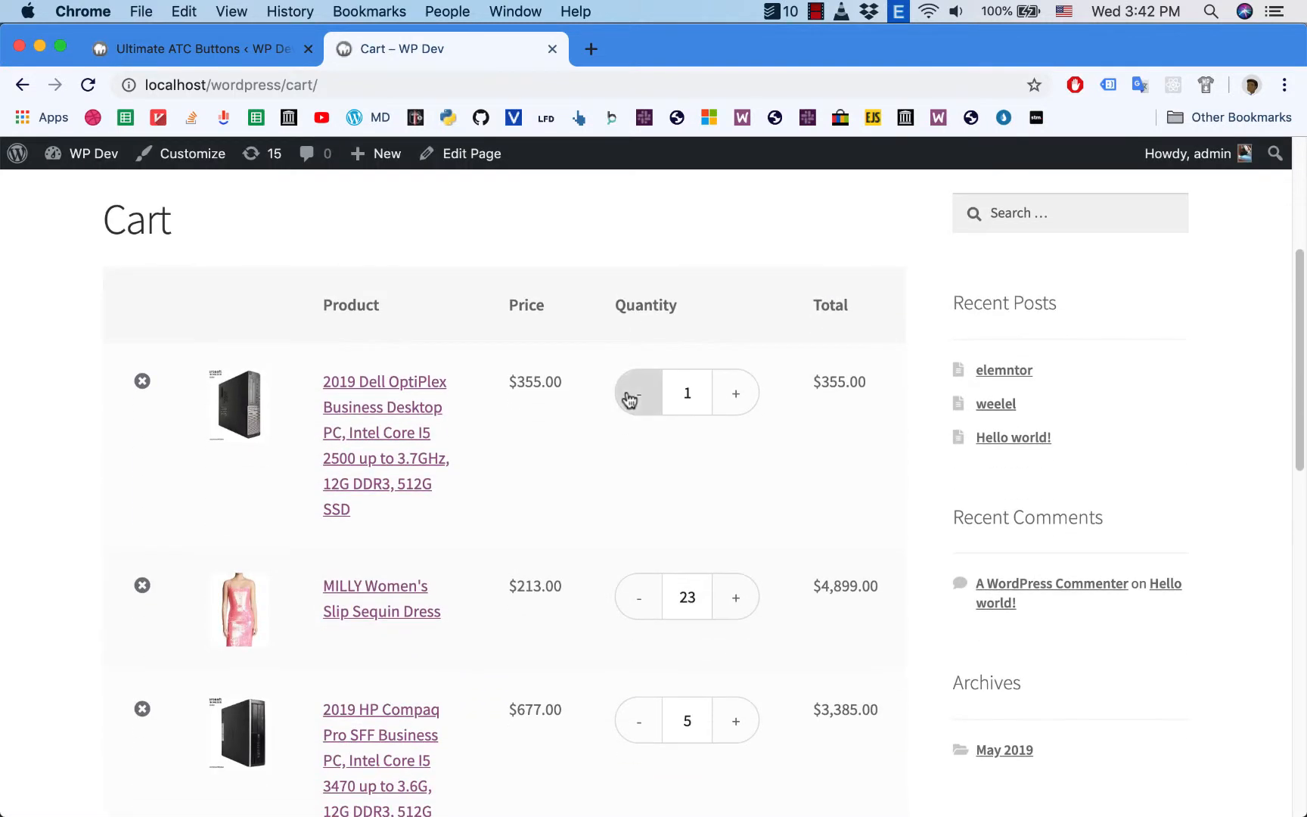
mouse_move(757, 431)
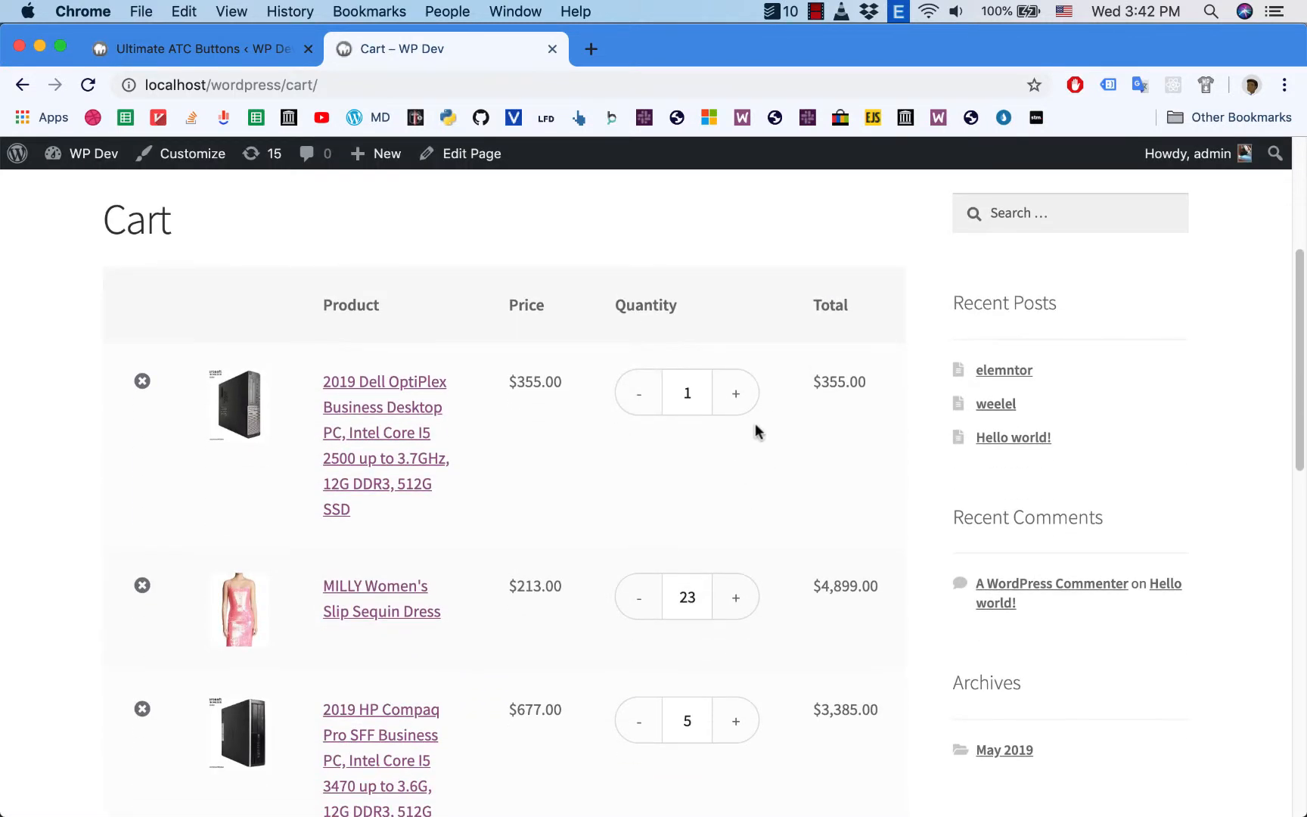
mouse_move(664, 478)
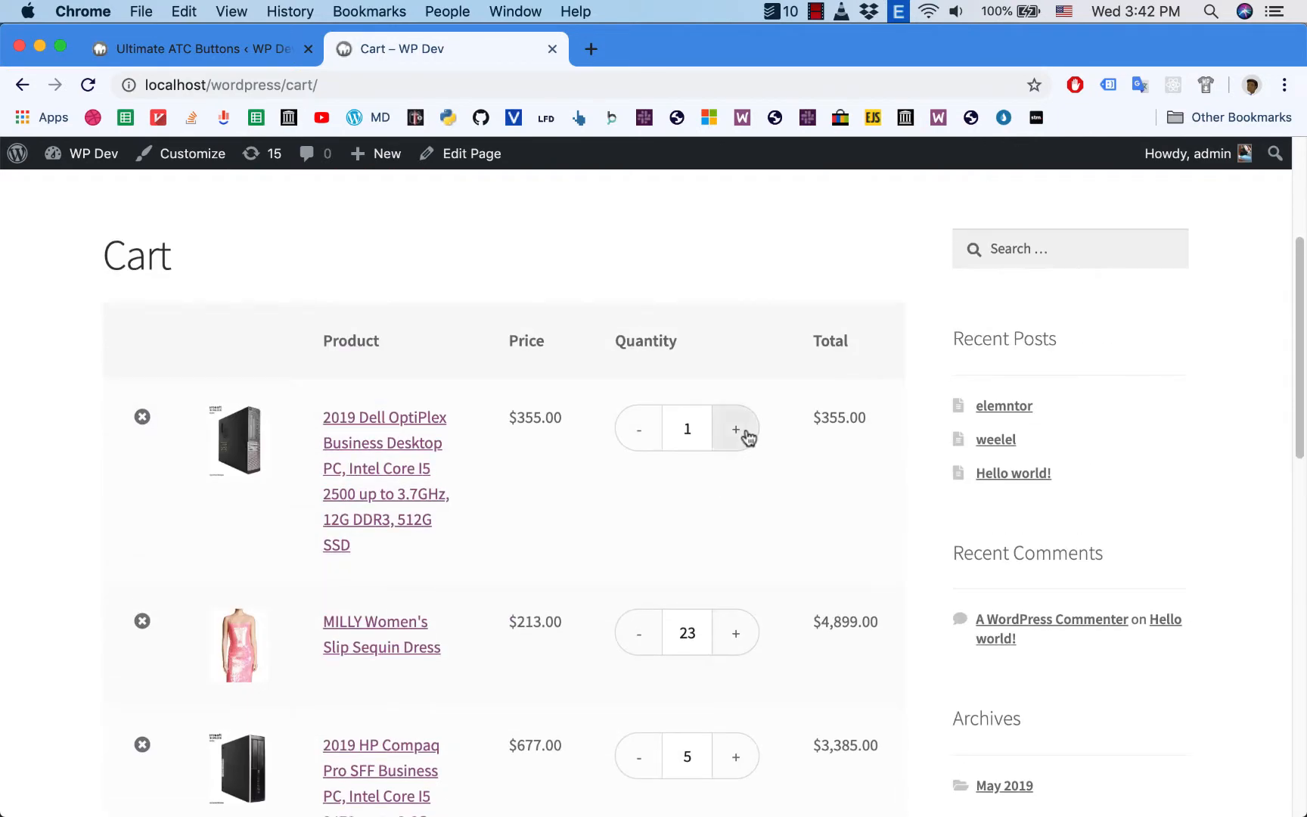
click(736, 428)
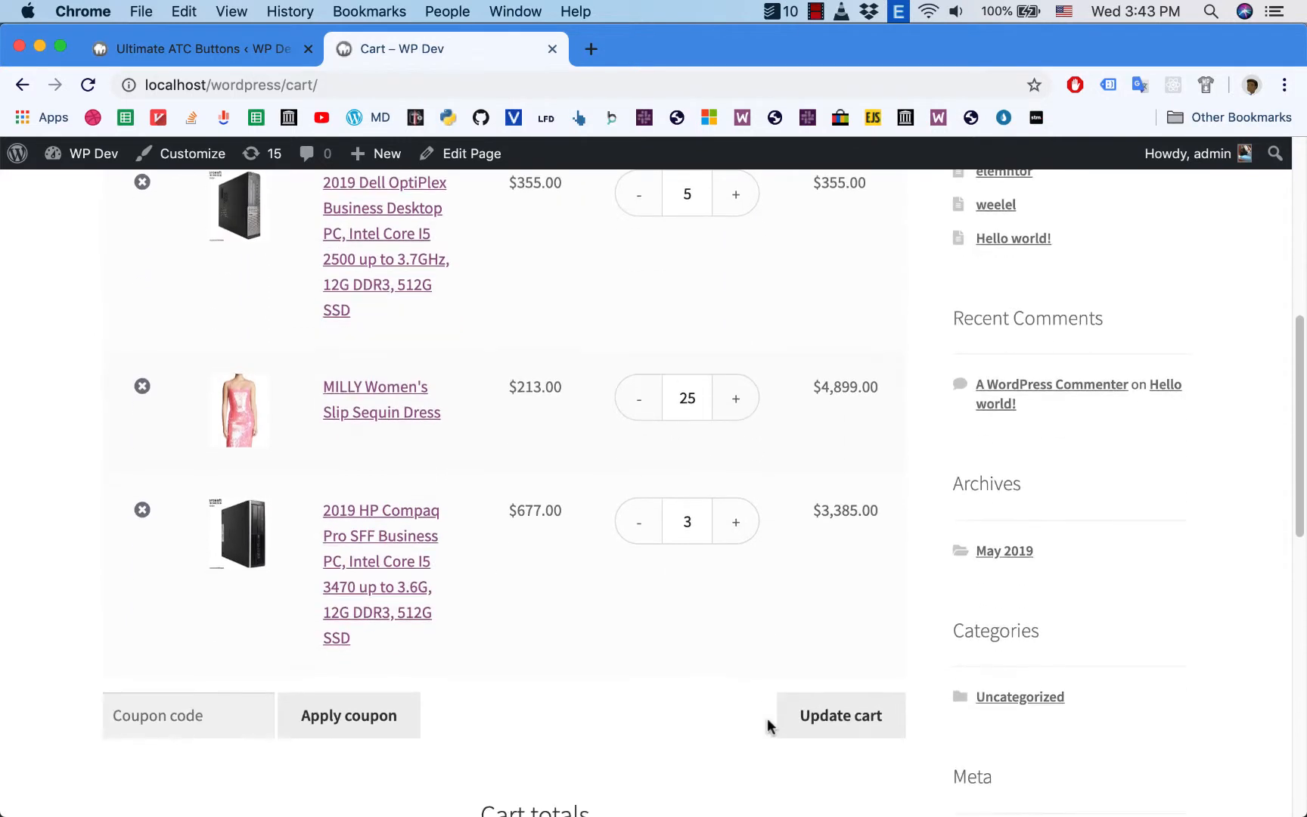
click(840, 714)
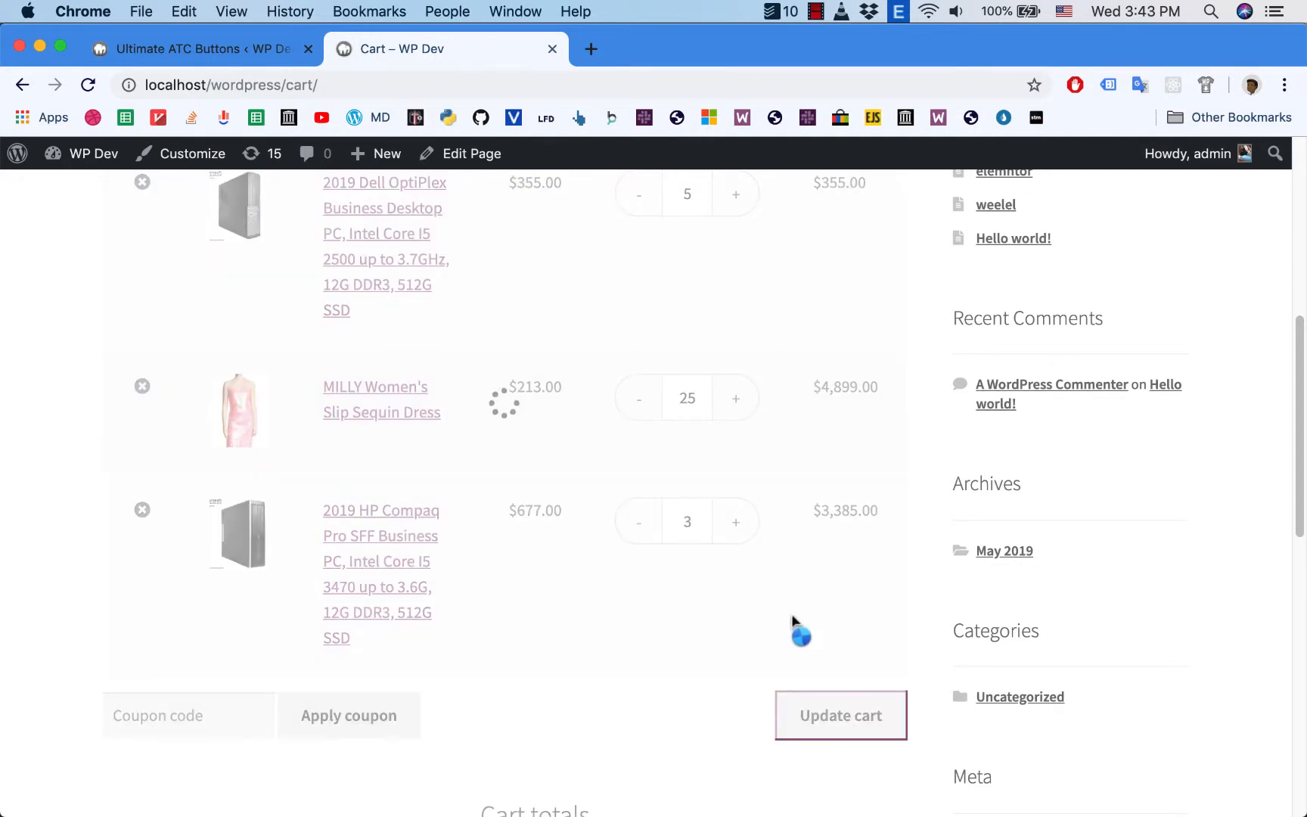
click(839, 714)
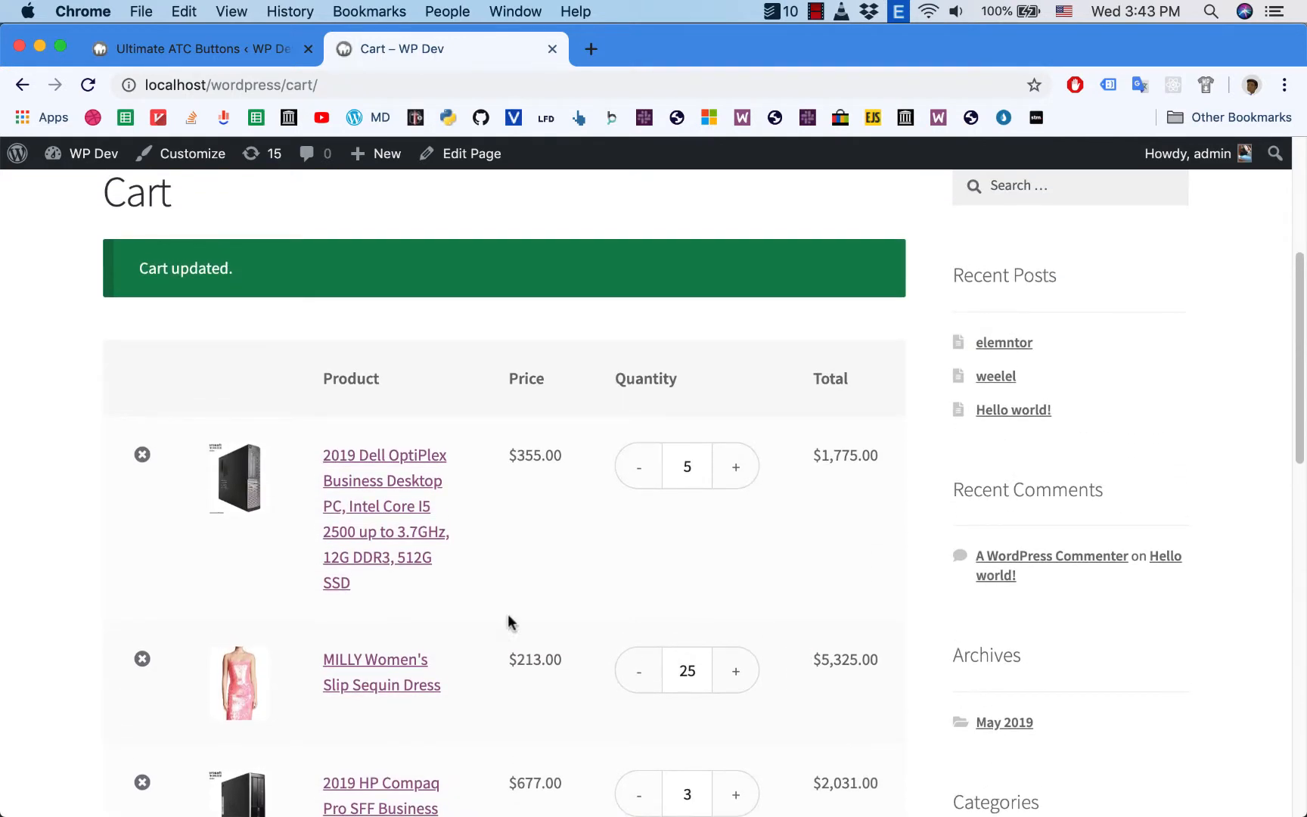
mouse_move(648, 534)
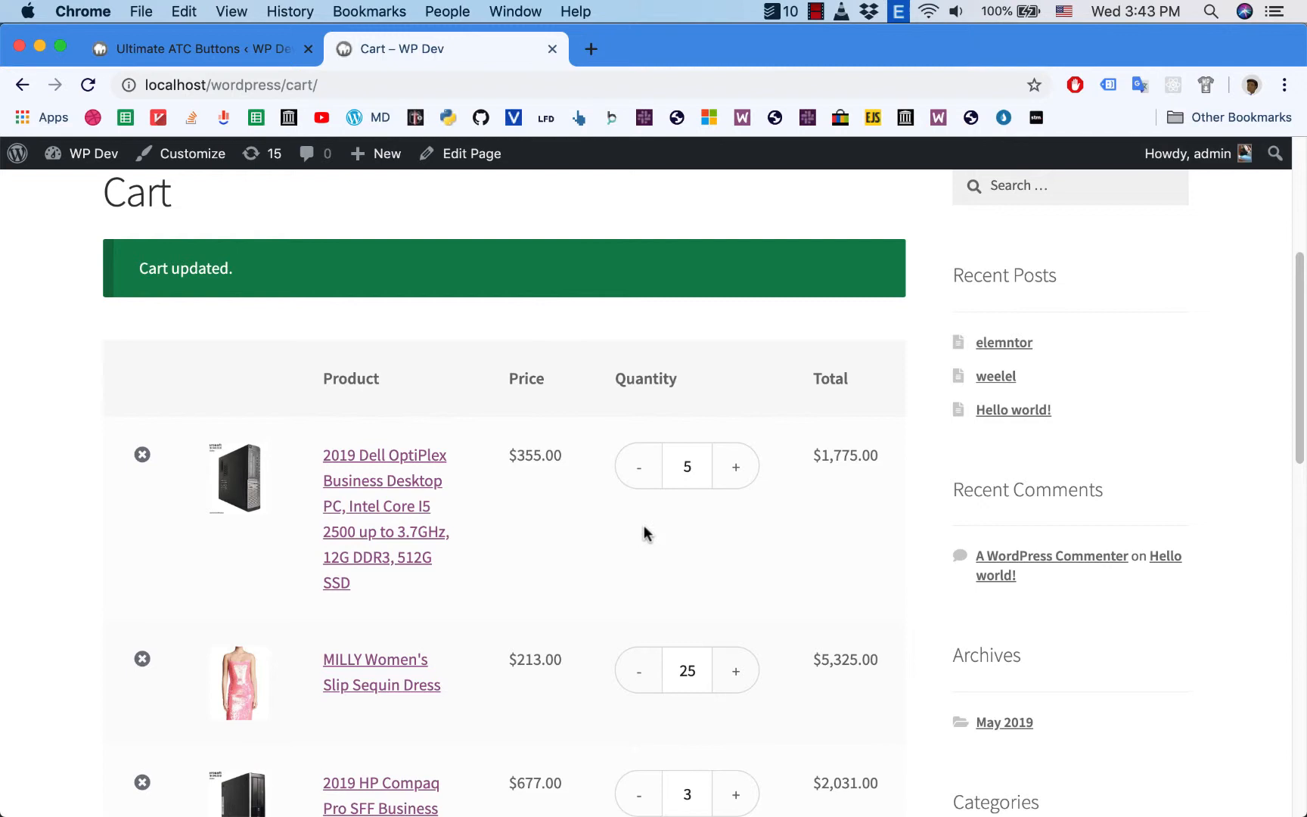
scroll(down, 3)
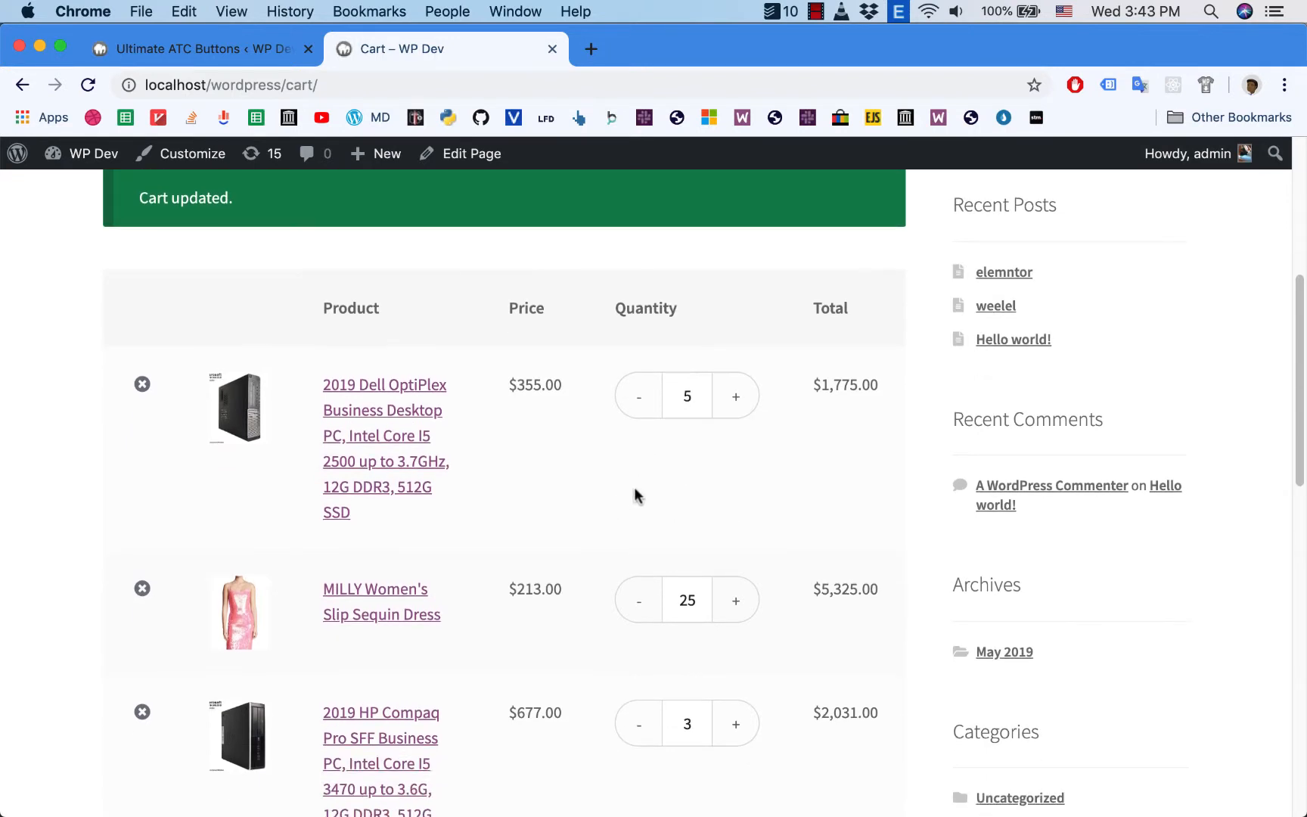
mouse_move(632, 507)
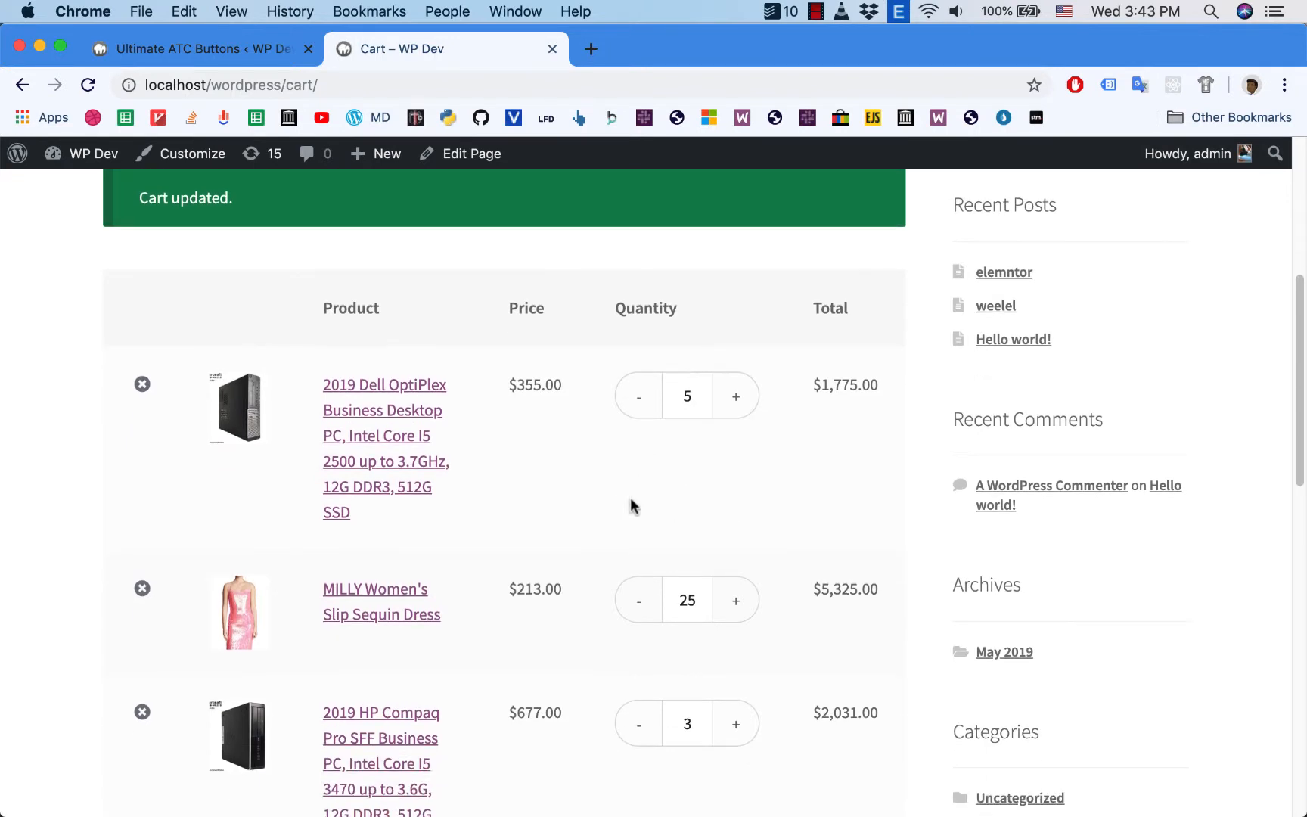
mouse_move(674, 494)
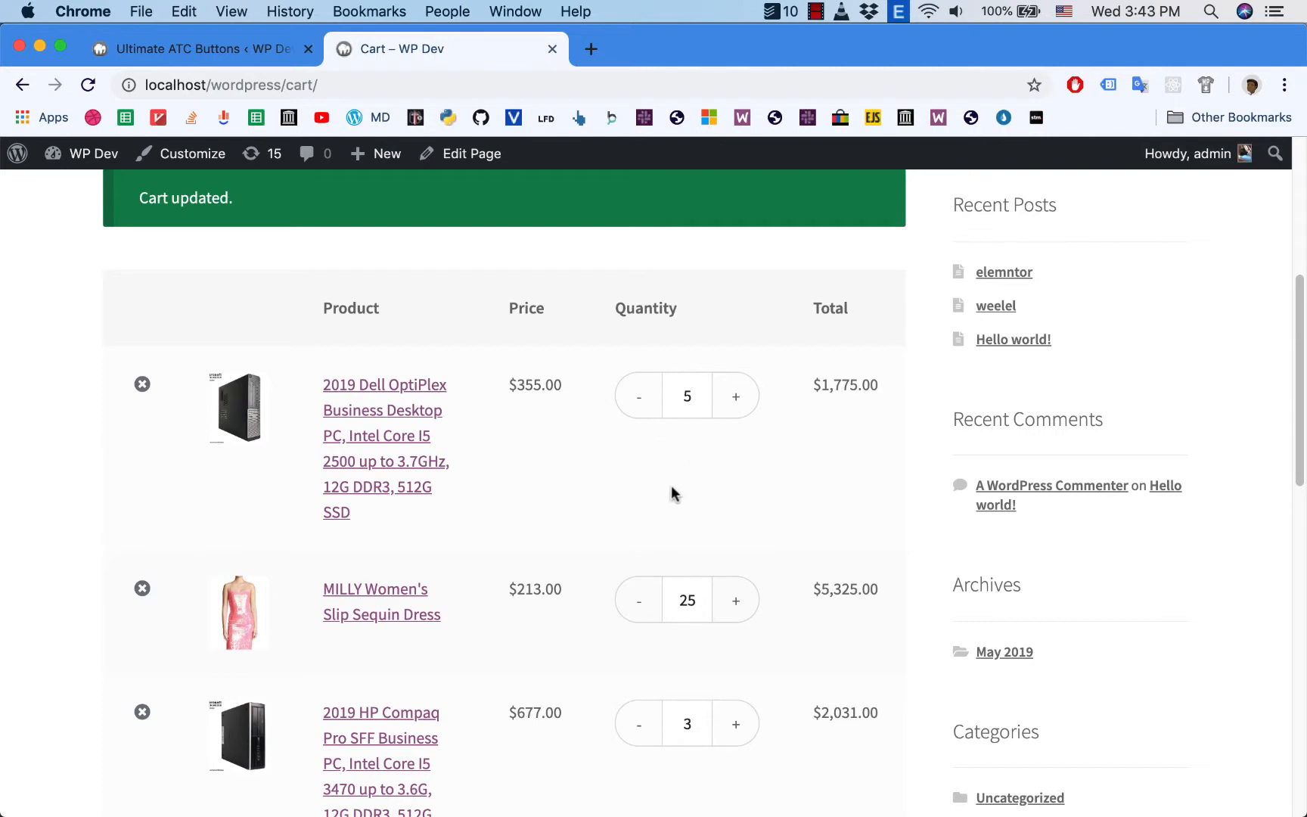
mouse_move(660, 516)
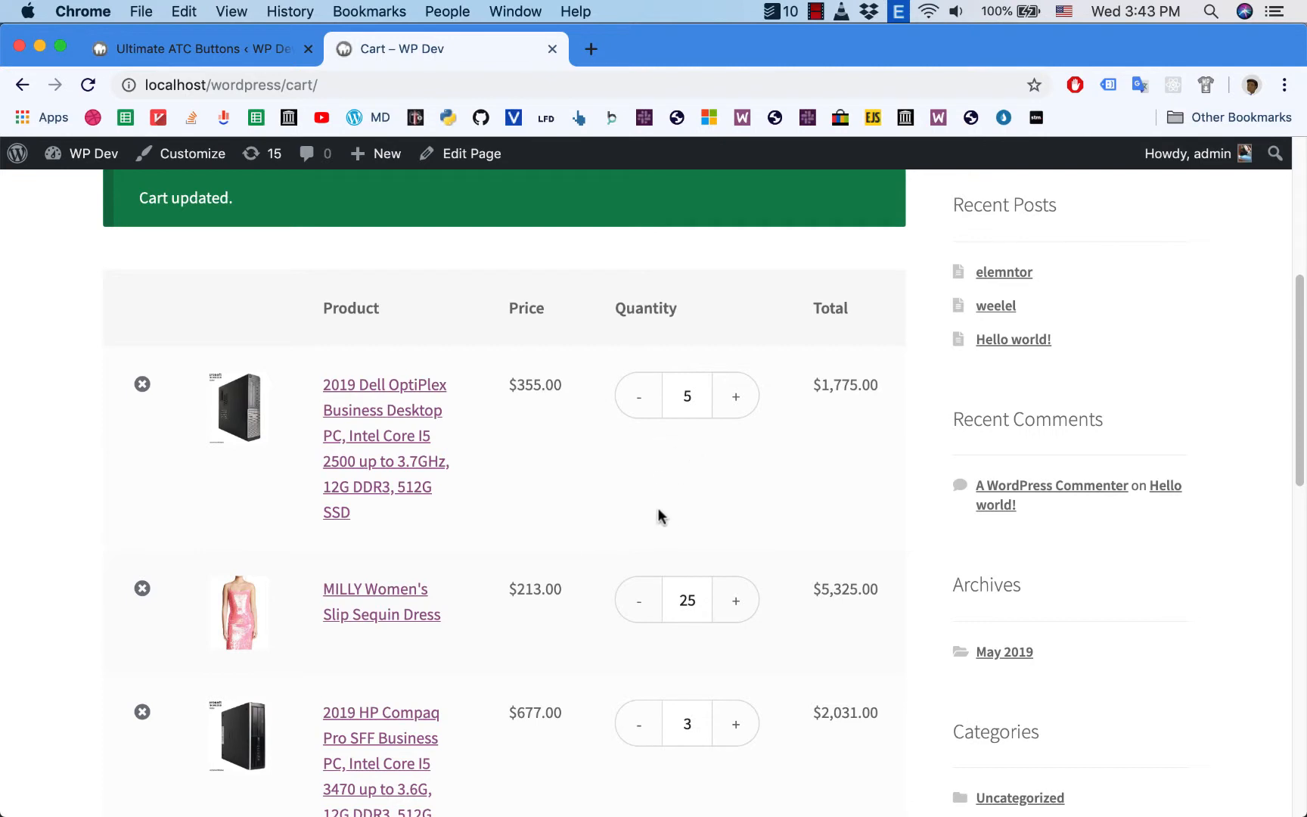